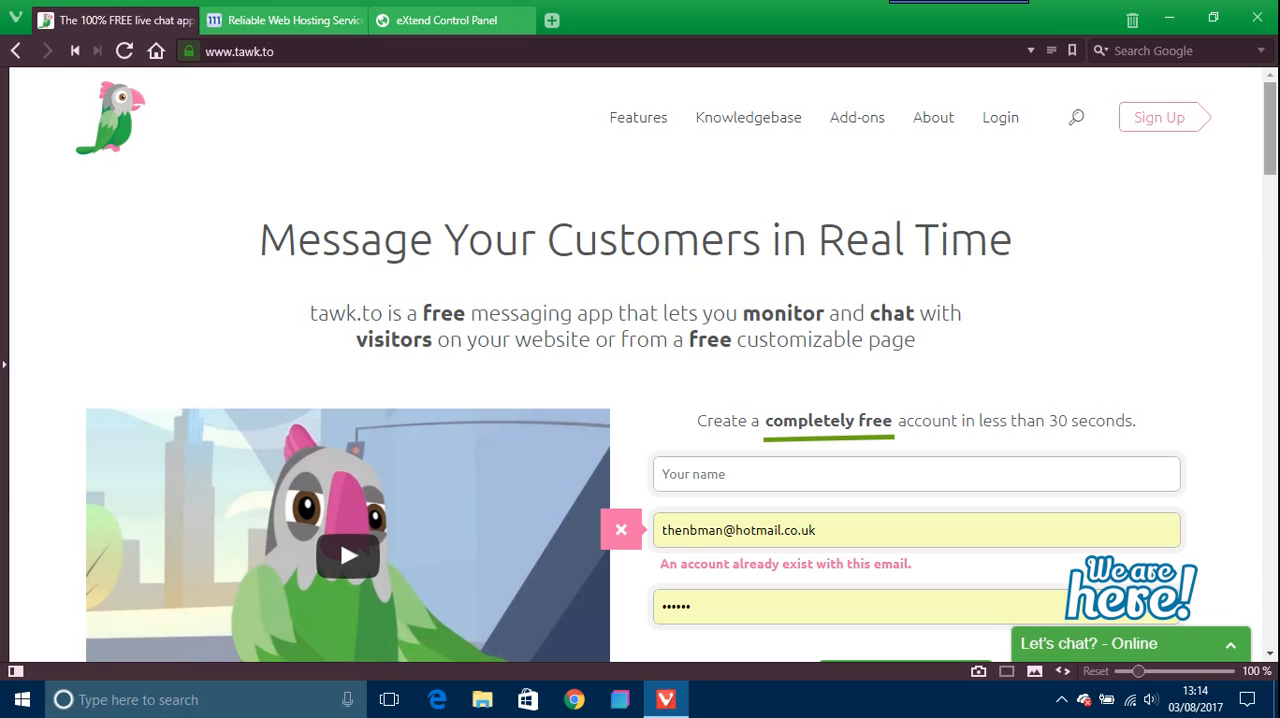
Step: Scroll through the tawk.to homepage feature sections and back toward the top
{"action": "scroll", "scroll_direction": "down", "scroll_amount": 3}
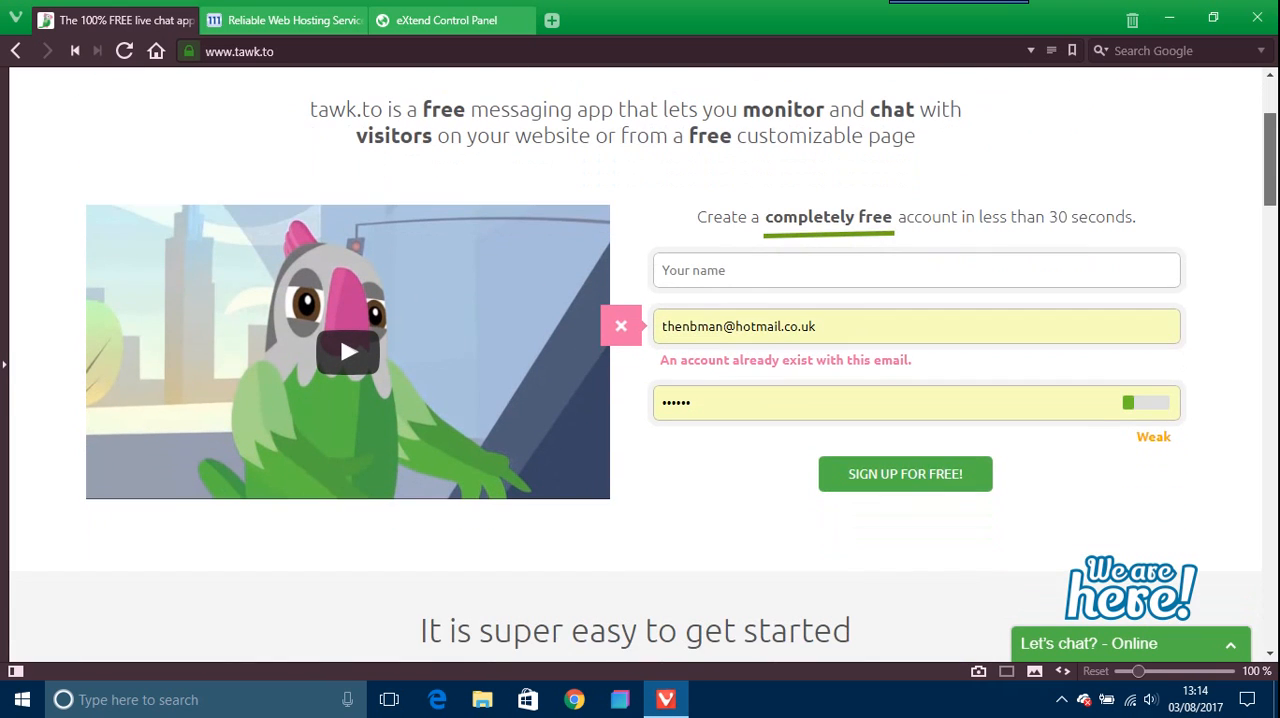
{"action": "scroll", "scroll_direction": "down", "scroll_amount": 3}
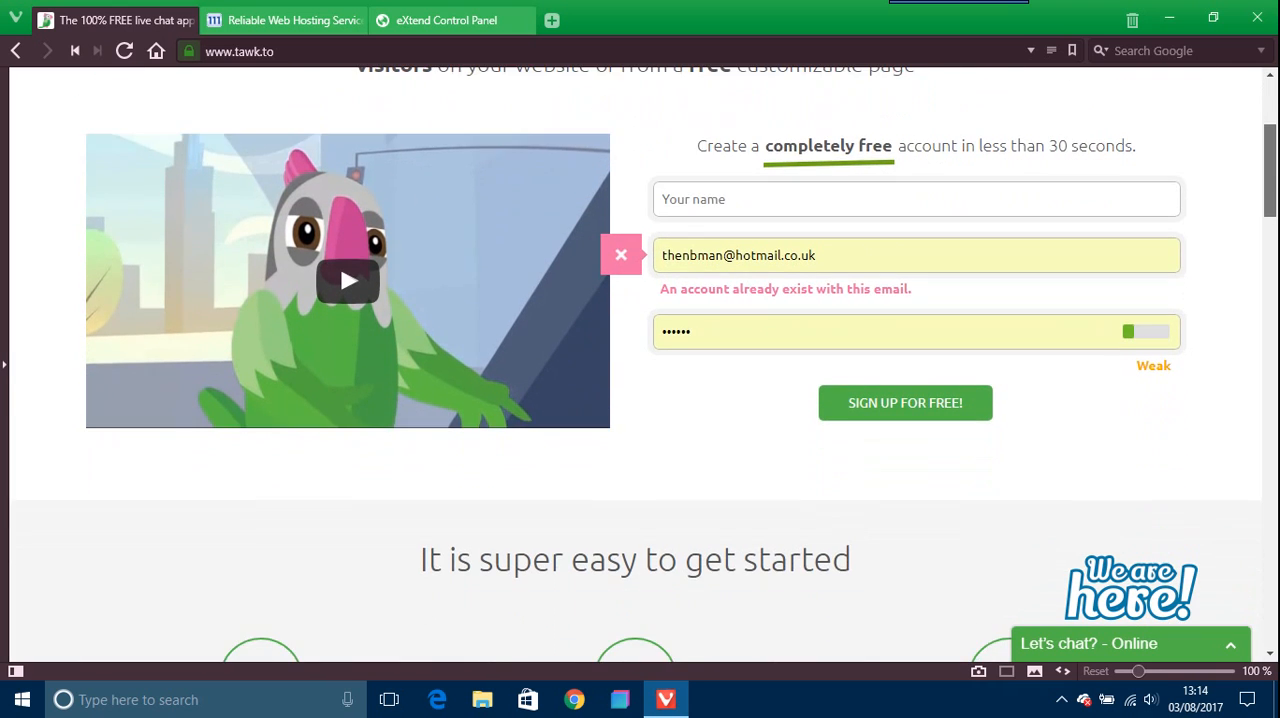
{"action": "scroll", "scroll_direction": "down", "scroll_amount": 3}
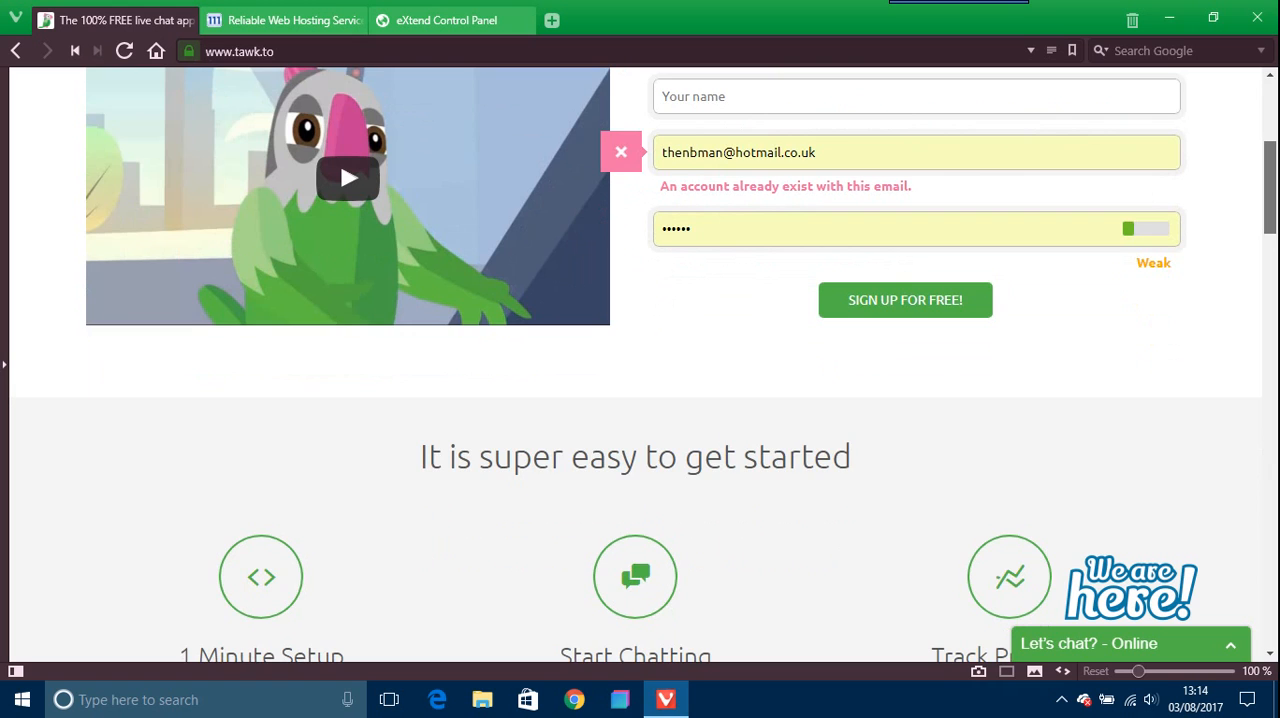
{"action": "scroll", "scroll_direction": "down", "scroll_amount": 3}
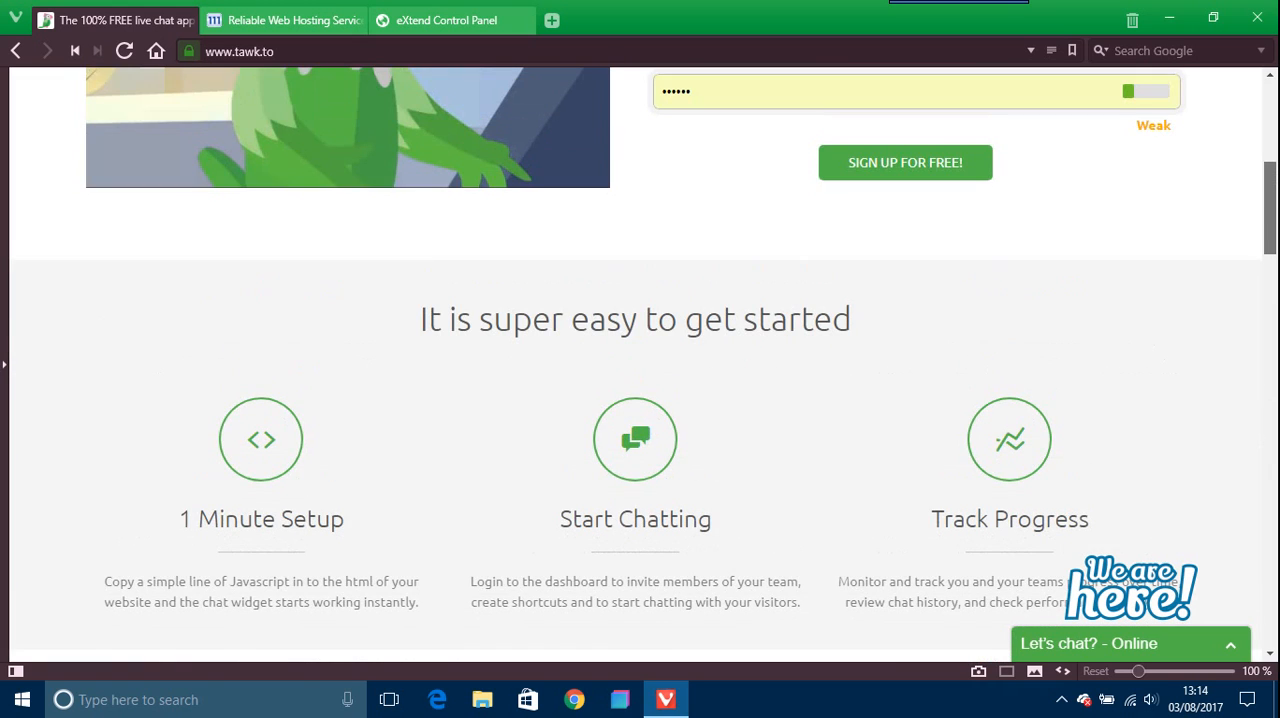
{"action": "scroll", "scroll_direction": "down", "scroll_amount": 3}
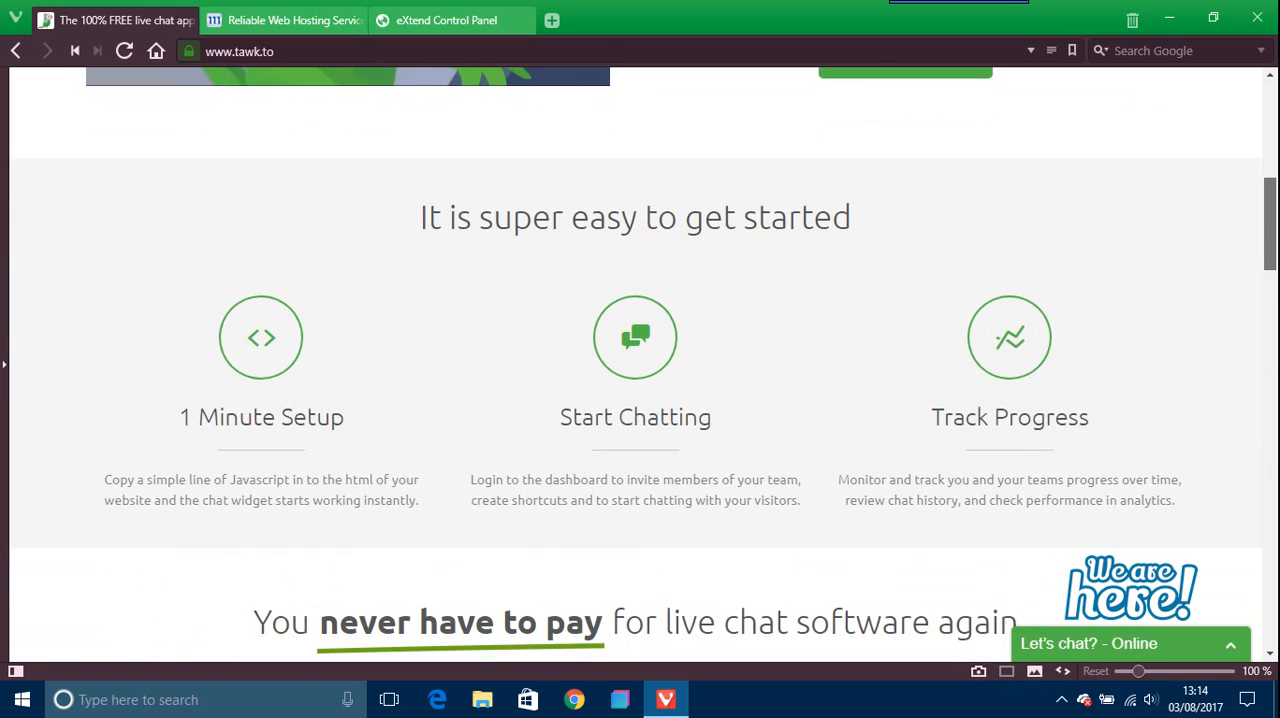
{"action": "scroll", "scroll_direction": "down", "scroll_amount": 3}
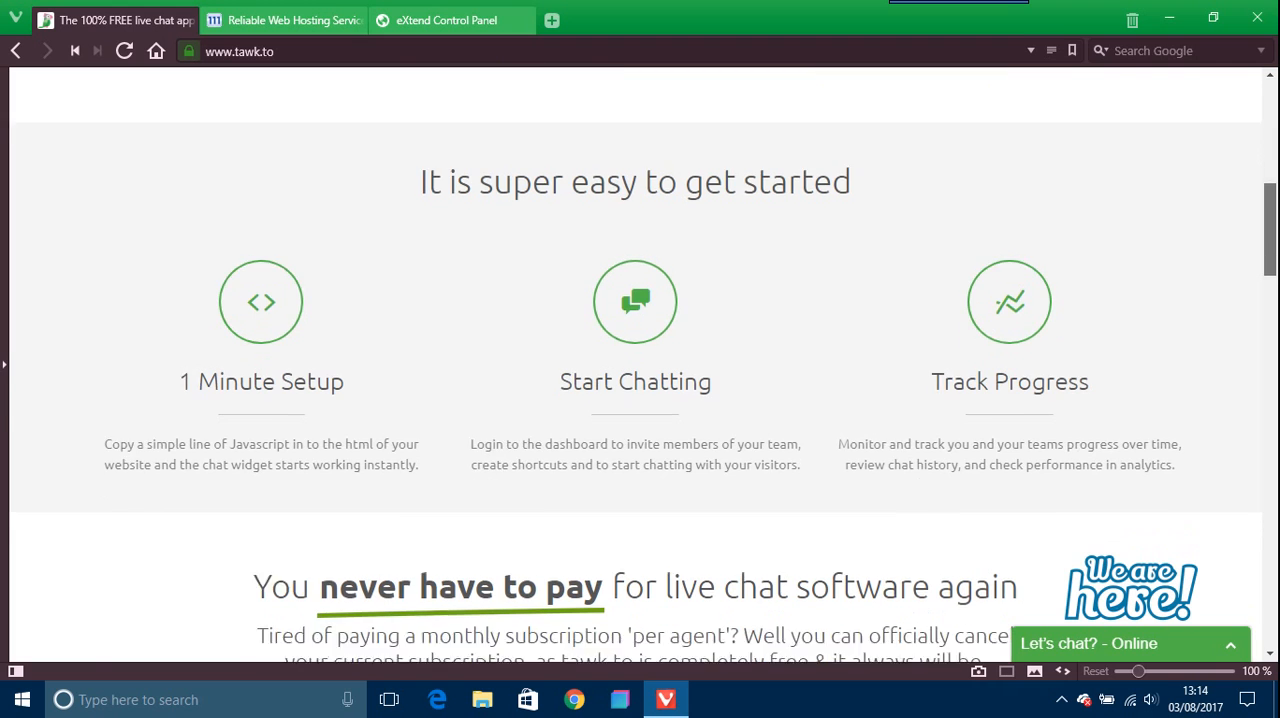
{"action": "scroll", "scroll_direction": "down", "scroll_amount": 3}
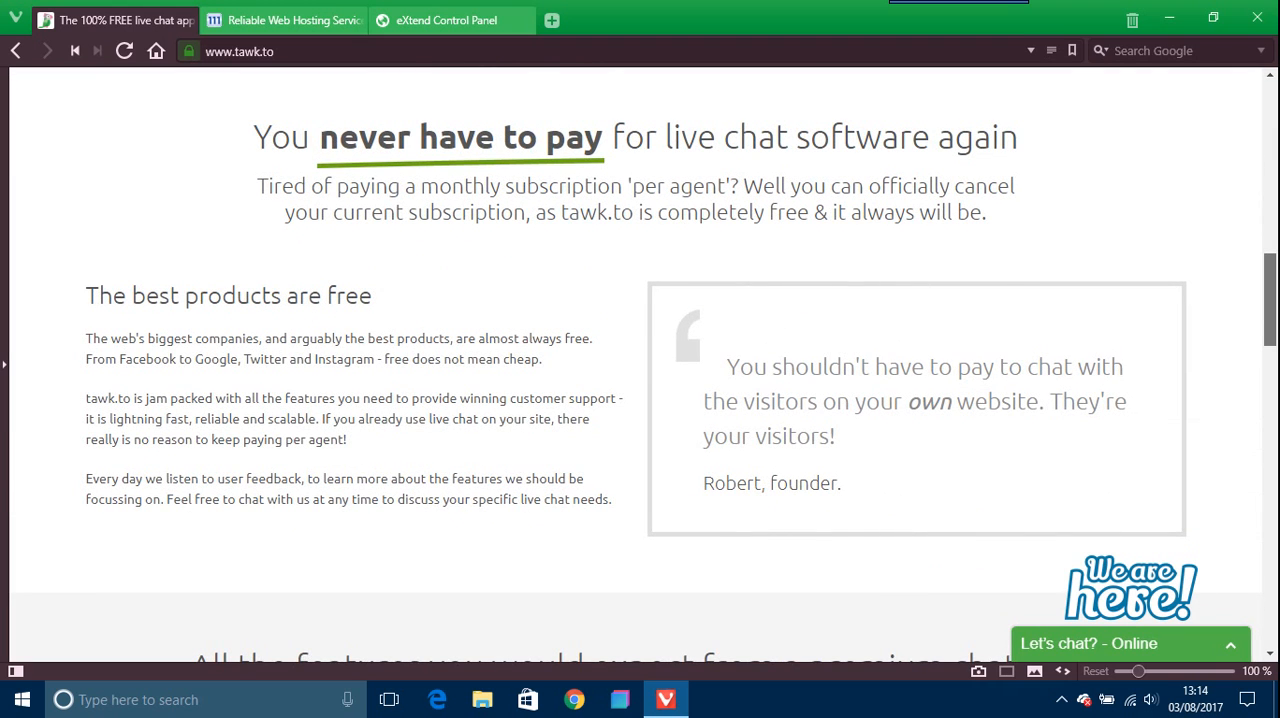
{"action": "scroll", "scroll_direction": "down", "scroll_amount": 3}
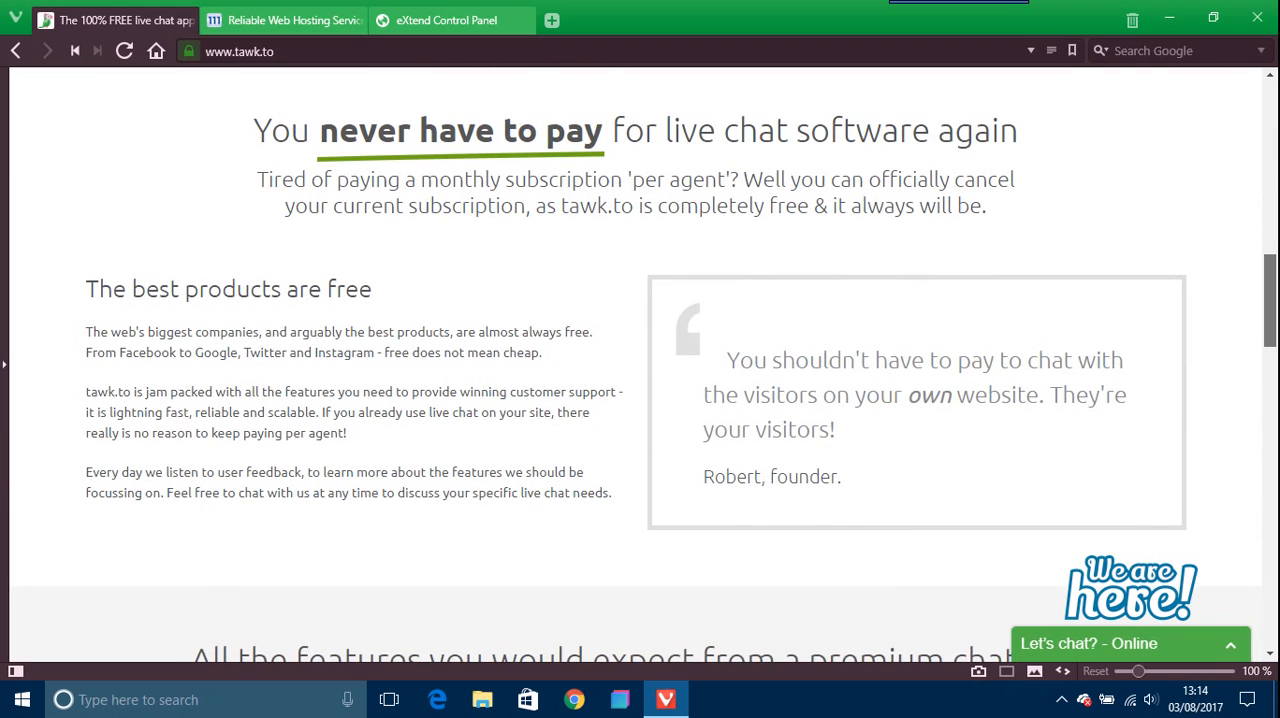
{"action": "scroll", "scroll_direction": "down", "scroll_amount": 3}
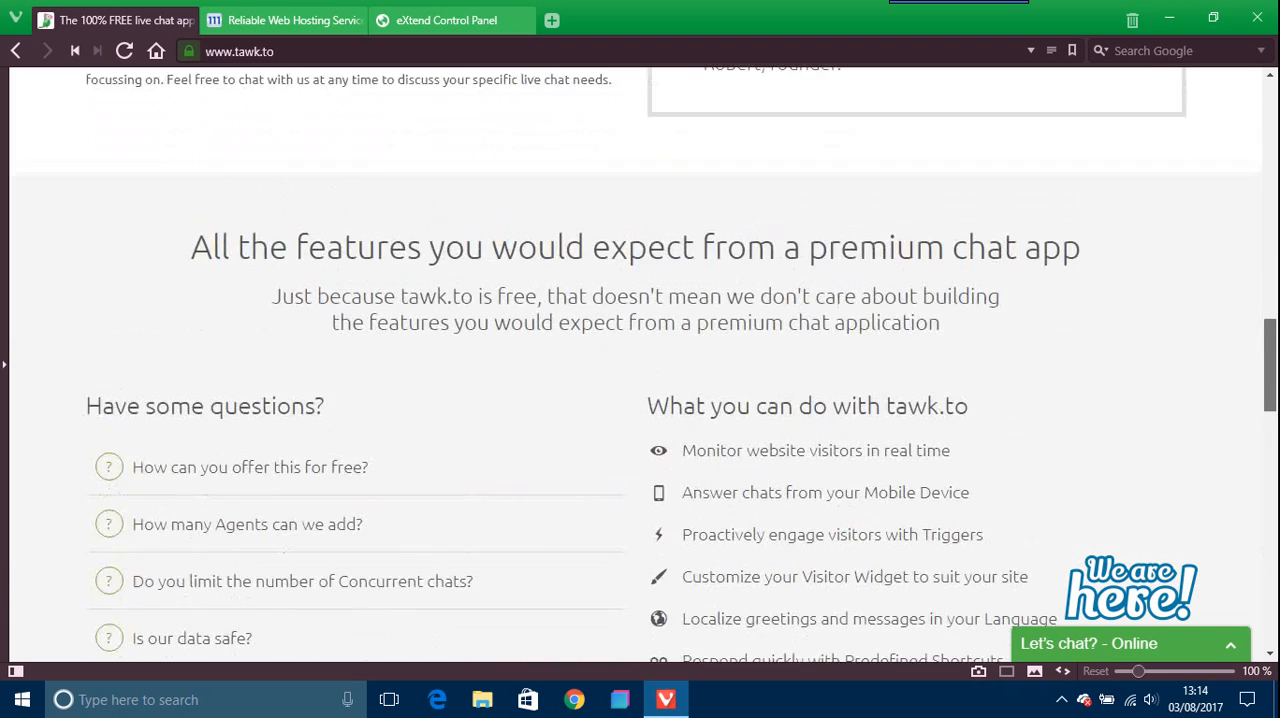
{"action": "scroll", "scroll_direction": "up", "scroll_amount": 3}
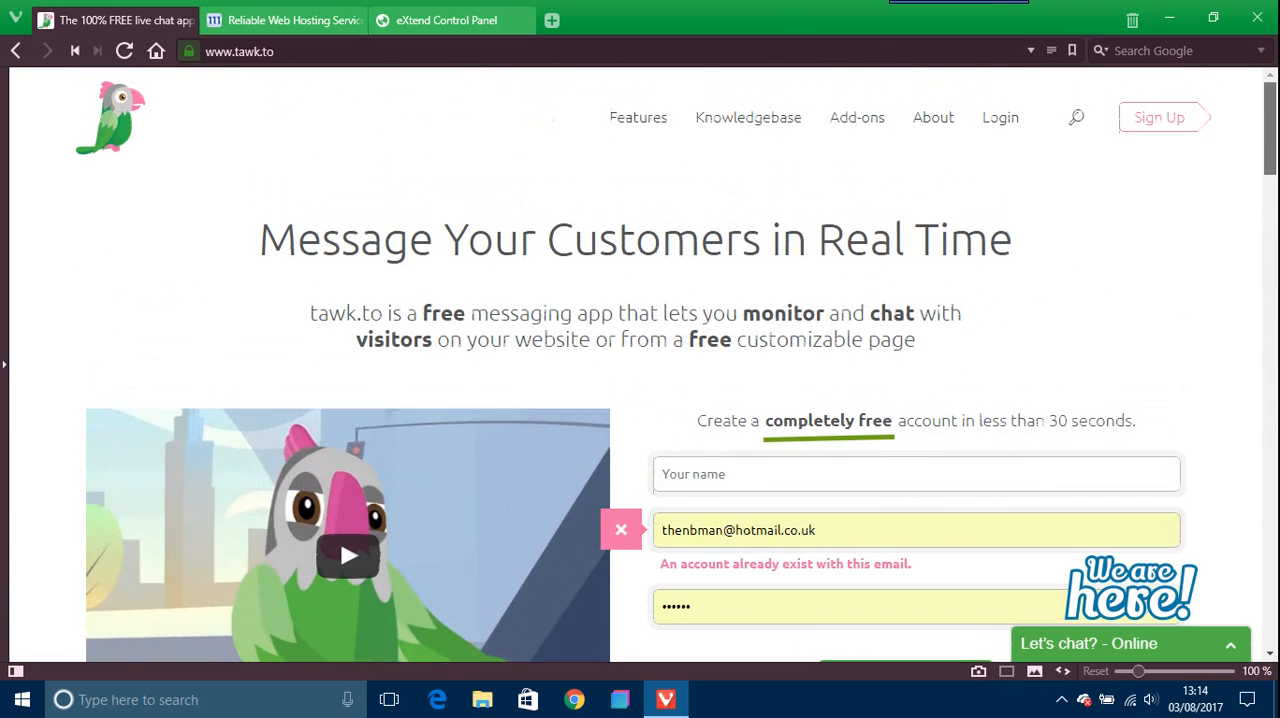
{"action": "mouse_move", "coordinate": [1160, 116]}
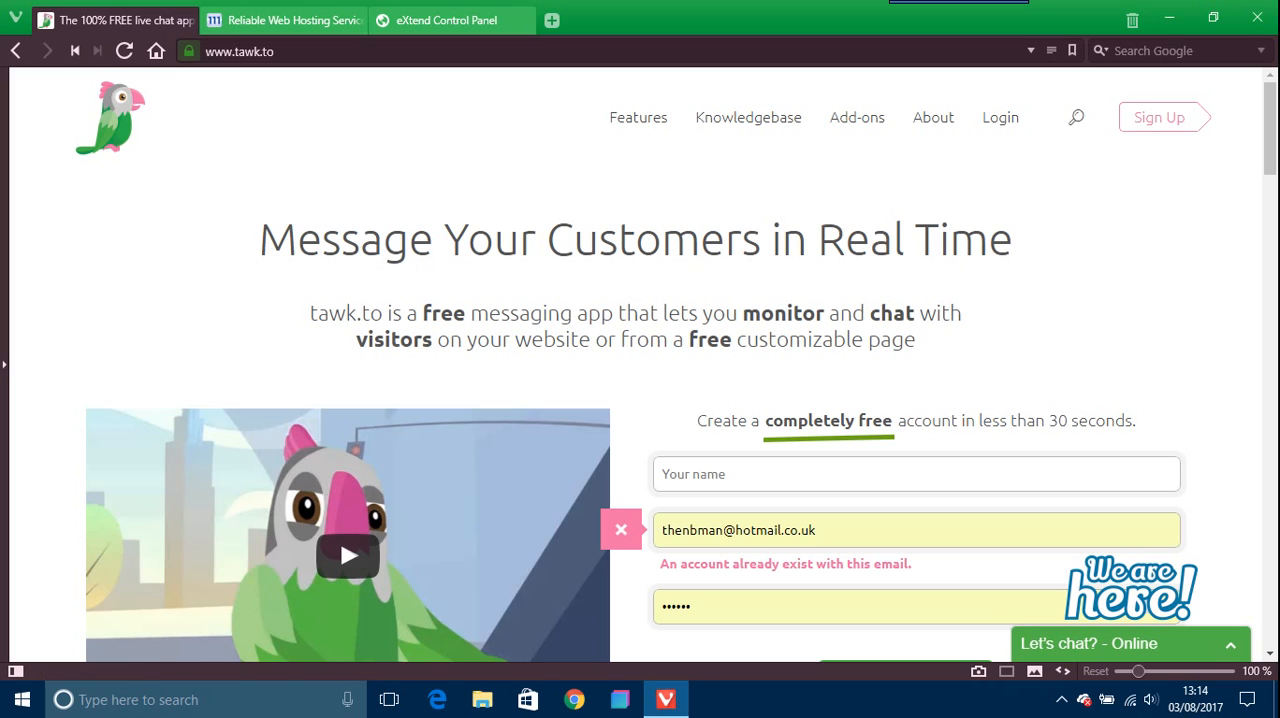
{"action": "mouse_move", "coordinate": [1000, 116]}
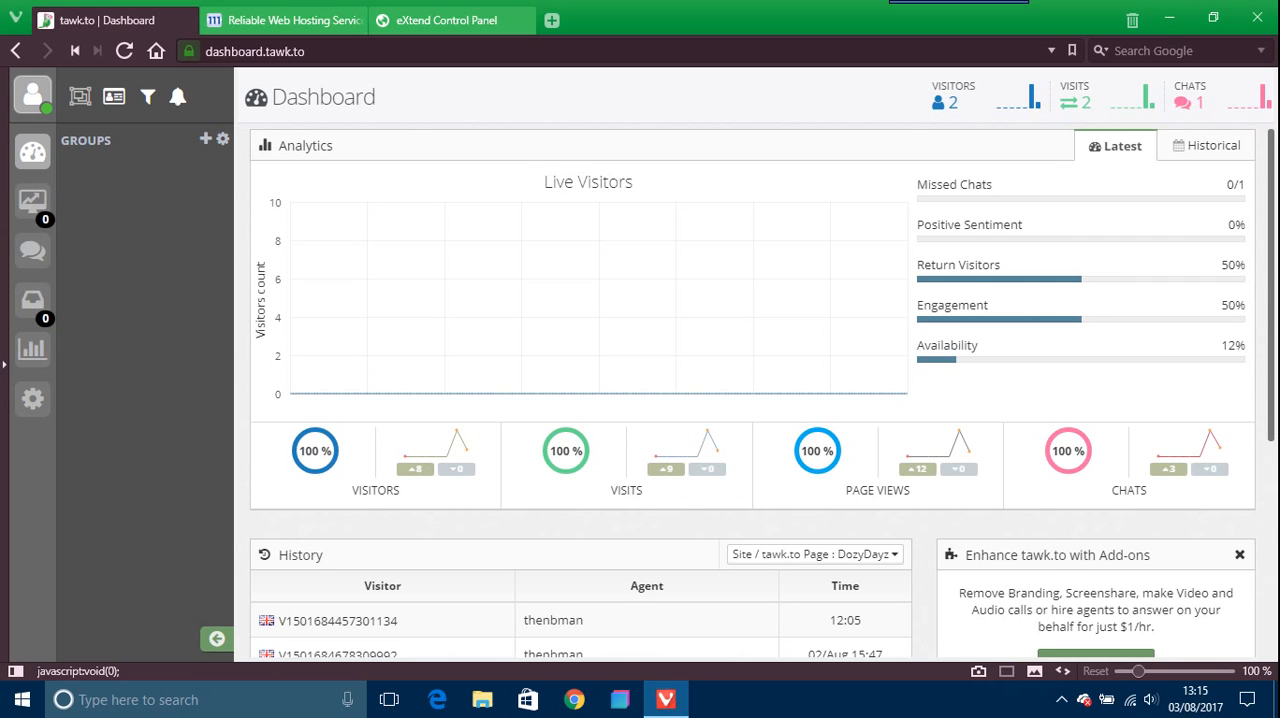
{"action": "left_click", "coordinate": [32, 96]}
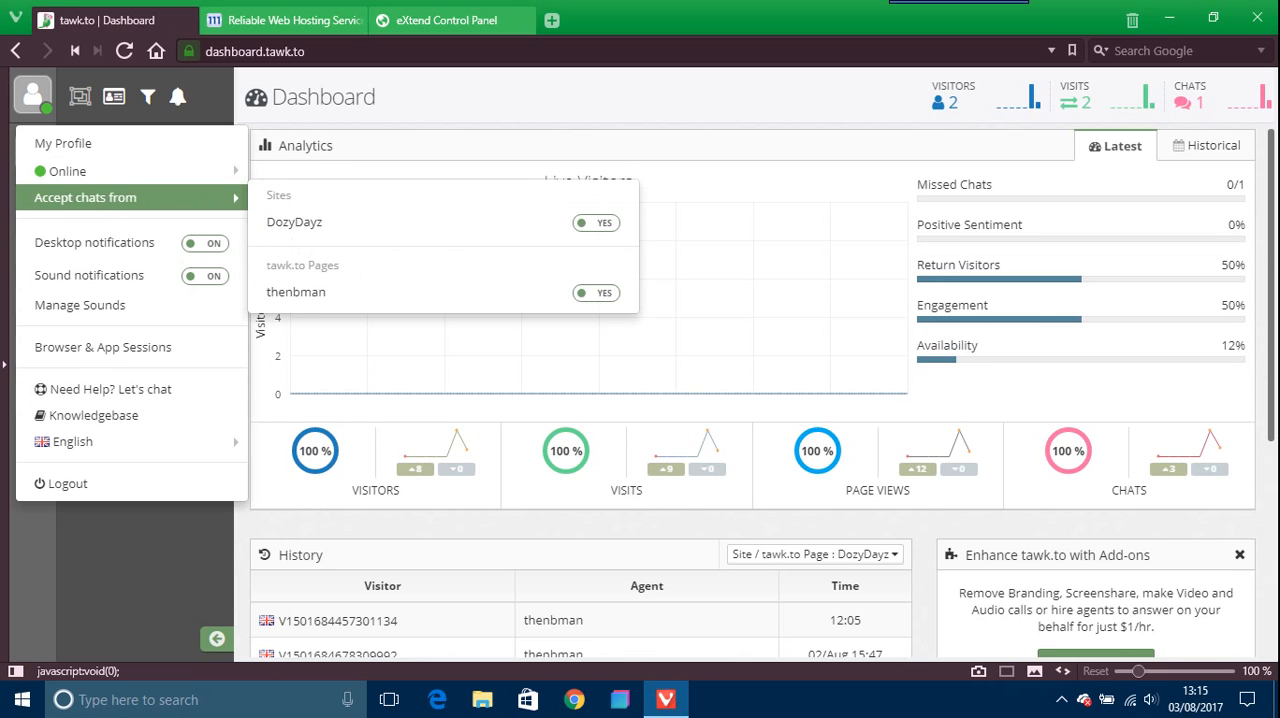
{"action": "mouse_move", "coordinate": [68, 482]}
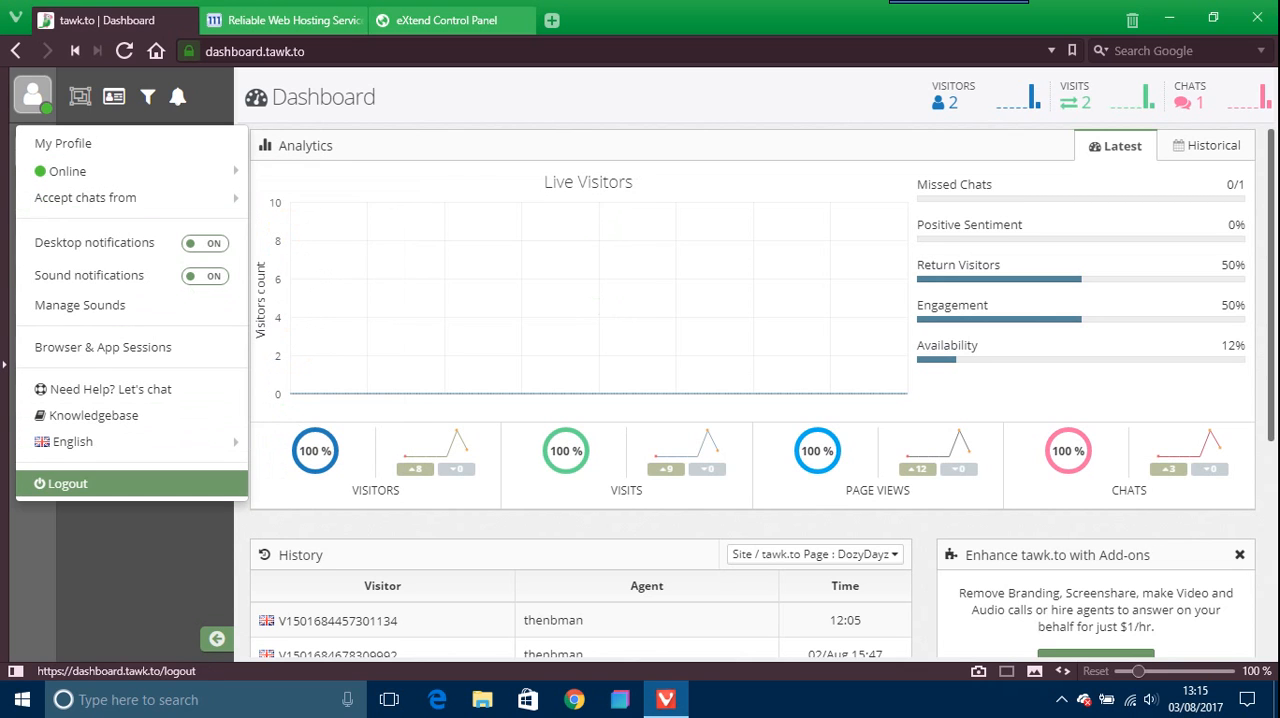
{"action": "left_click", "coordinate": [72, 442]}
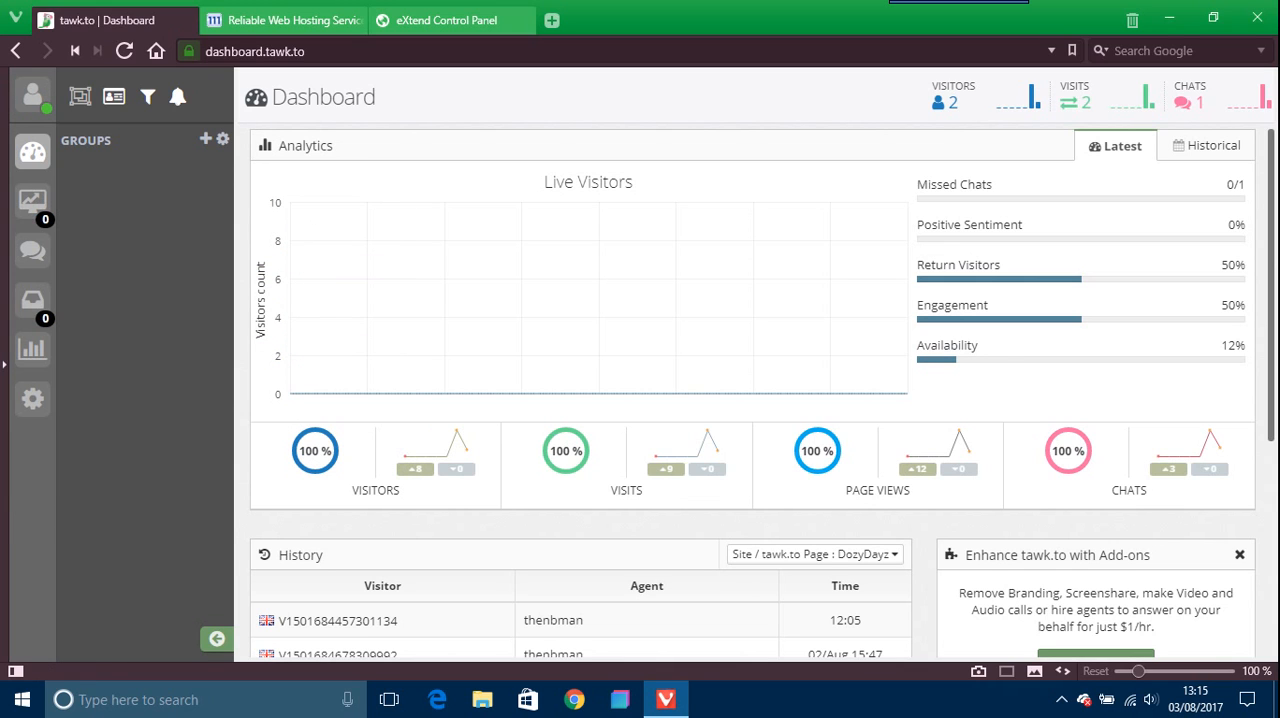
{"action": "mouse_move", "coordinate": [32, 252]}
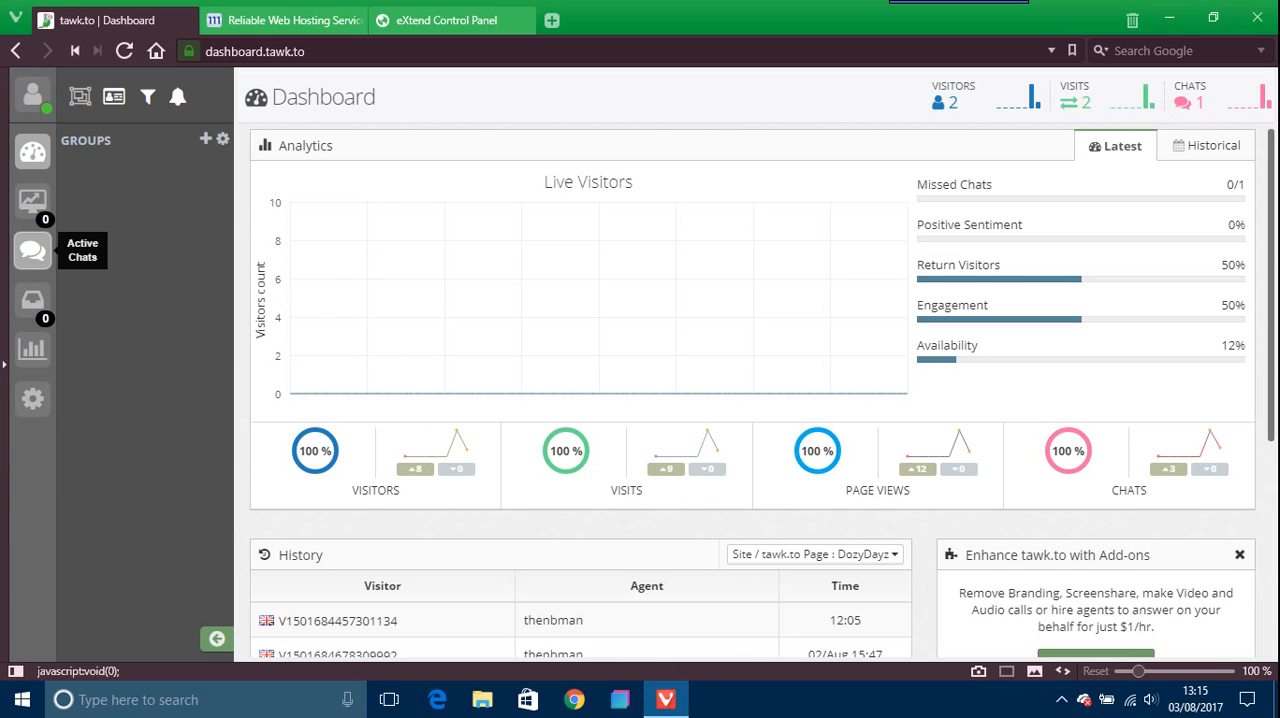
{"action": "mouse_move", "coordinate": [32, 200]}
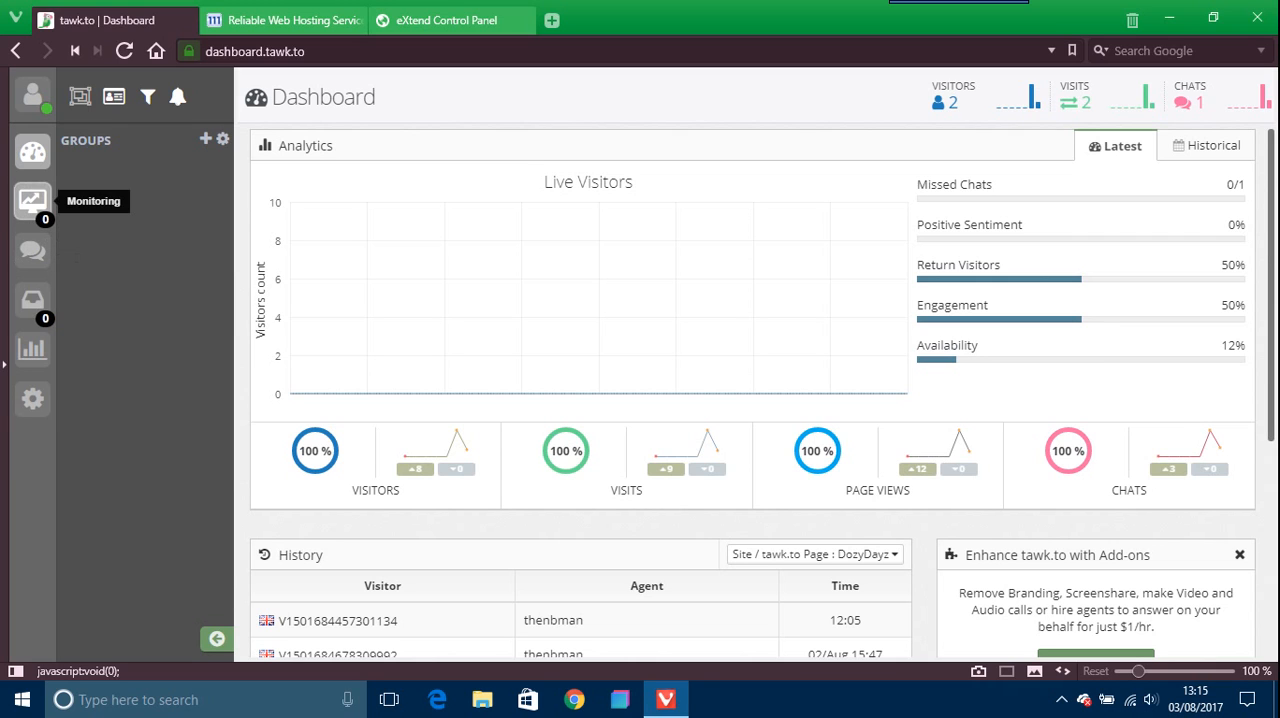
{"action": "mouse_move", "coordinate": [32, 152]}
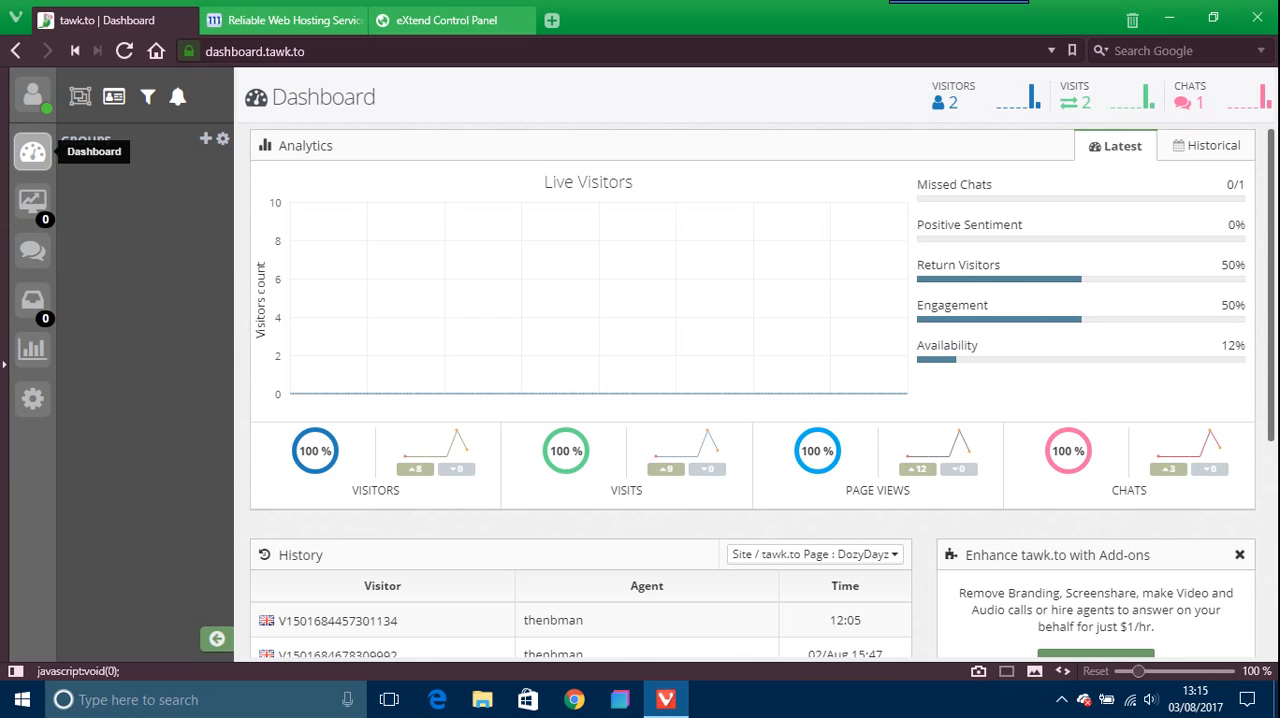
{"action": "mouse_move", "coordinate": [32, 252]}
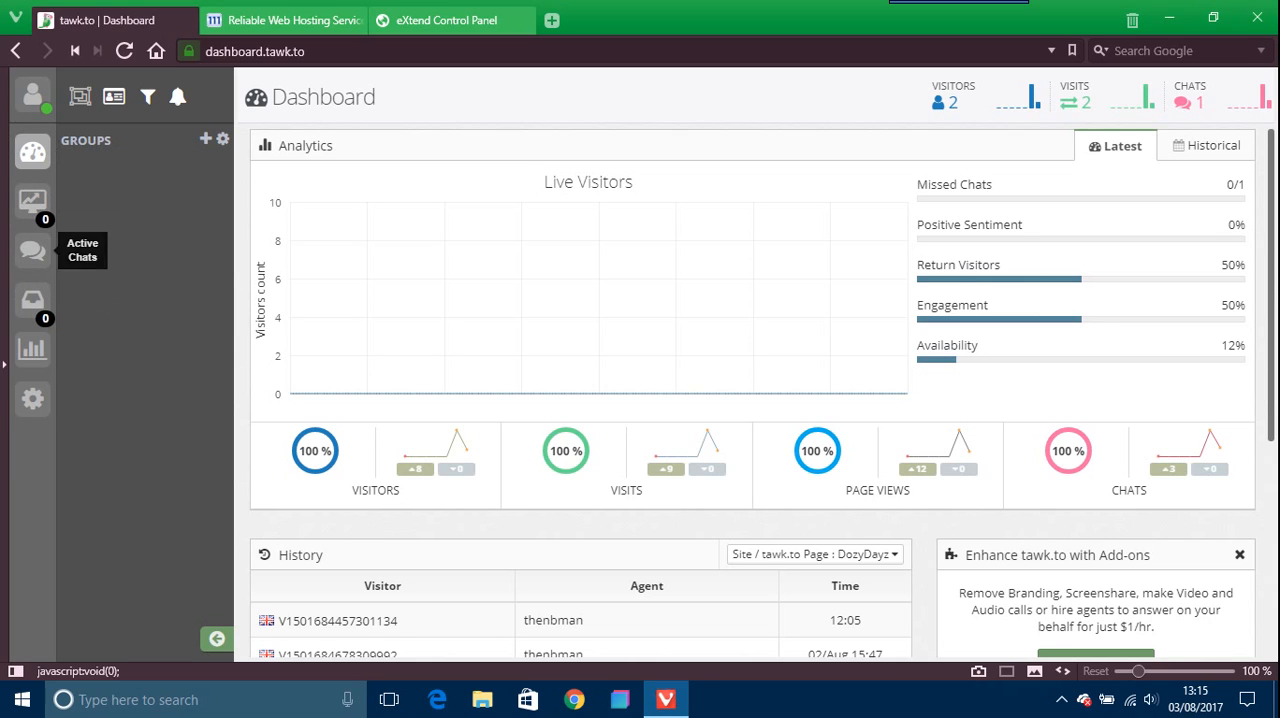
{"action": "mouse_move", "coordinate": [32, 398]}
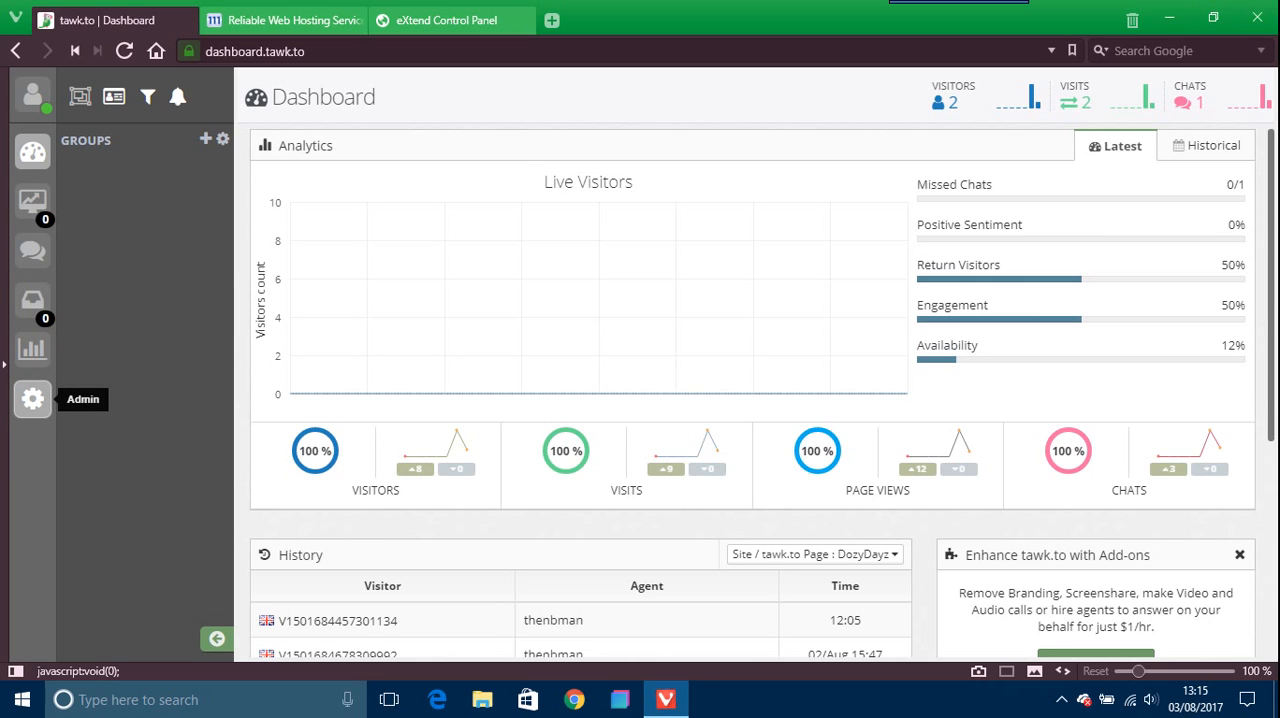
Step: Show the DozyDayz property's Administration page with its default widget code
{"action": "left_click", "coordinate": [32, 398]}
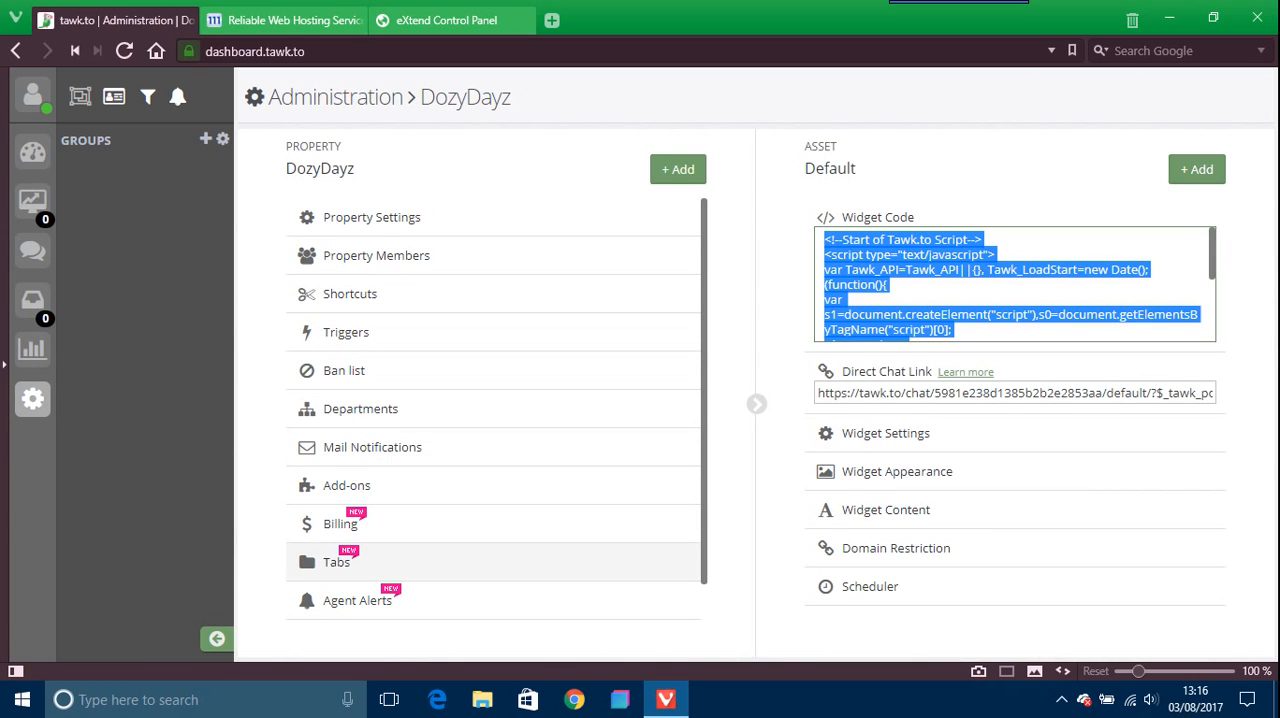
{"action": "mouse_move", "coordinate": [372, 448]}
{"action": "type", "text": "n"}
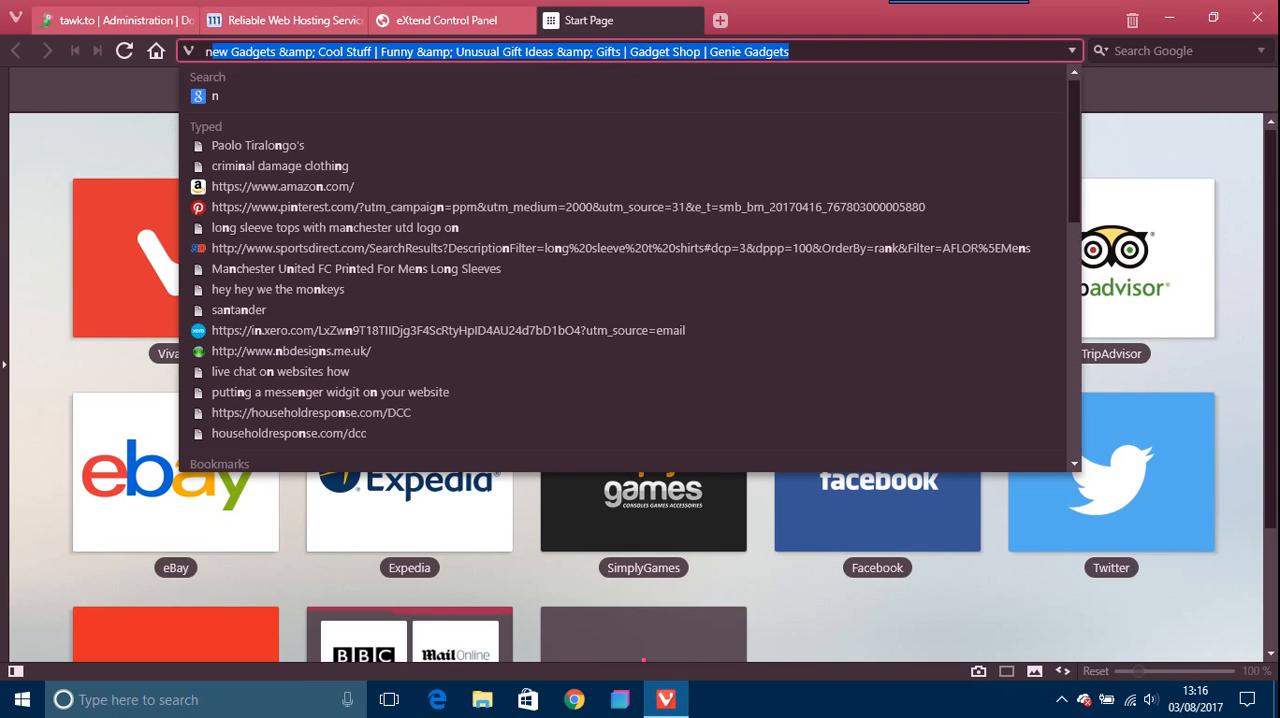
Step: Load nbdesigns.me.uk from history in the new tab, then return to the tawk.to Administration tab
{"action": "left_click", "coordinate": [292, 352]}
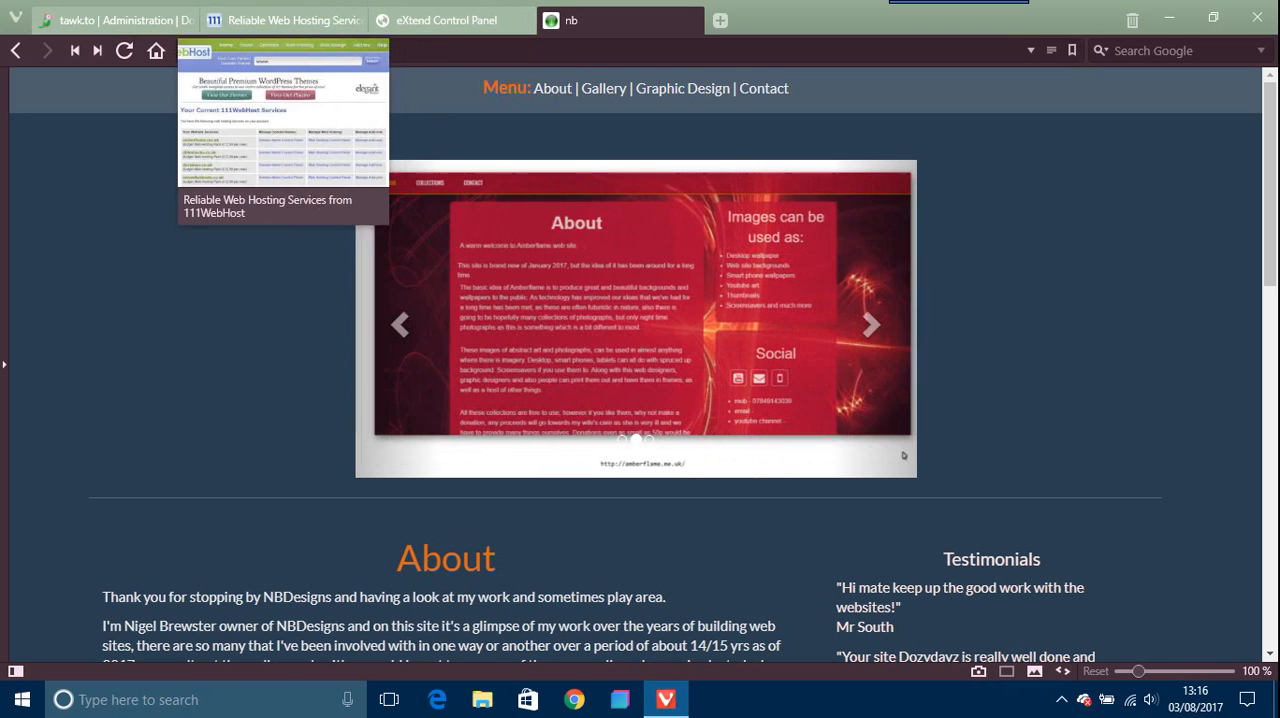
{"action": "left_click", "coordinate": [100, 20]}
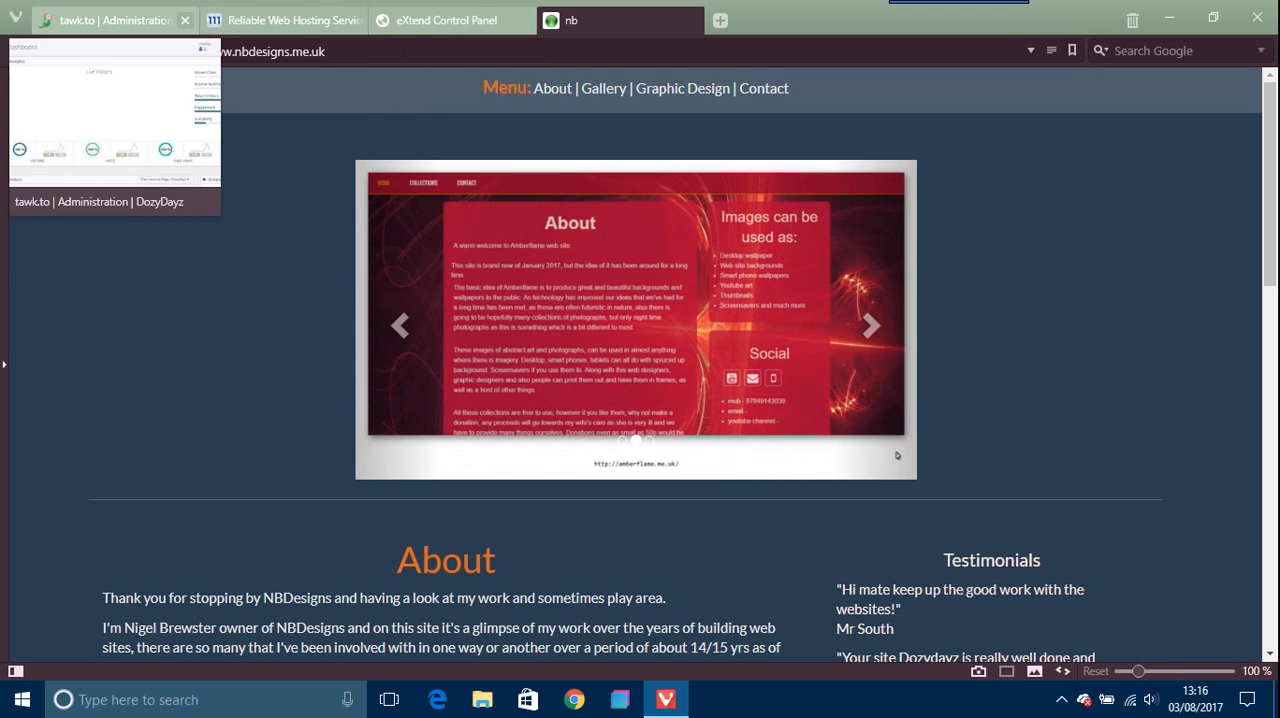
{"action": "left_click", "coordinate": [110, 20]}
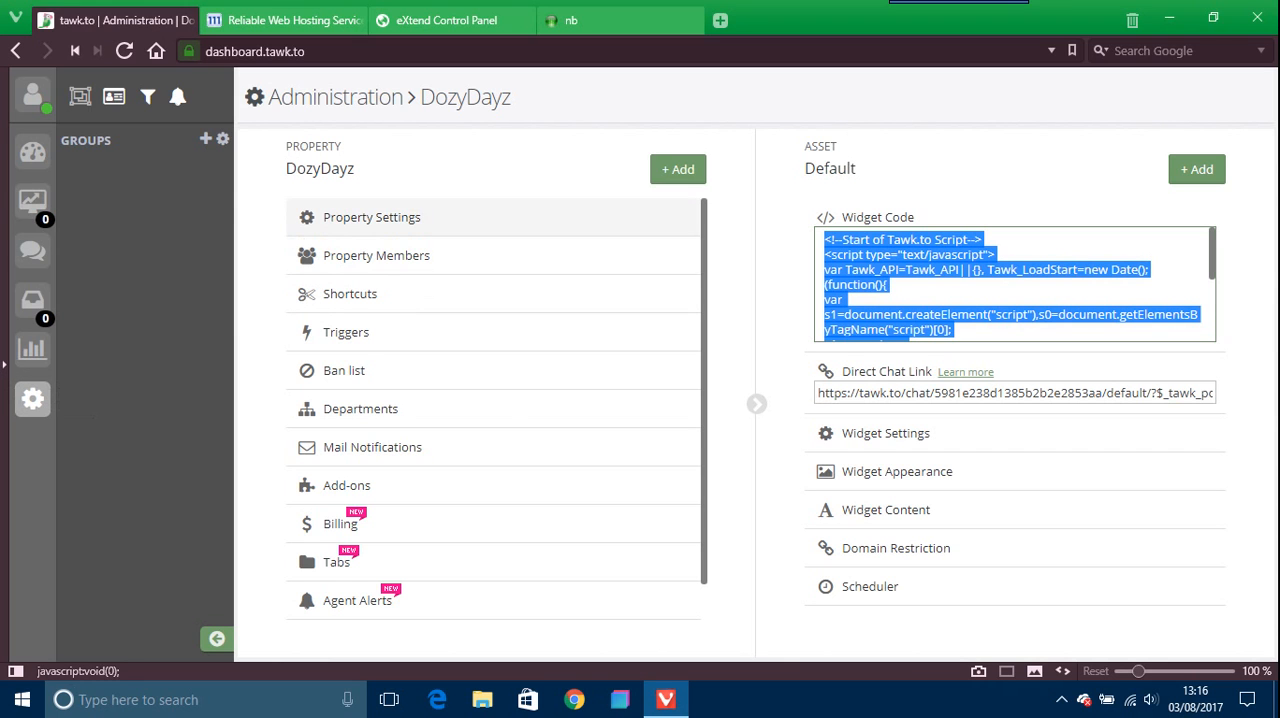
{"action": "left_click", "coordinate": [676, 168]}
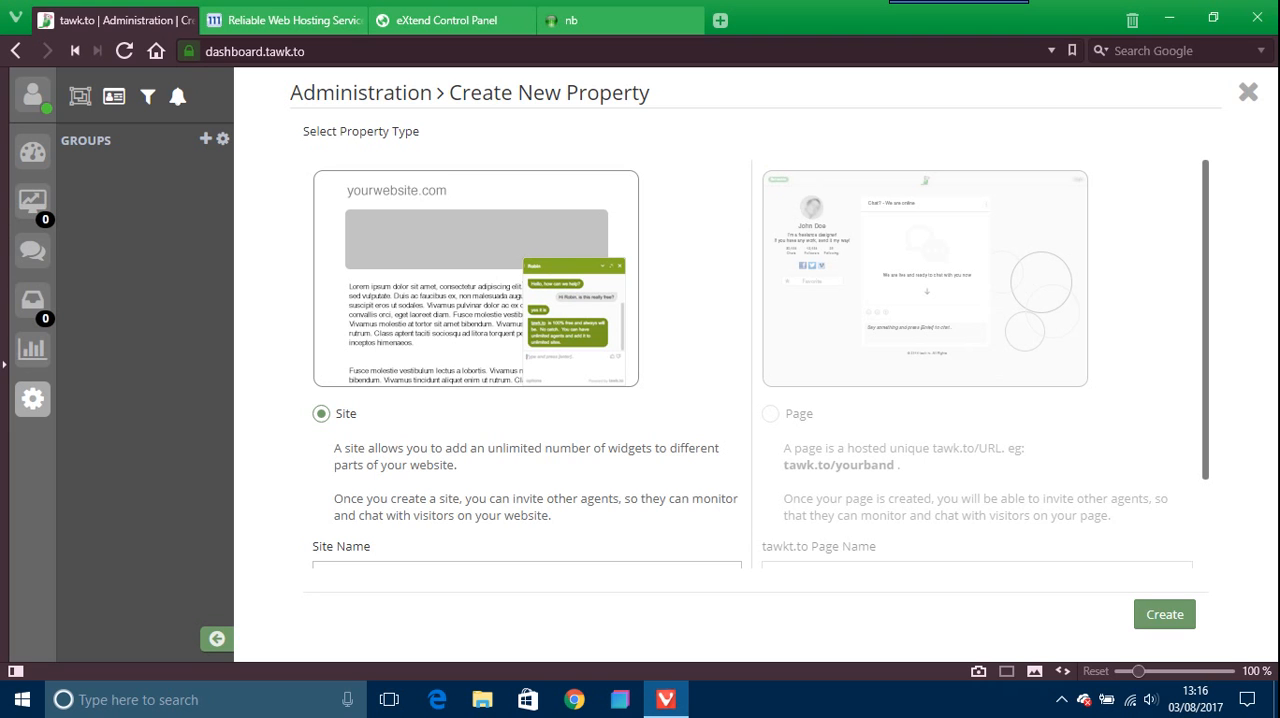
{"action": "scroll", "scroll_direction": "down", "scroll_amount": 3}
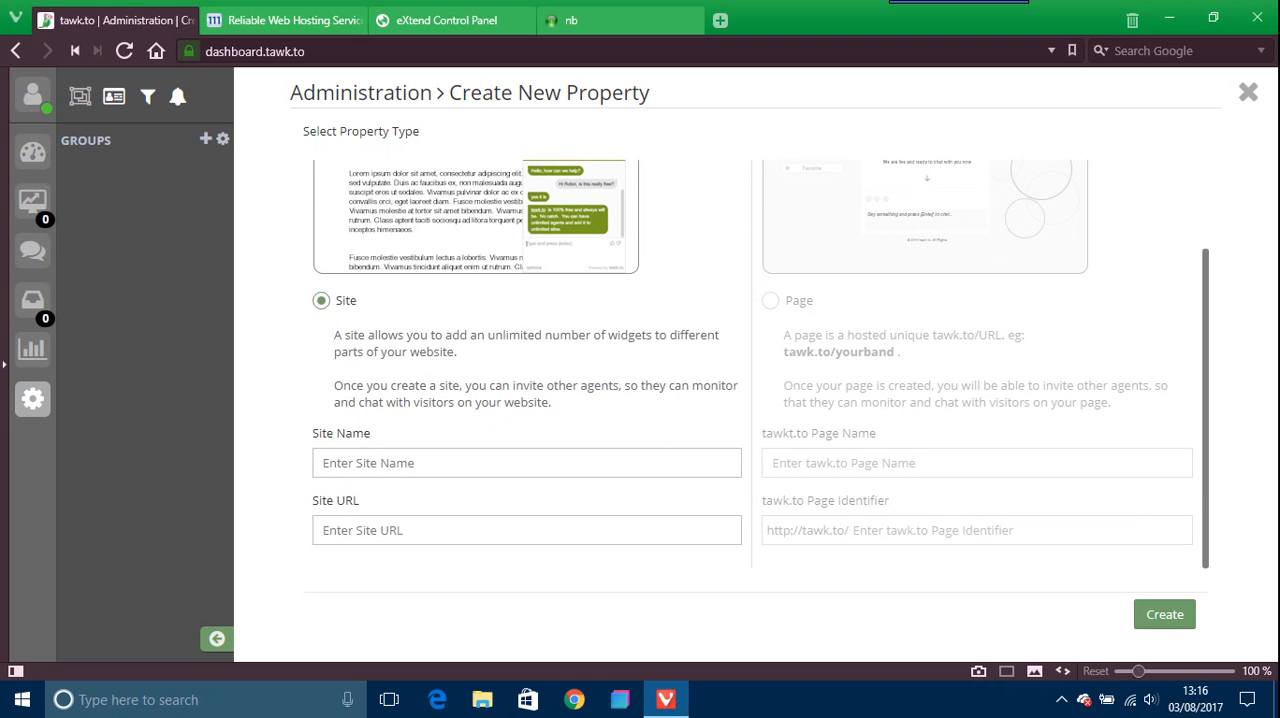
{"action": "type", "text": "N"}
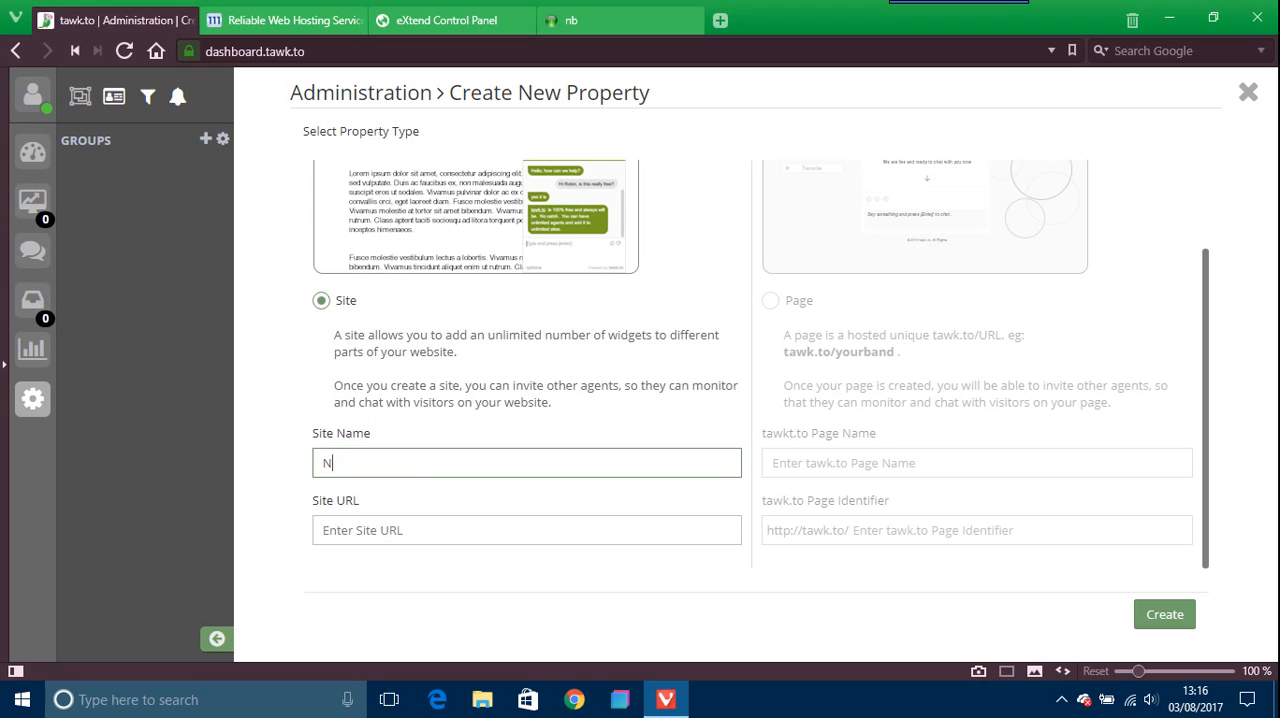
{"action": "type", "text": "BD"}
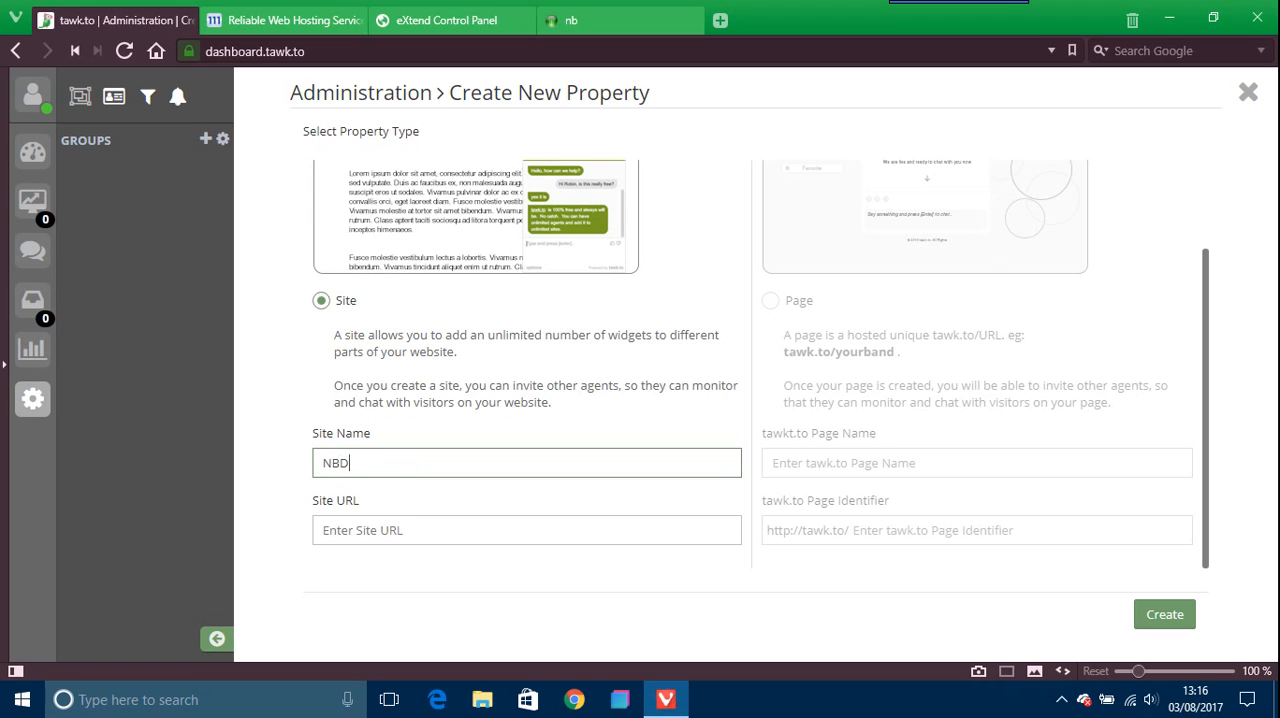
{"action": "type", "text": "esigns"}
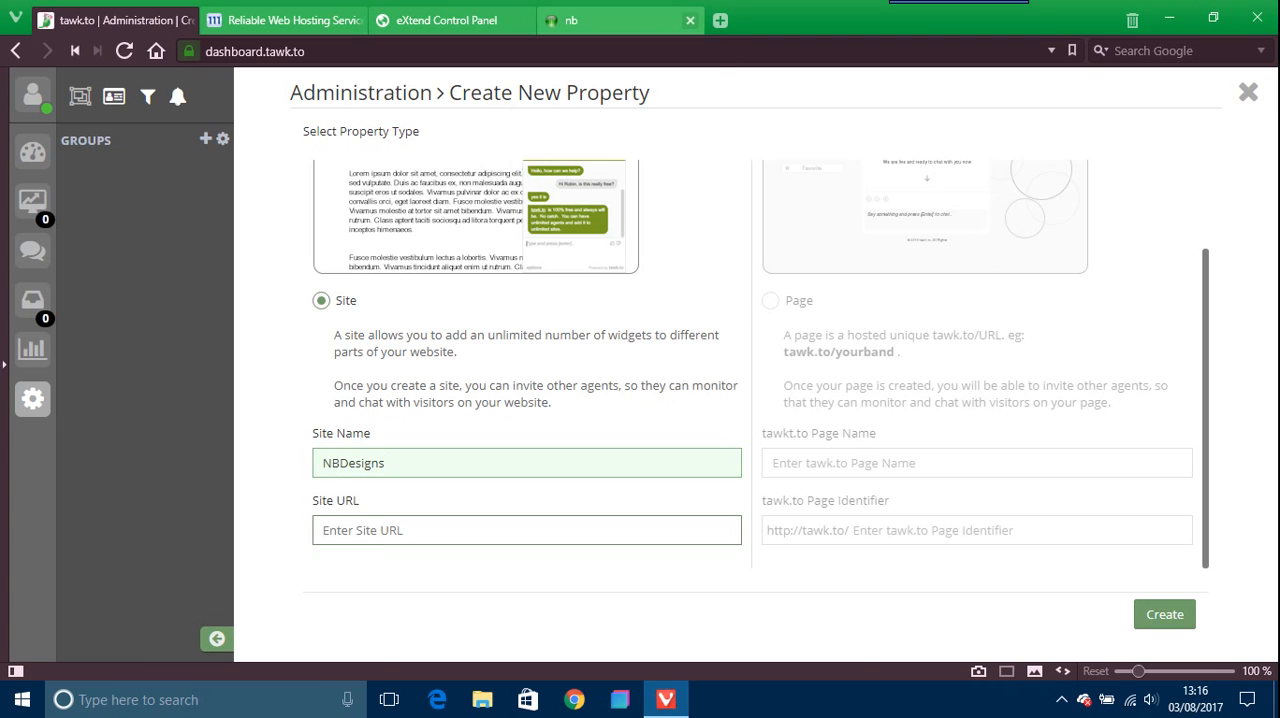
{"action": "right_click", "coordinate": [264, 50]}
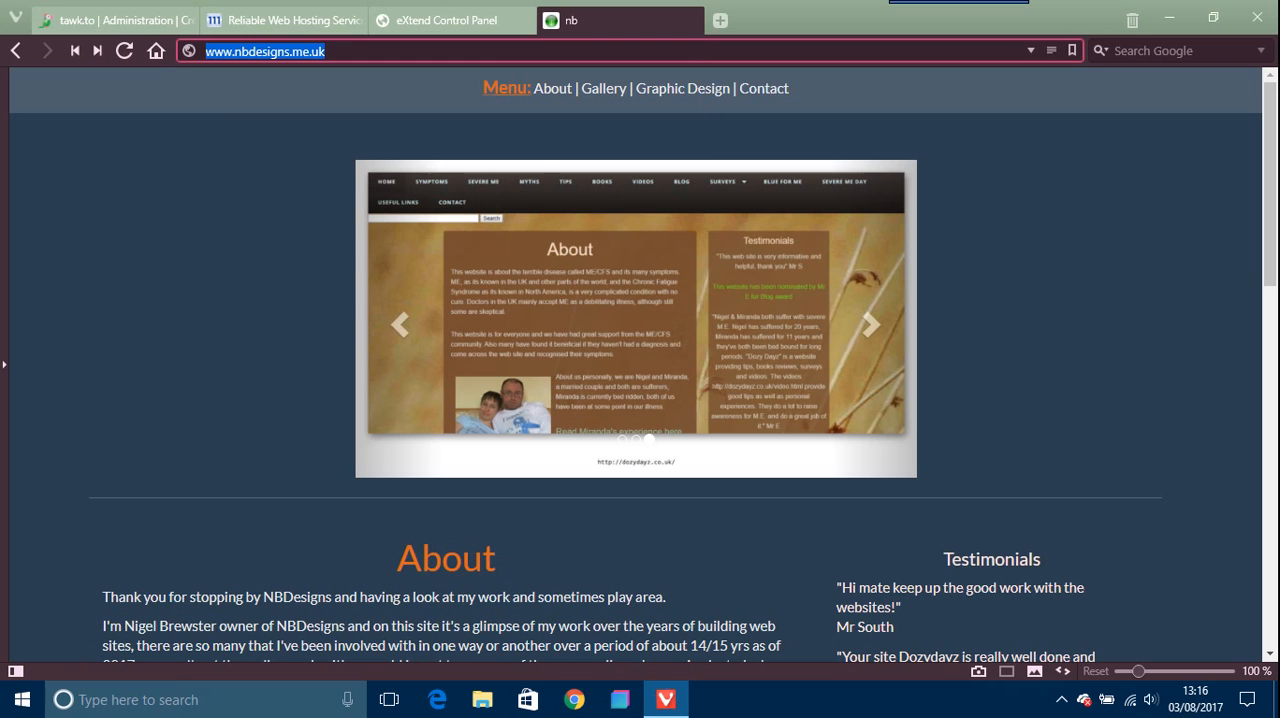
{"action": "left_click", "coordinate": [116, 20]}
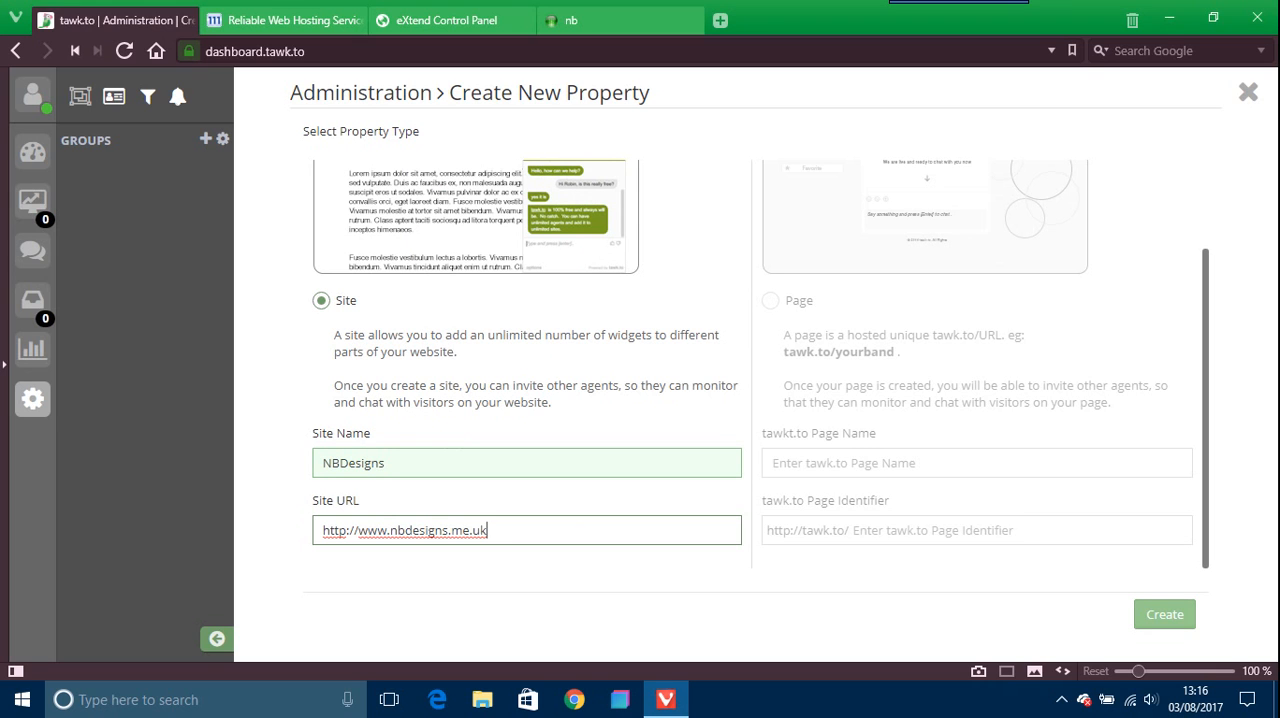
{"action": "left_click", "coordinate": [1164, 614]}
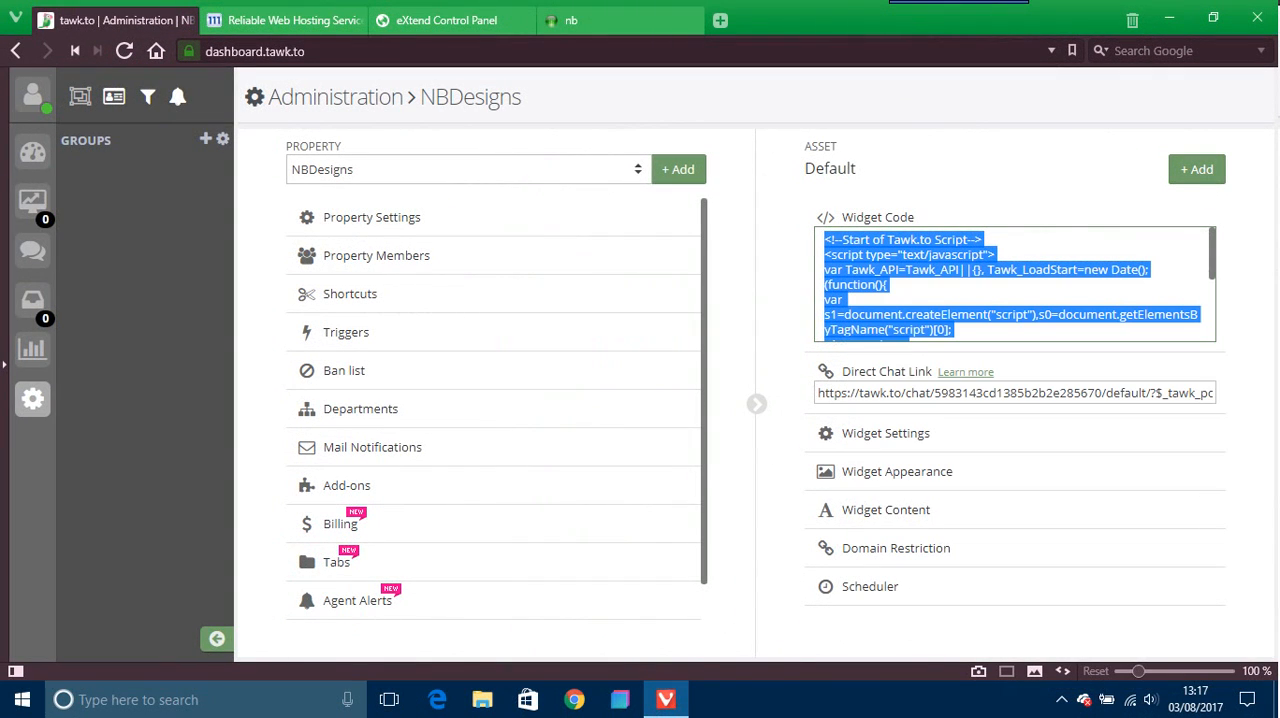
Step: Switch to the eXtend hosting control panel tab with the widget code copied
{"action": "left_click", "coordinate": [446, 20]}
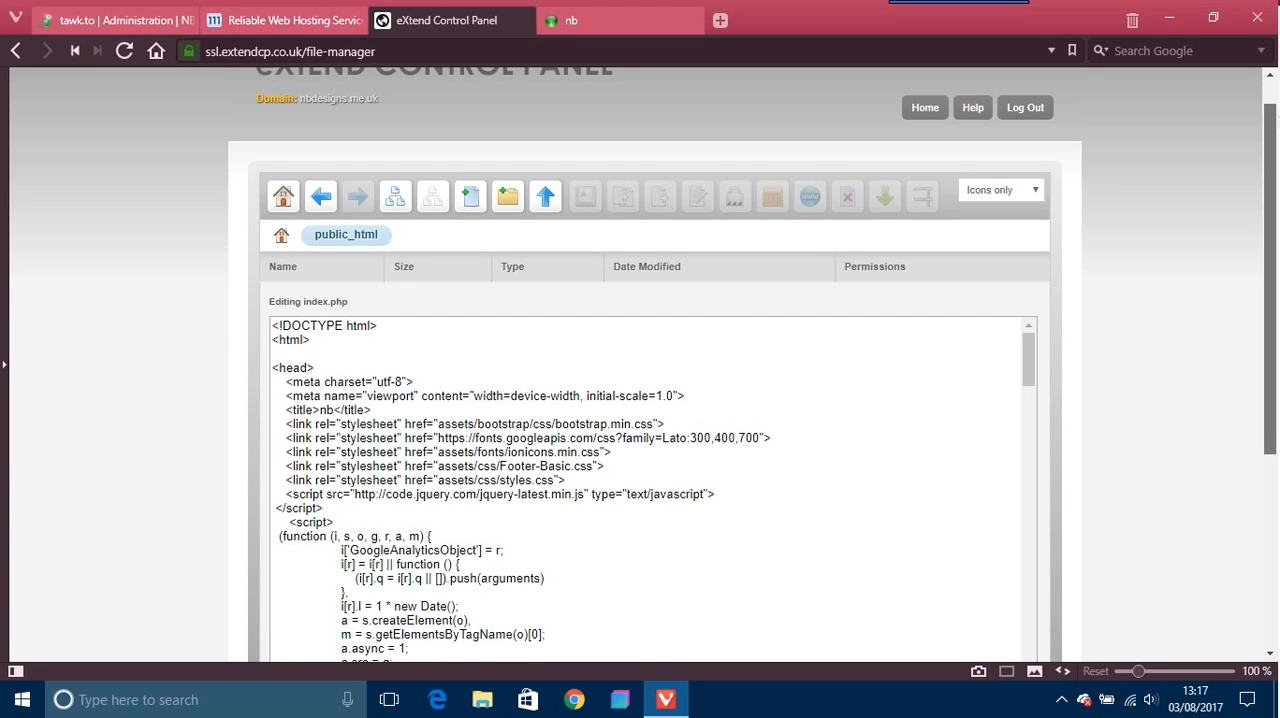
Step: Paste the tawk.to widget script before the closing body tag in index.php and save
{"action": "scroll", "scroll_direction": "down", "scroll_amount": 3}
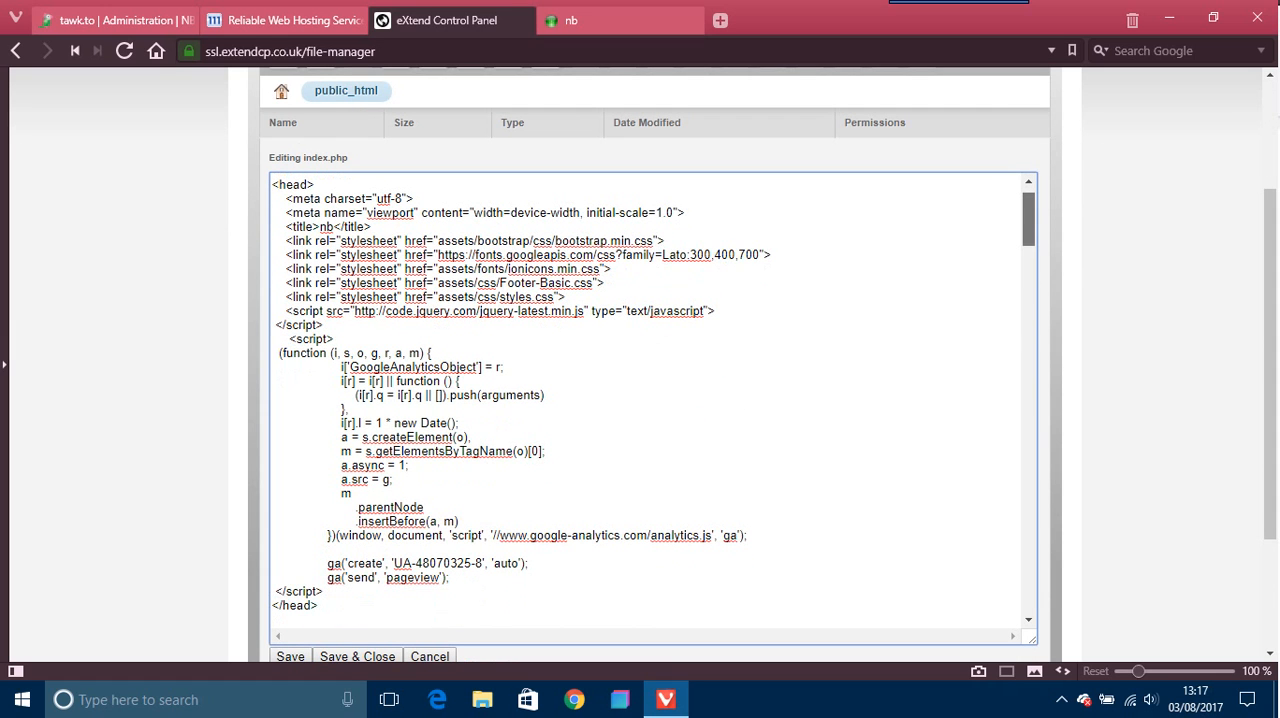
{"action": "scroll", "scroll_direction": "down", "scroll_amount": 3}
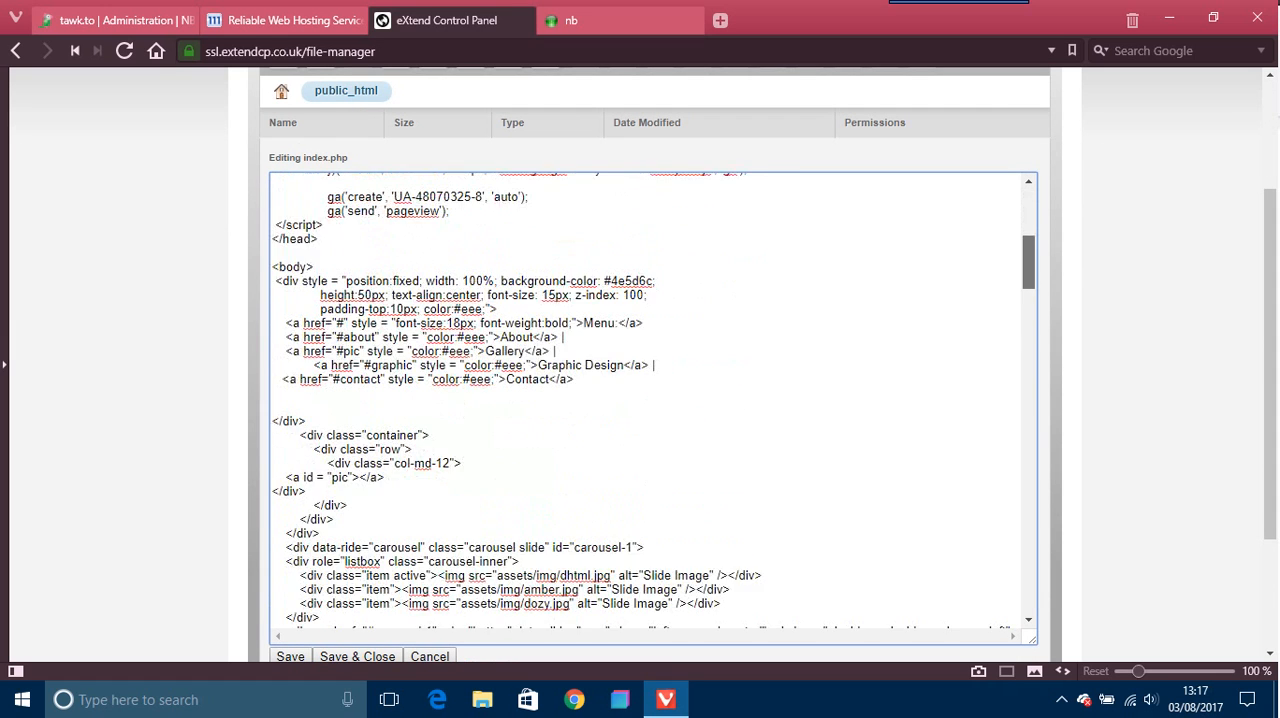
{"action": "scroll", "scroll_direction": "down", "scroll_amount": 3}
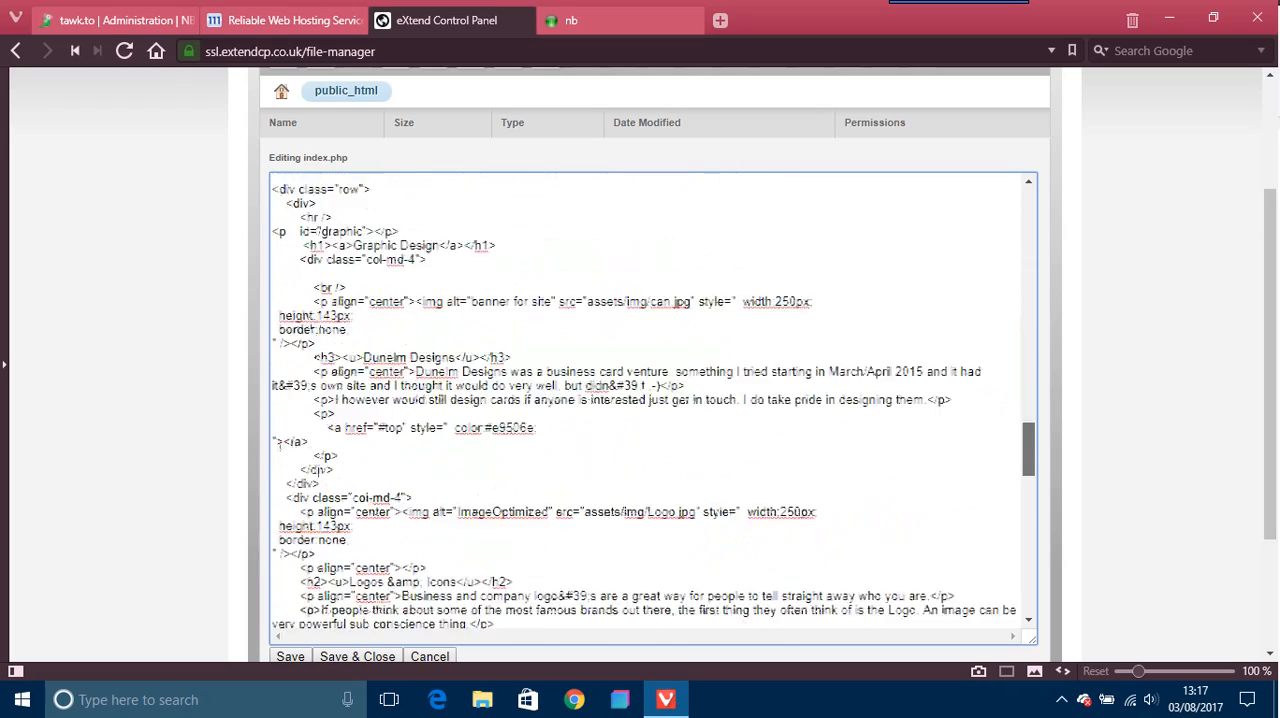
{"action": "scroll", "scroll_direction": "down", "scroll_amount": 3}
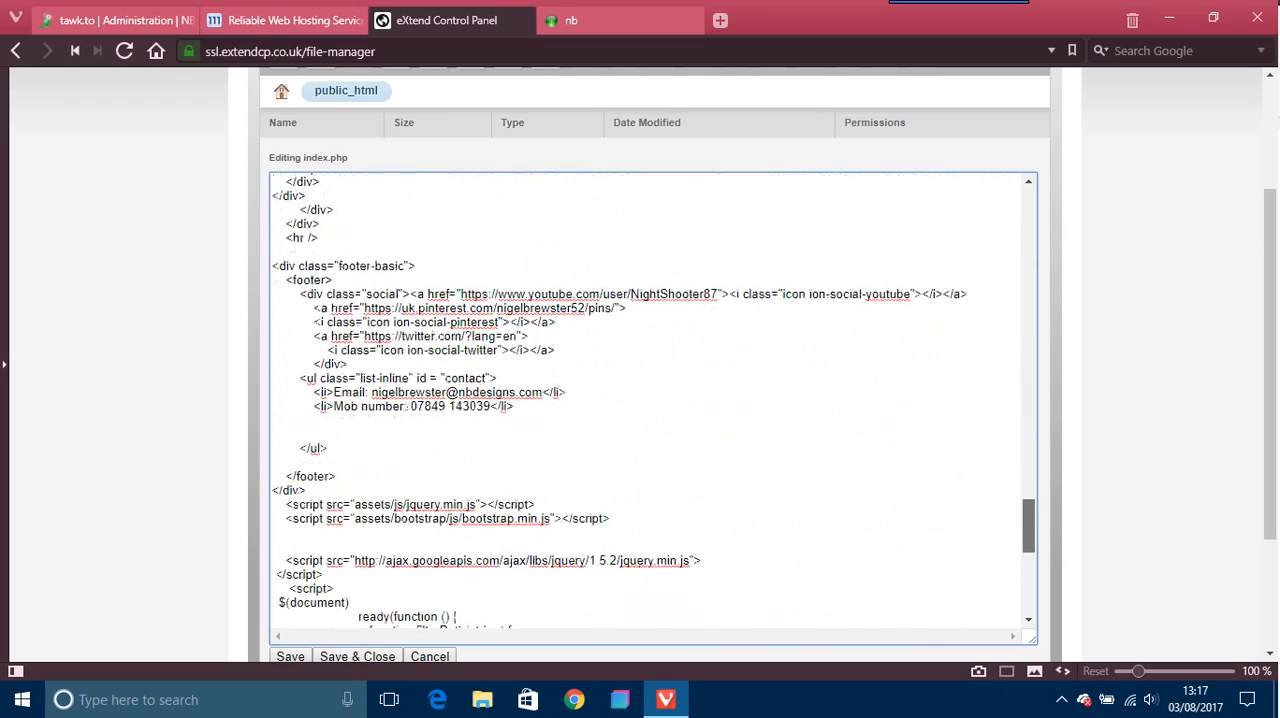
{"action": "scroll", "scroll_direction": "down", "scroll_amount": 3}
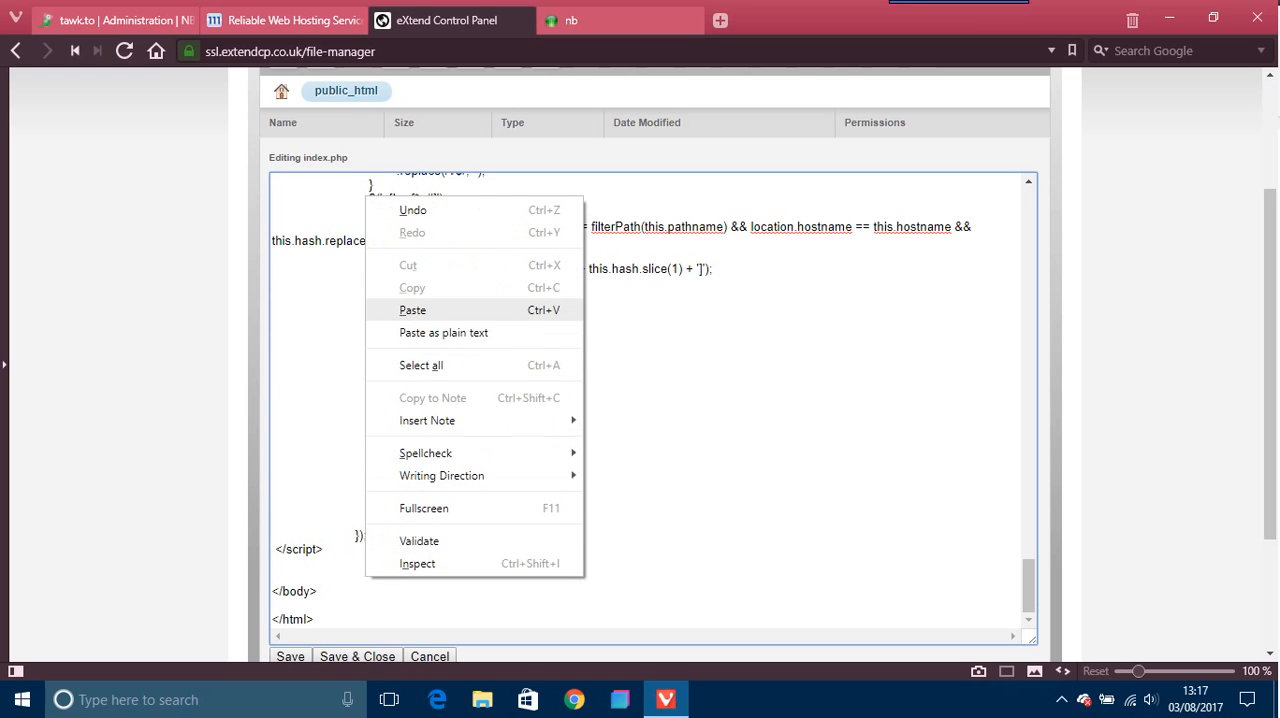
{"action": "left_click", "coordinate": [412, 308]}
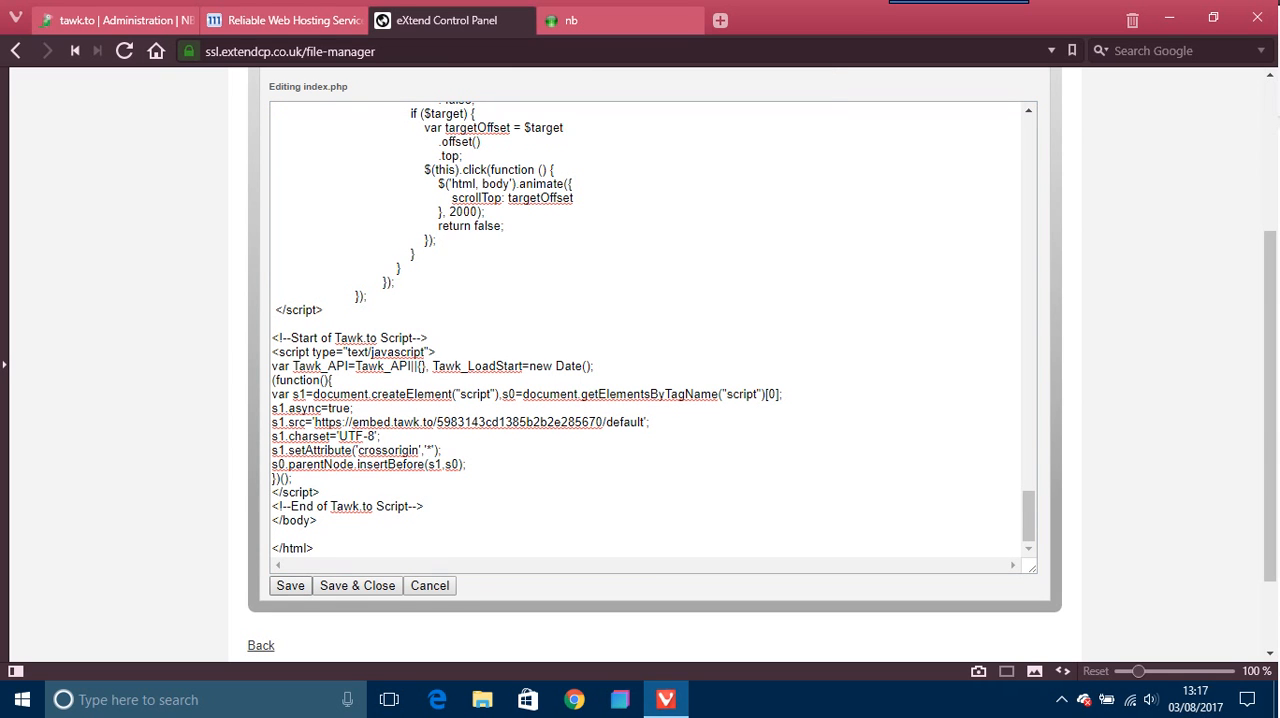
{"action": "left_click", "coordinate": [290, 584]}
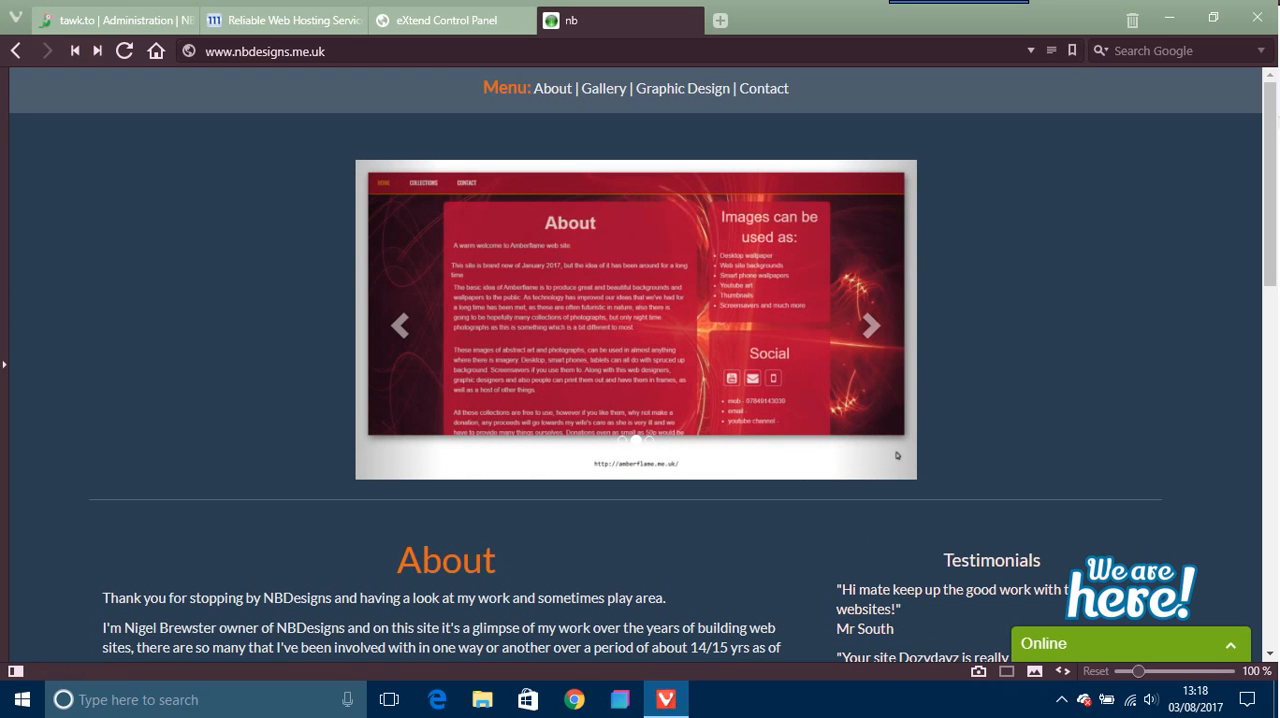
Step: Send a 'Hell' greeting from the live chat widget on nbdesigns.me.uk as a visitor
{"action": "left_click", "coordinate": [872, 324]}
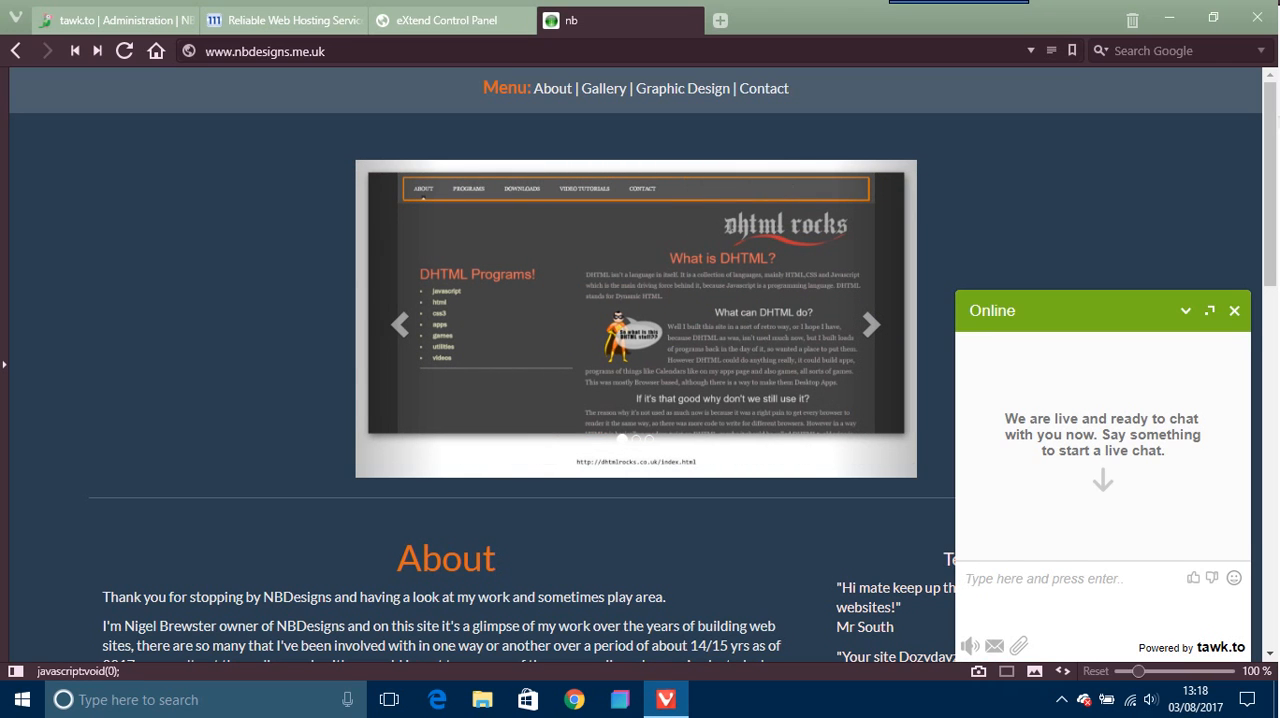
{"action": "left_click", "coordinate": [868, 324]}
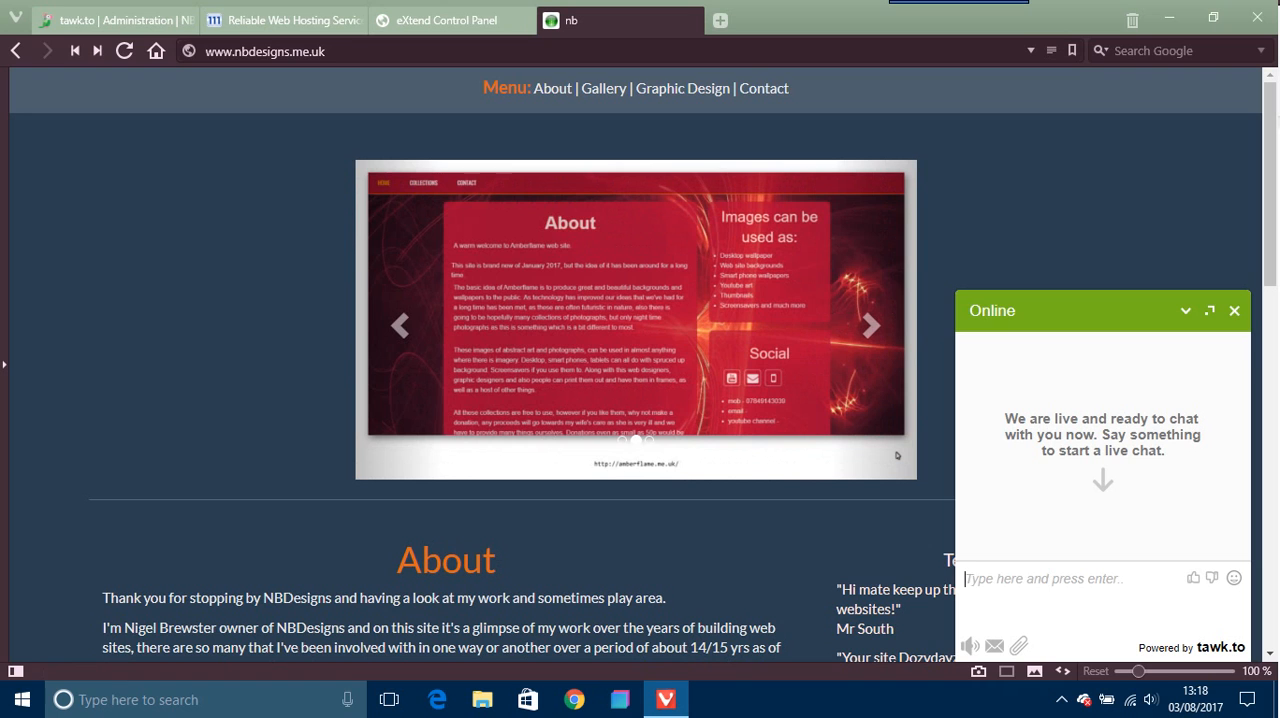
{"action": "type", "text": "Hell"}
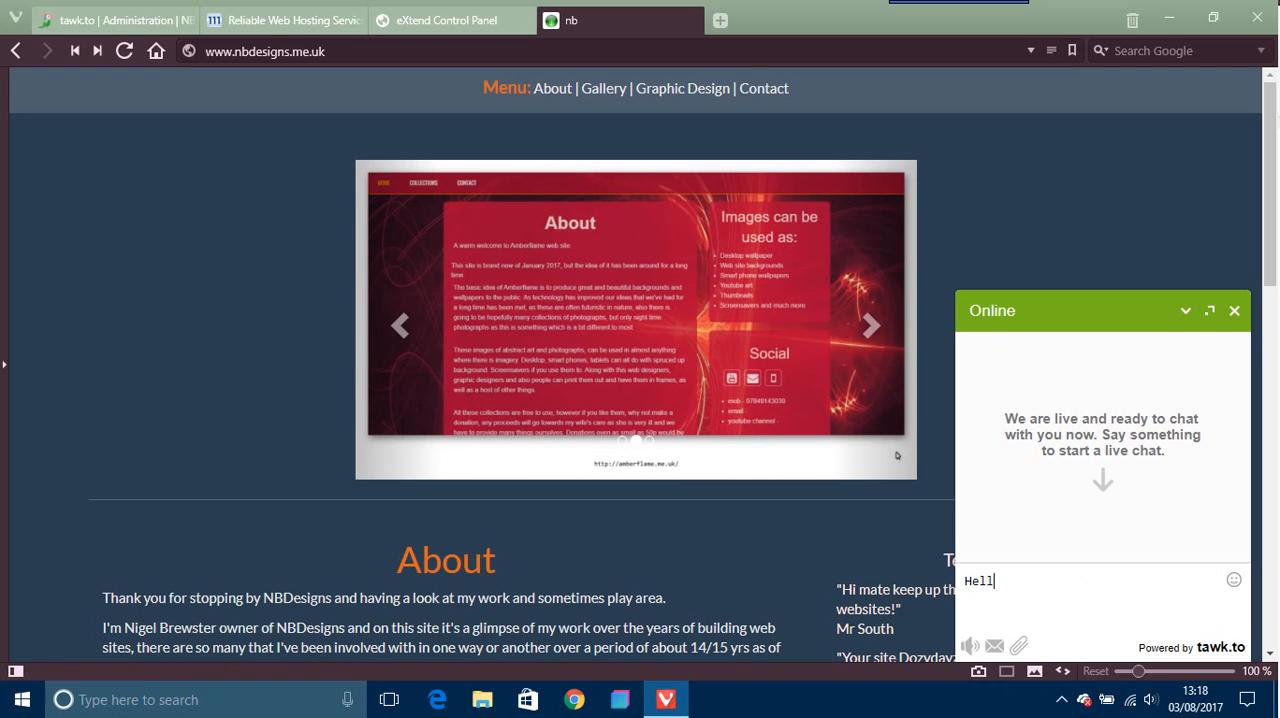
{"action": "key", "text": "Return"}
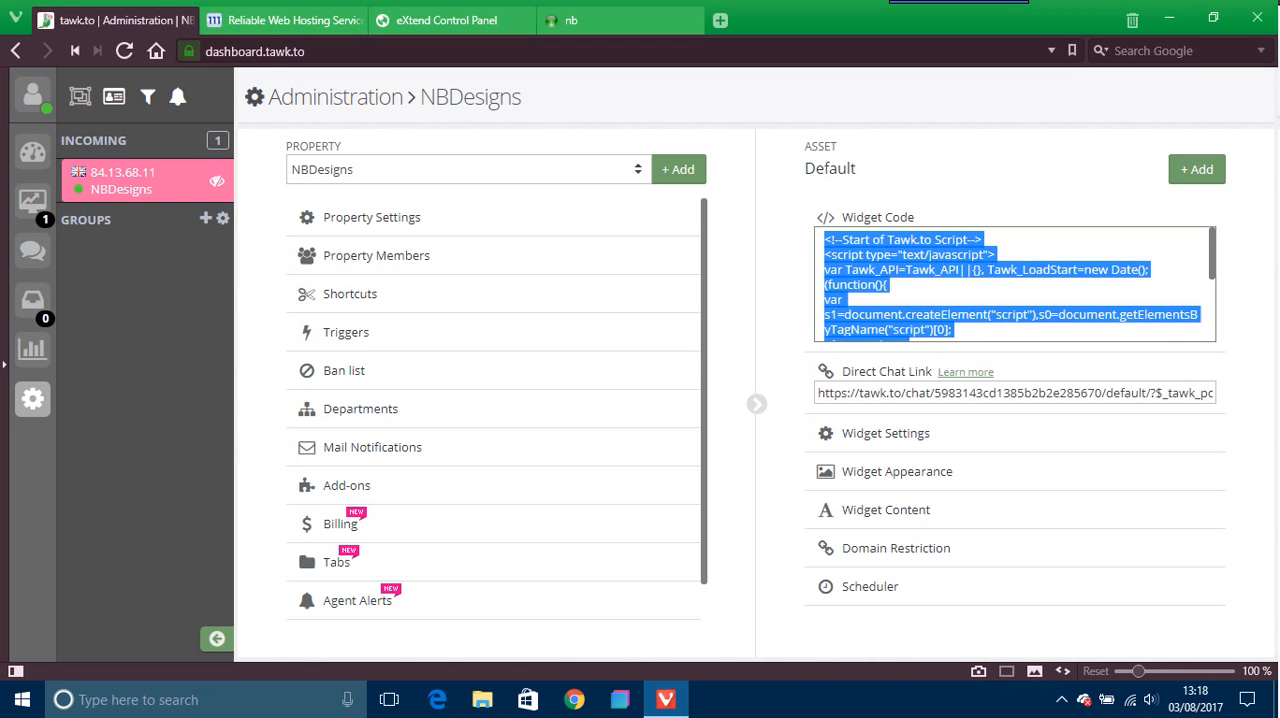
{"action": "mouse_move", "coordinate": [32, 200]}
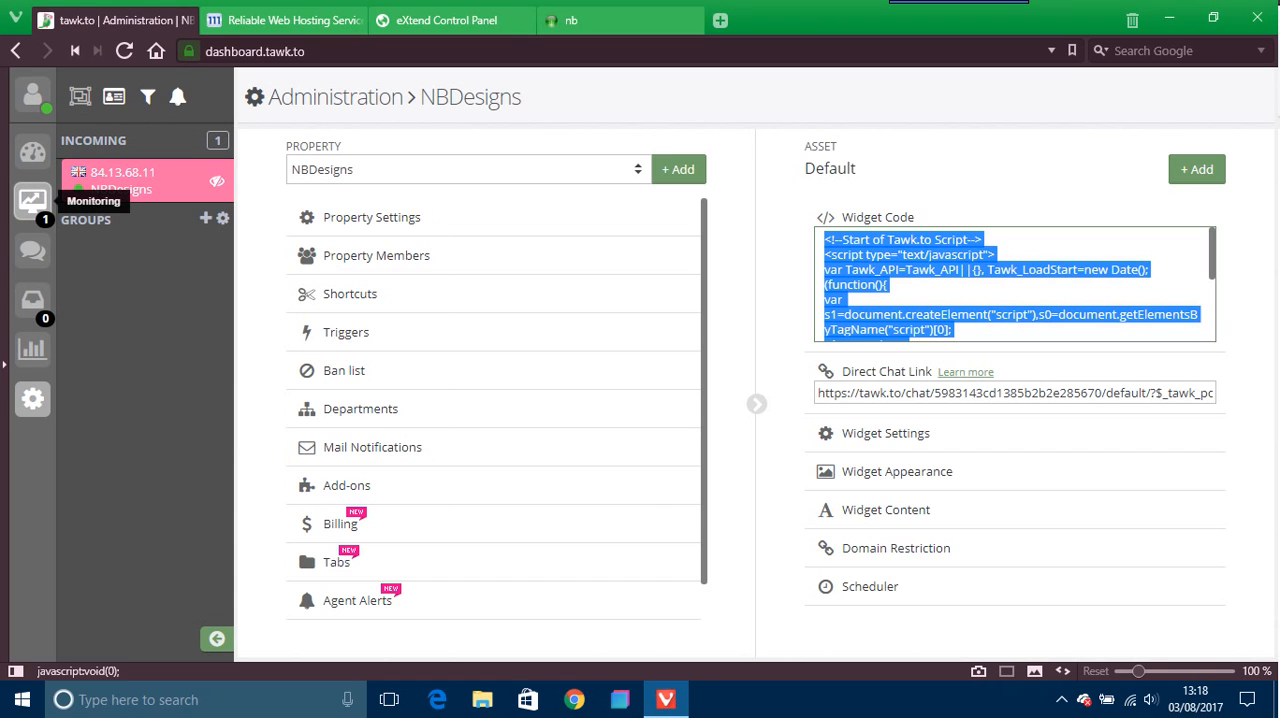
{"action": "left_click", "coordinate": [32, 200]}
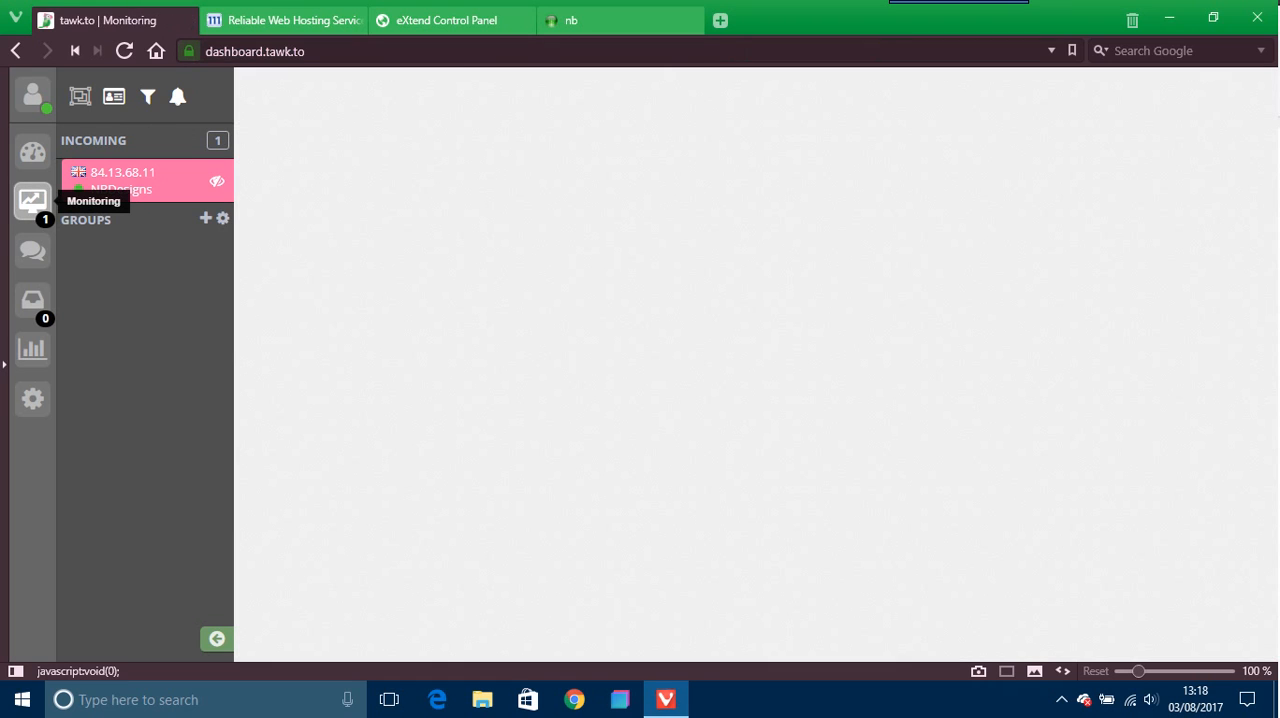
{"action": "left_click", "coordinate": [32, 200]}
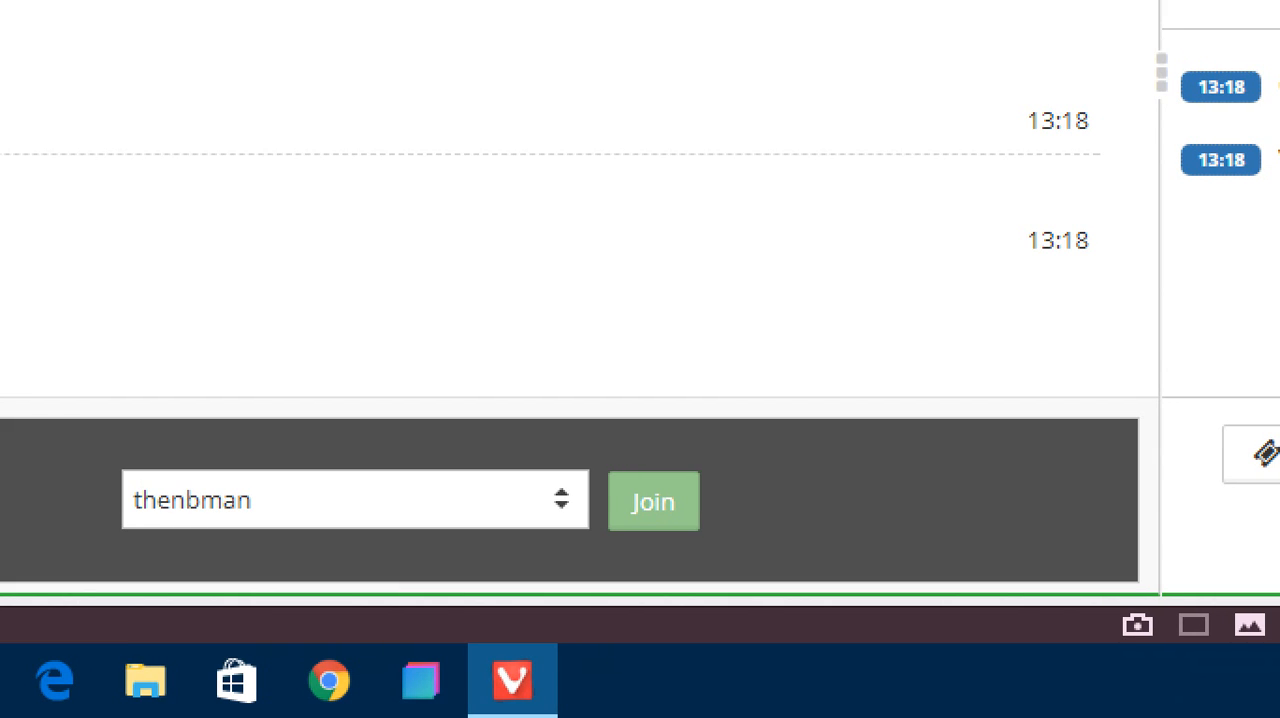
Step: Join the visitor chat and write the reply 'Hi there, how can I help'
{"action": "left_click", "coordinate": [652, 500]}
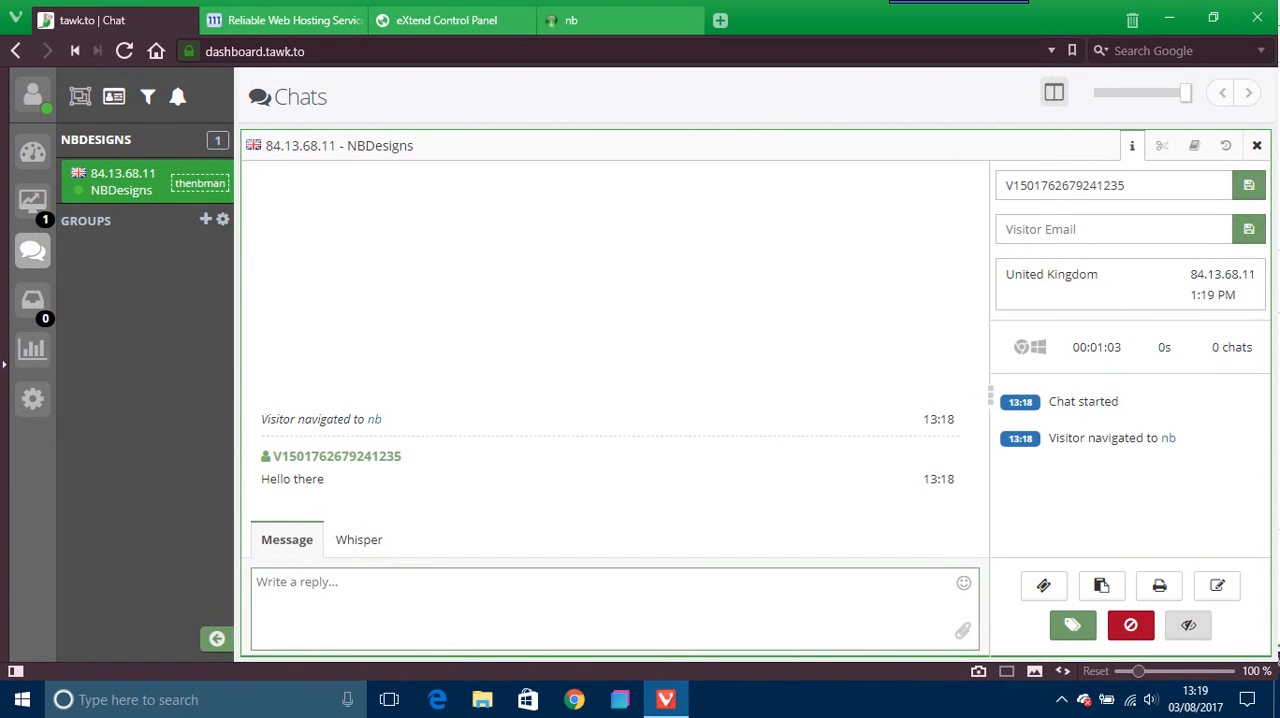
{"action": "type", "text": "Hi there"}
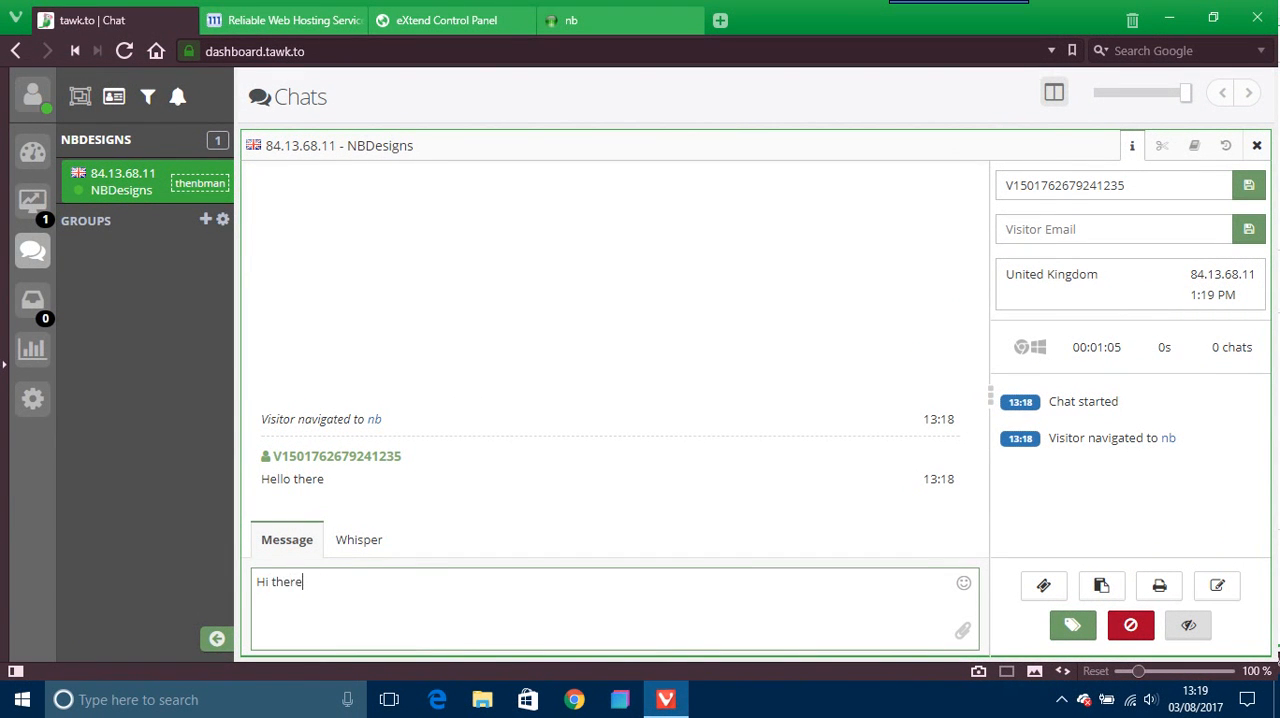
{"action": "type", "text": ", how can"}
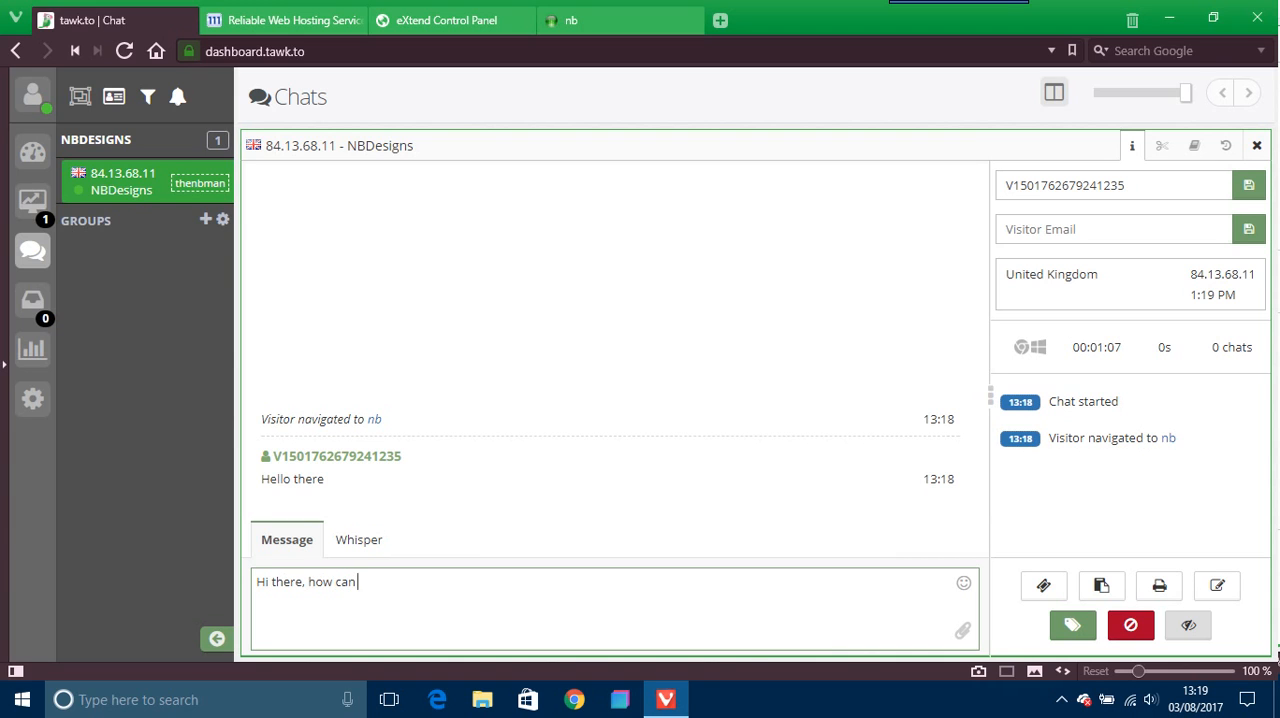
{"action": "type", "text": "I help"}
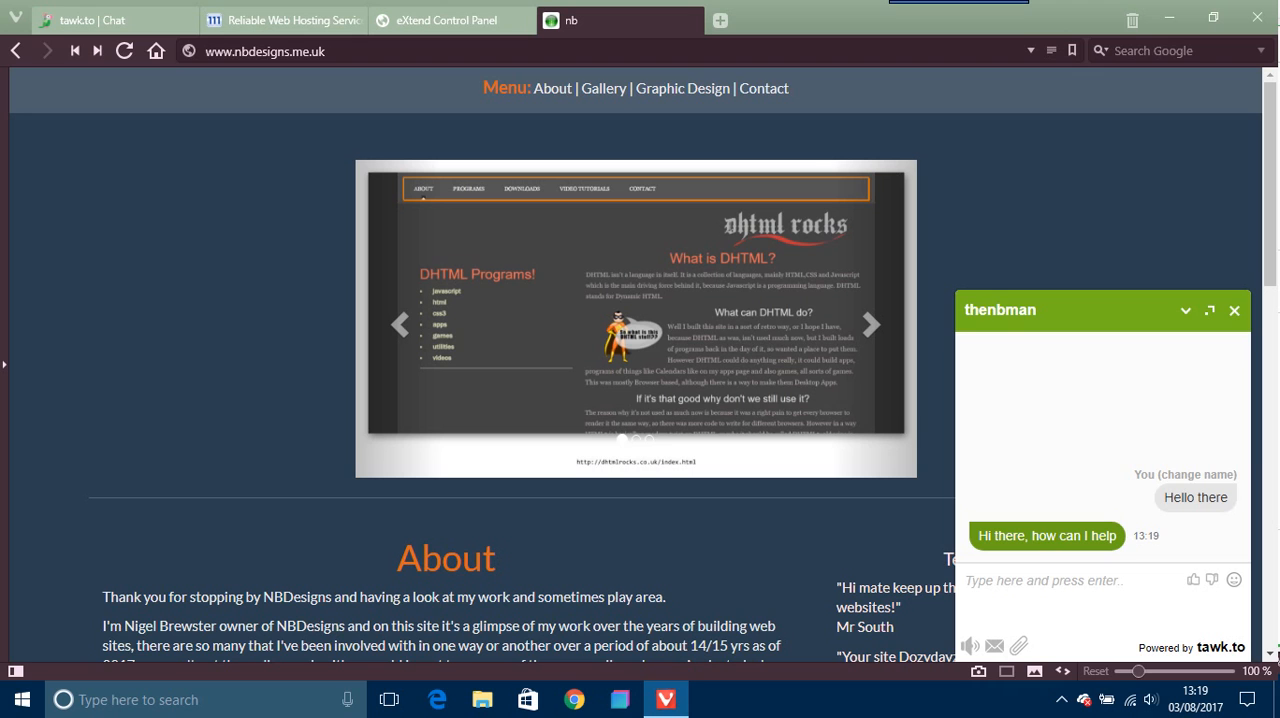
Step: Advance the portfolio slideshow from the DHTML preview to the red About preview
{"action": "left_click", "coordinate": [870, 324]}
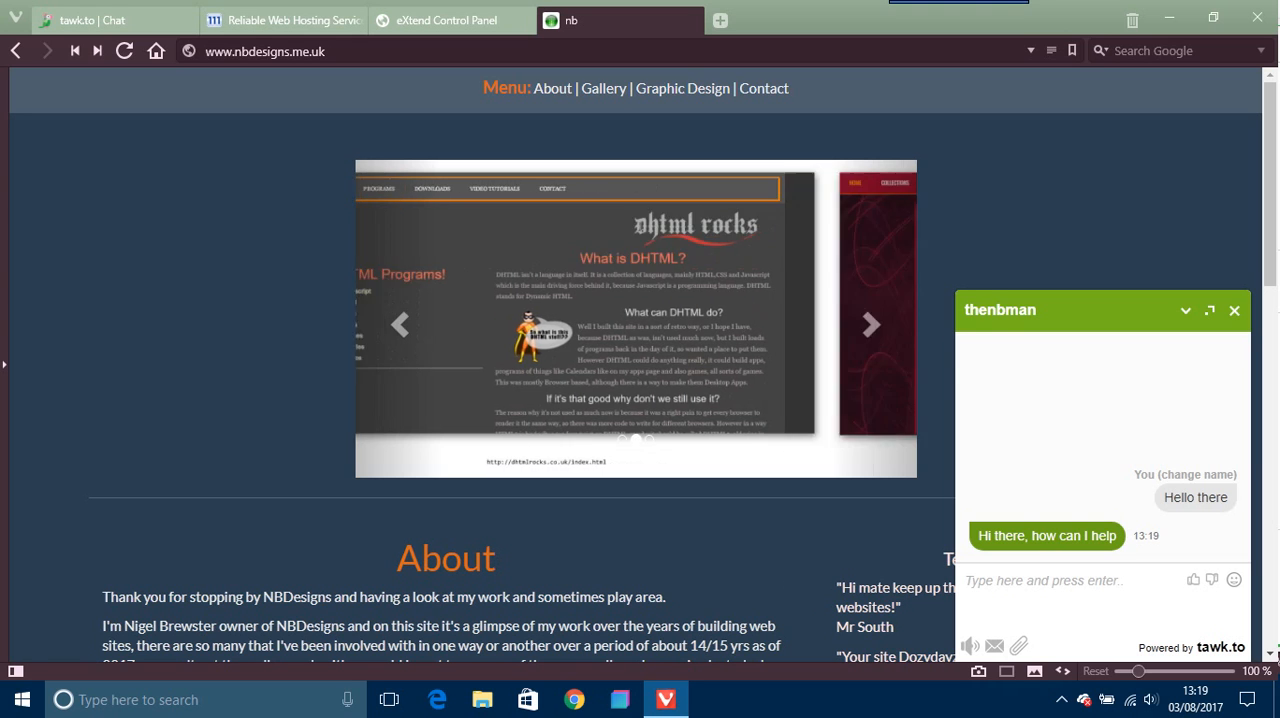
{"action": "left_click", "coordinate": [868, 324]}
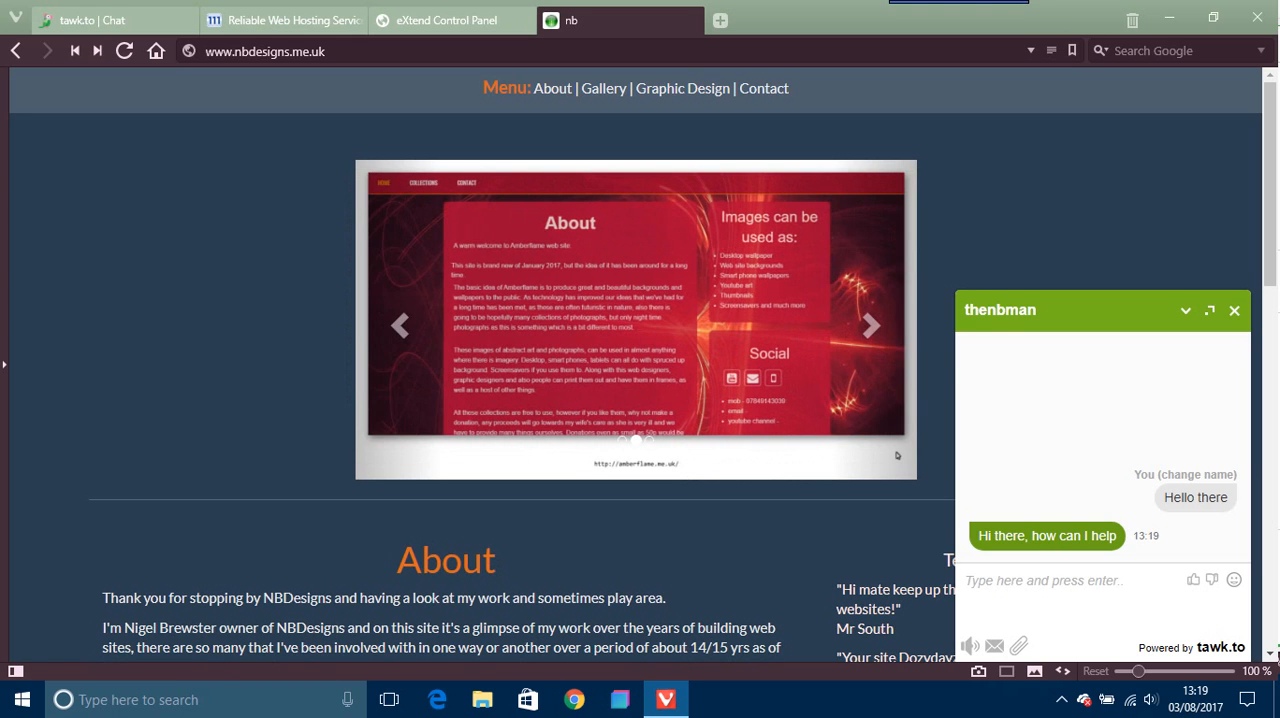
{"action": "mouse_move", "coordinate": [100, 20]}
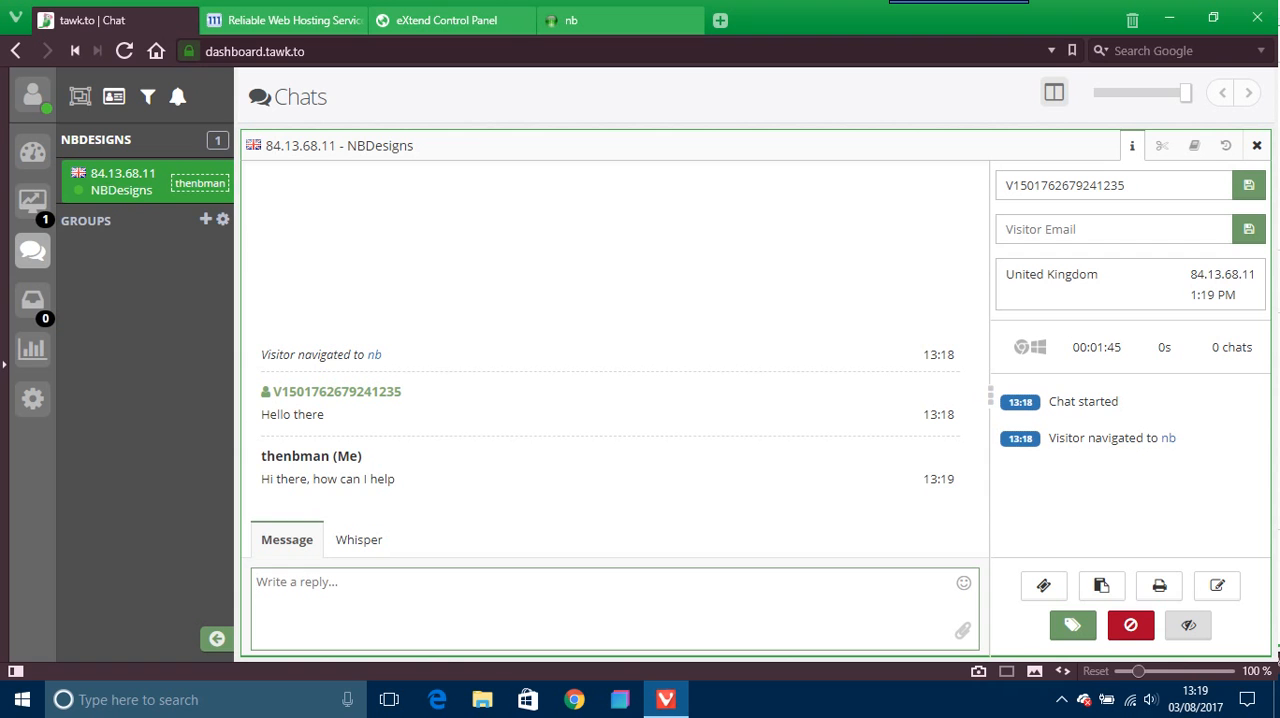
Step: Check the nbdesigns.me.uk slideshow, then start an agent-only Whisper note in the tawk.to chat
{"action": "left_click", "coordinate": [572, 20]}
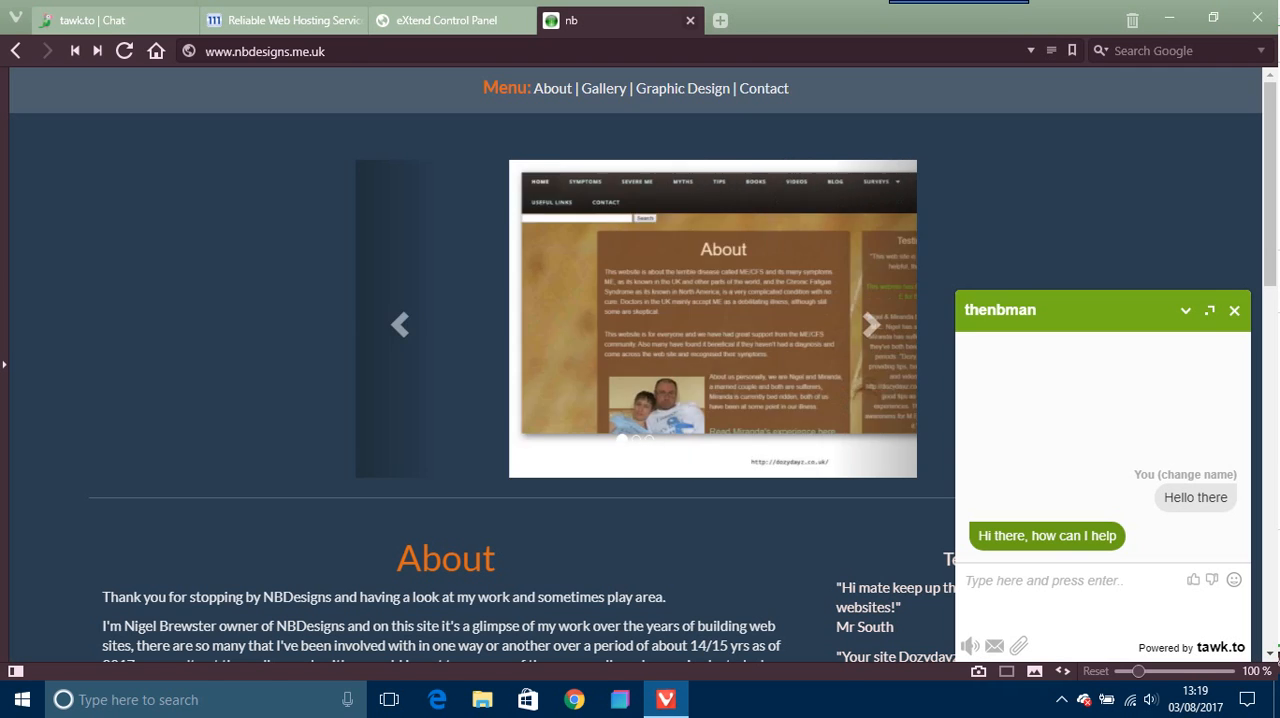
{"action": "left_click", "coordinate": [872, 324]}
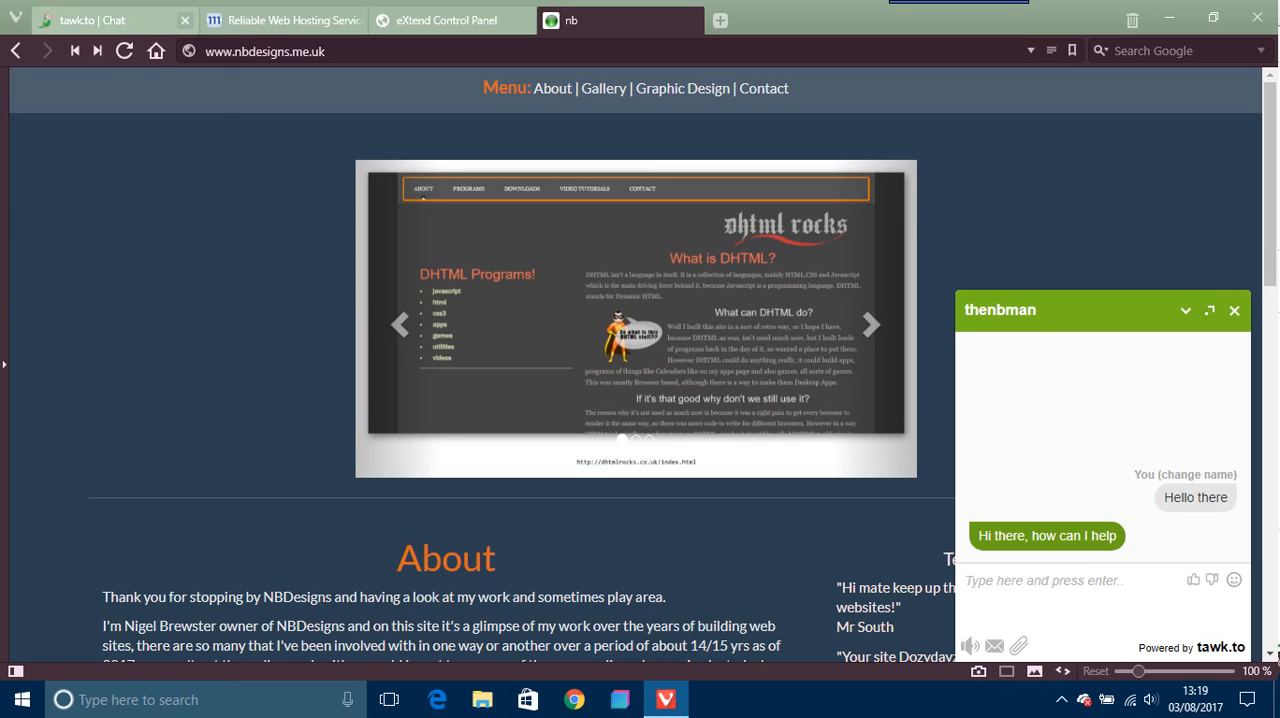
{"action": "left_click", "coordinate": [100, 20]}
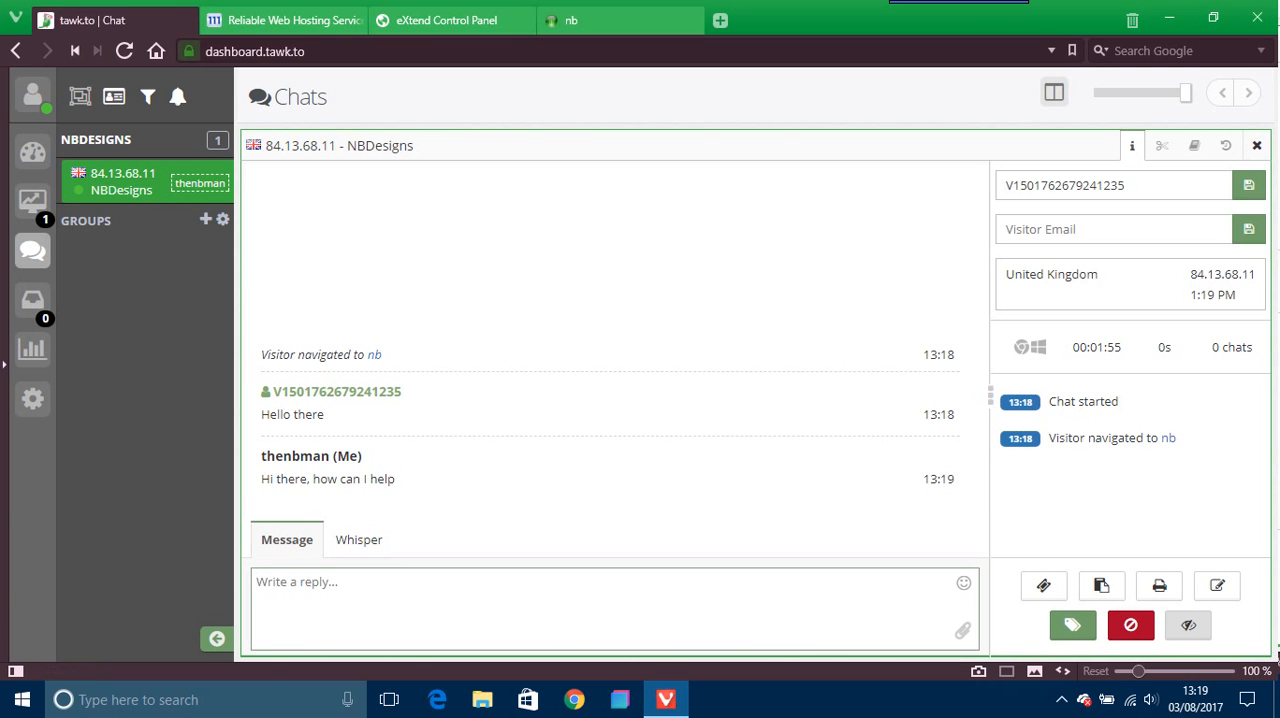
{"action": "left_click", "coordinate": [358, 540]}
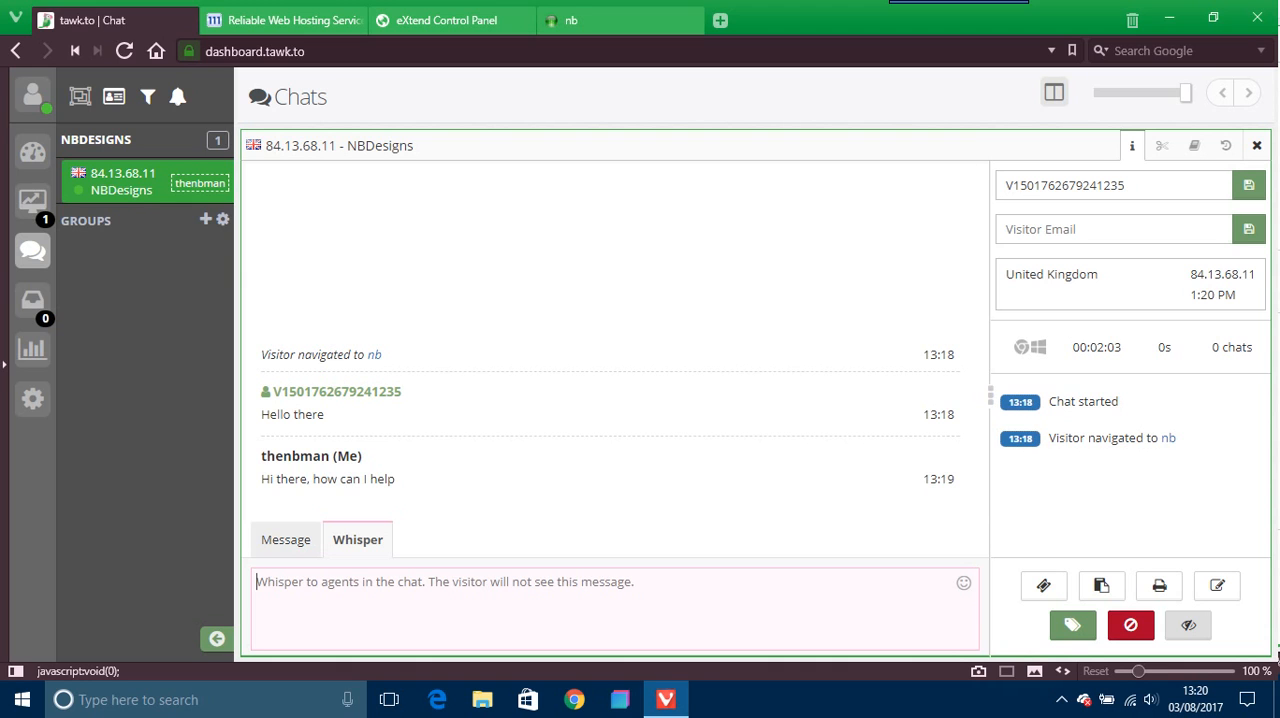
Step: Return to nbdesigns.me.uk and advance the slideshow to the red About preview
{"action": "left_click", "coordinate": [286, 540]}
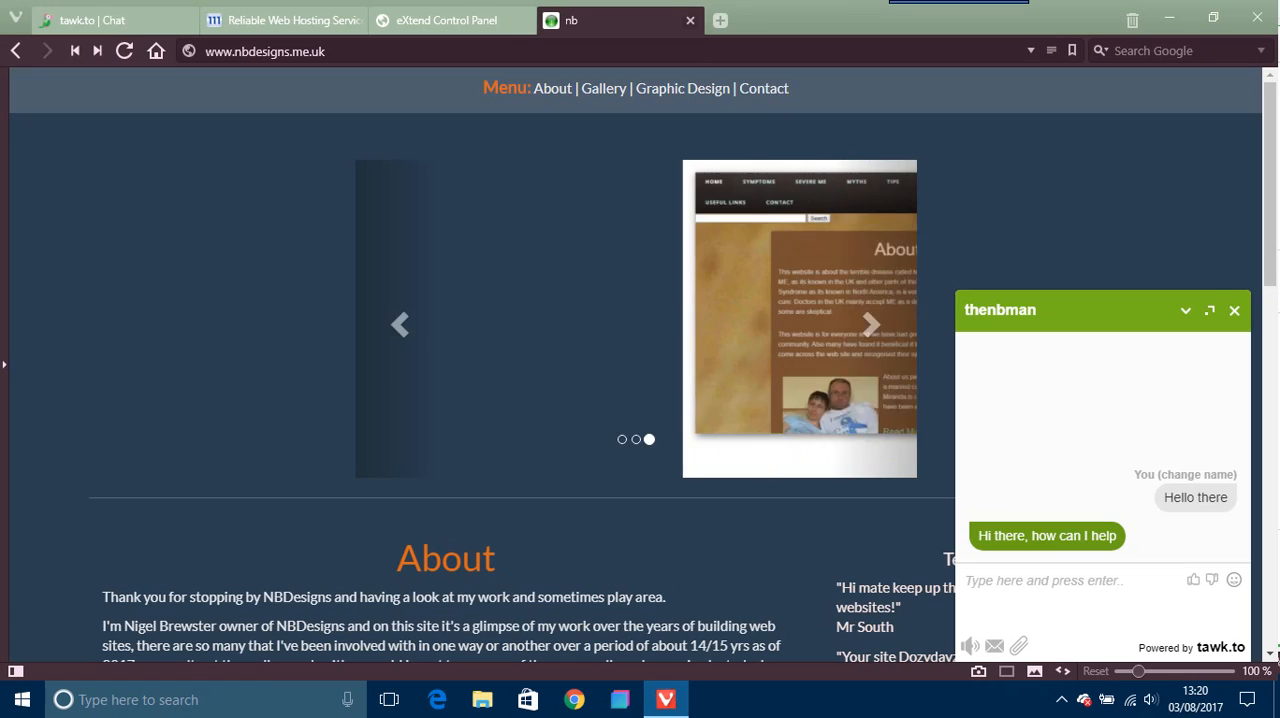
{"action": "left_click", "coordinate": [868, 324]}
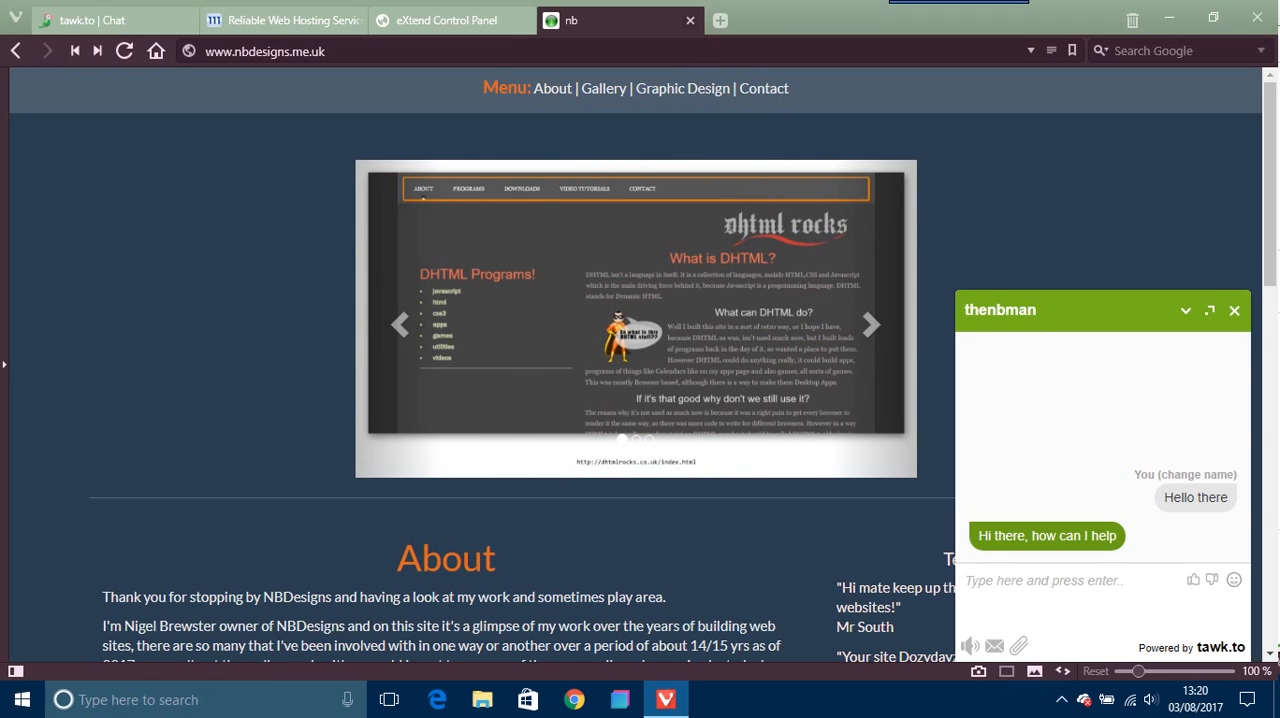
{"action": "left_click", "coordinate": [870, 324]}
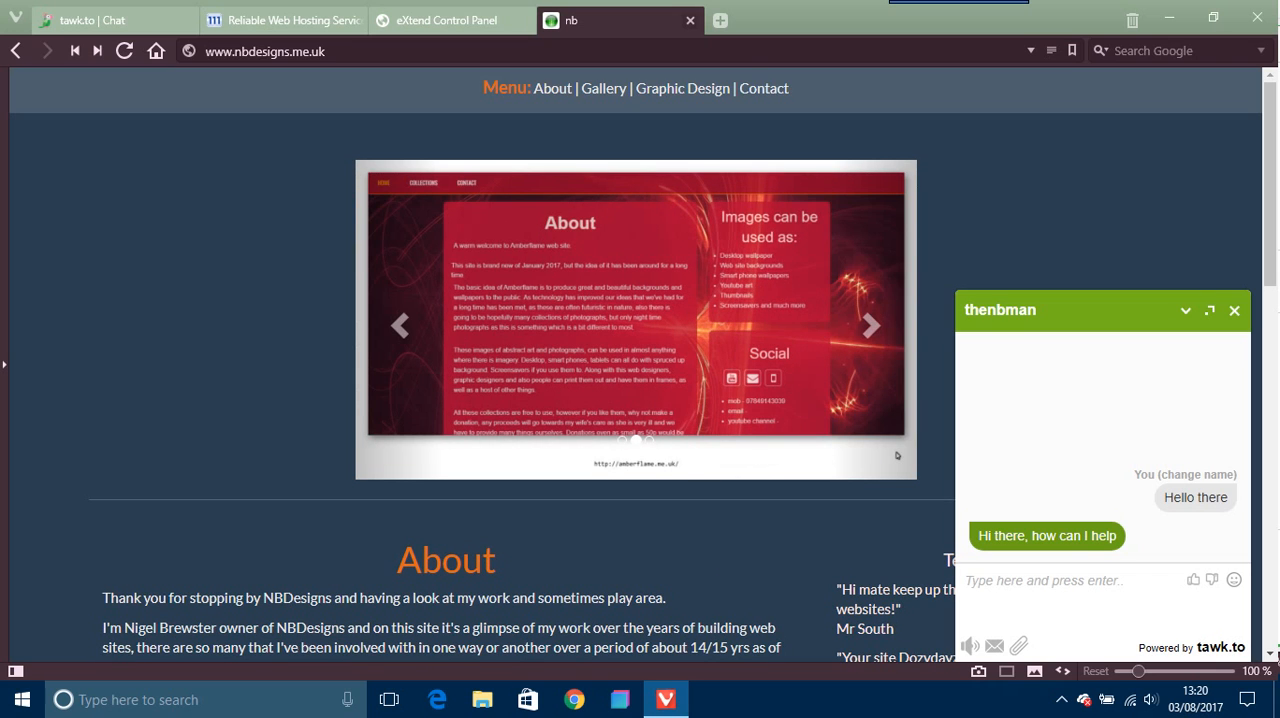
Step: Step through several portfolio slides on nbdesigns.me.uk, going back one slide once
{"action": "left_click", "coordinate": [868, 324]}
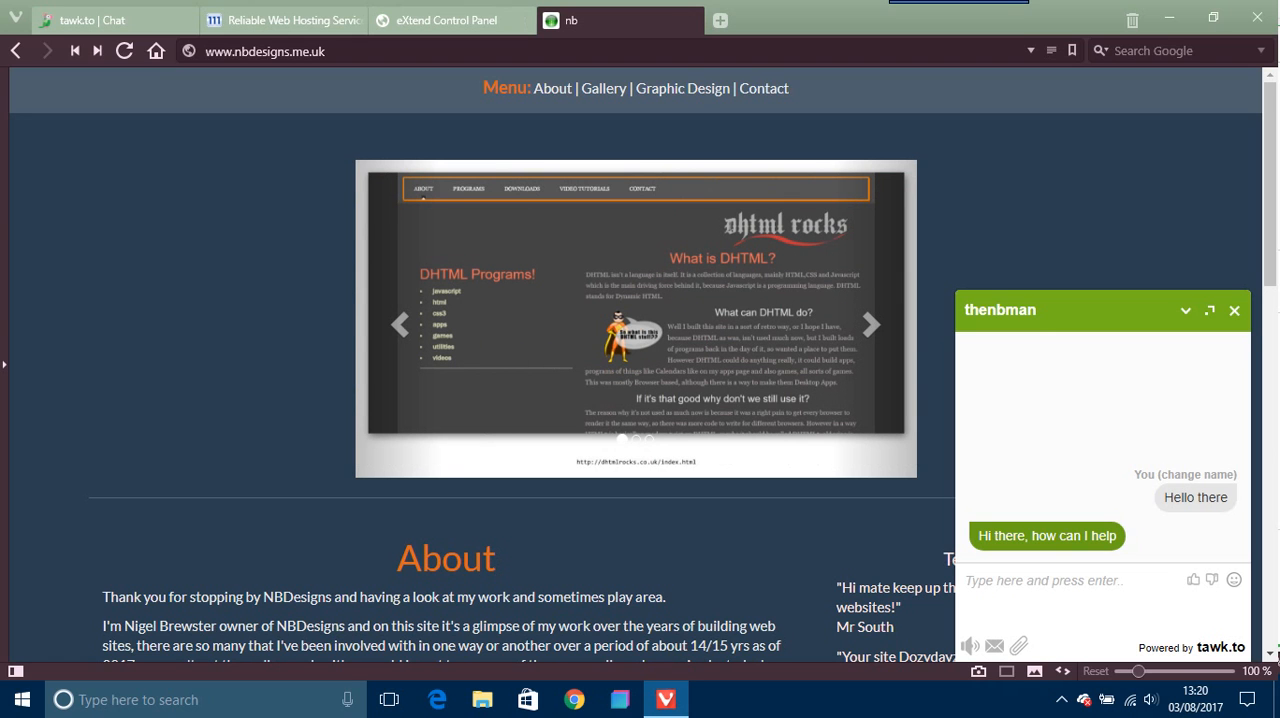
{"action": "left_click", "coordinate": [868, 324]}
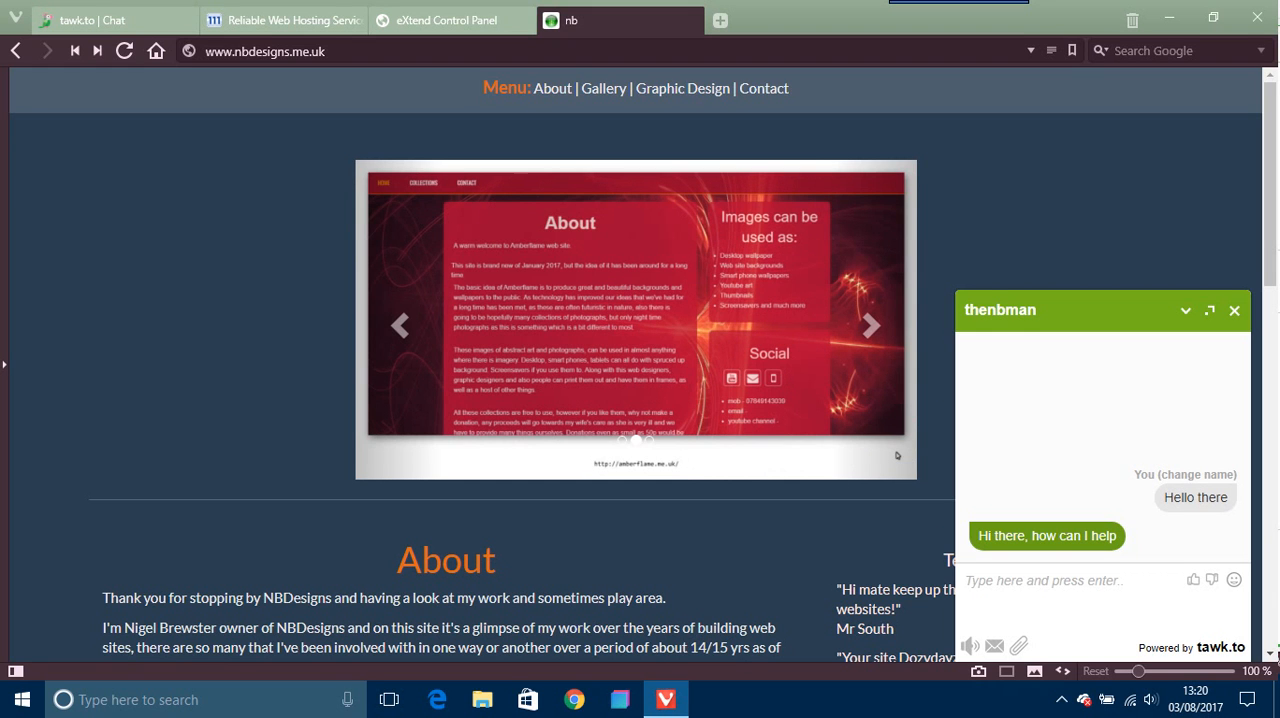
{"action": "left_click", "coordinate": [868, 324]}
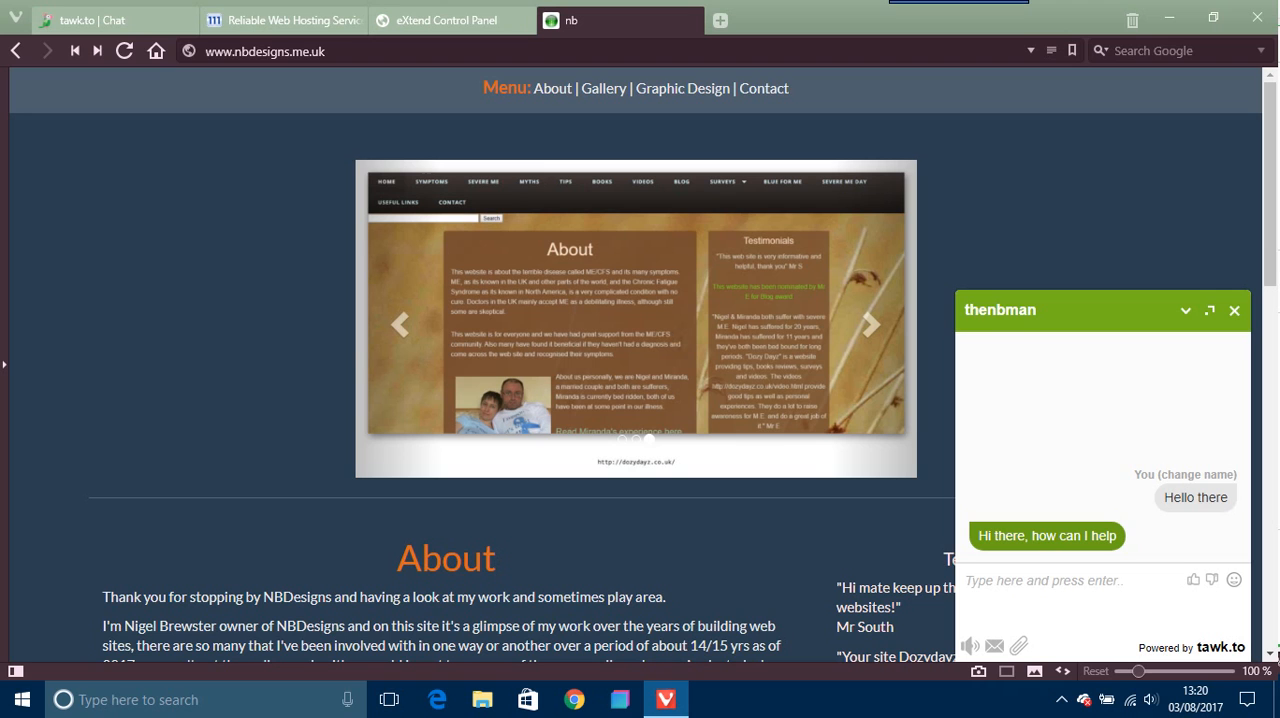
{"action": "left_click", "coordinate": [870, 324]}
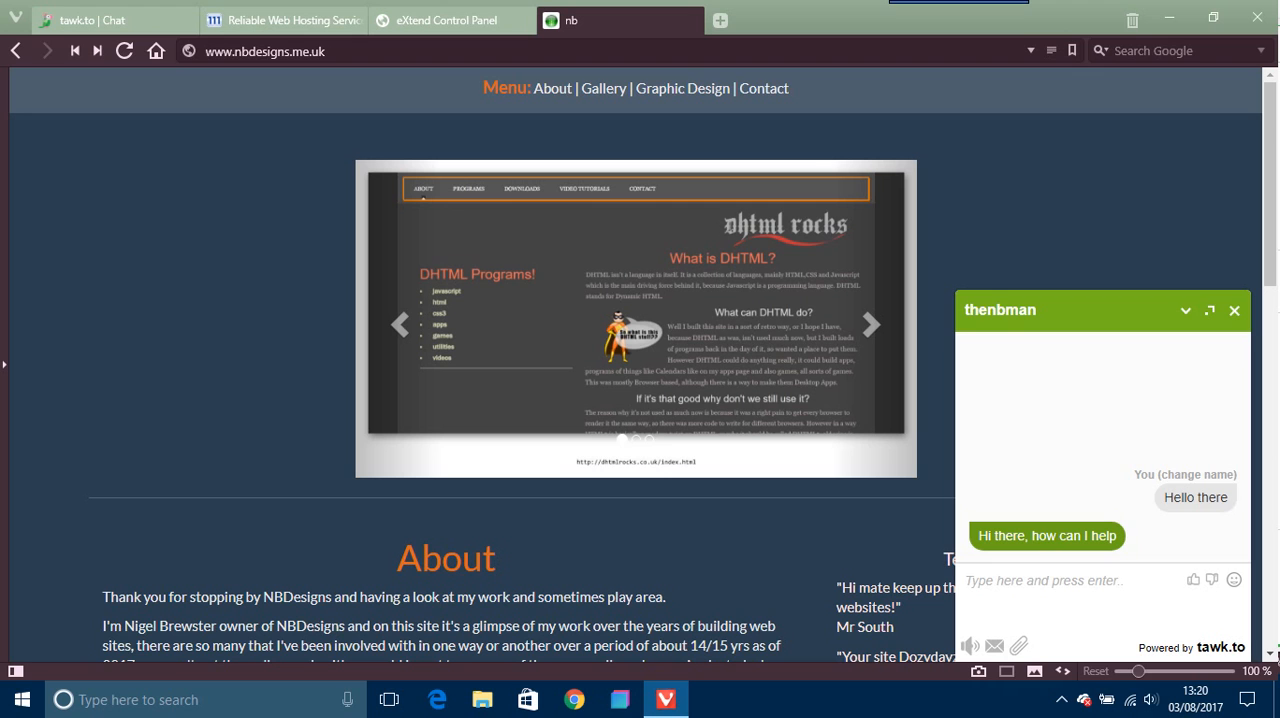
{"action": "left_click", "coordinate": [868, 324]}
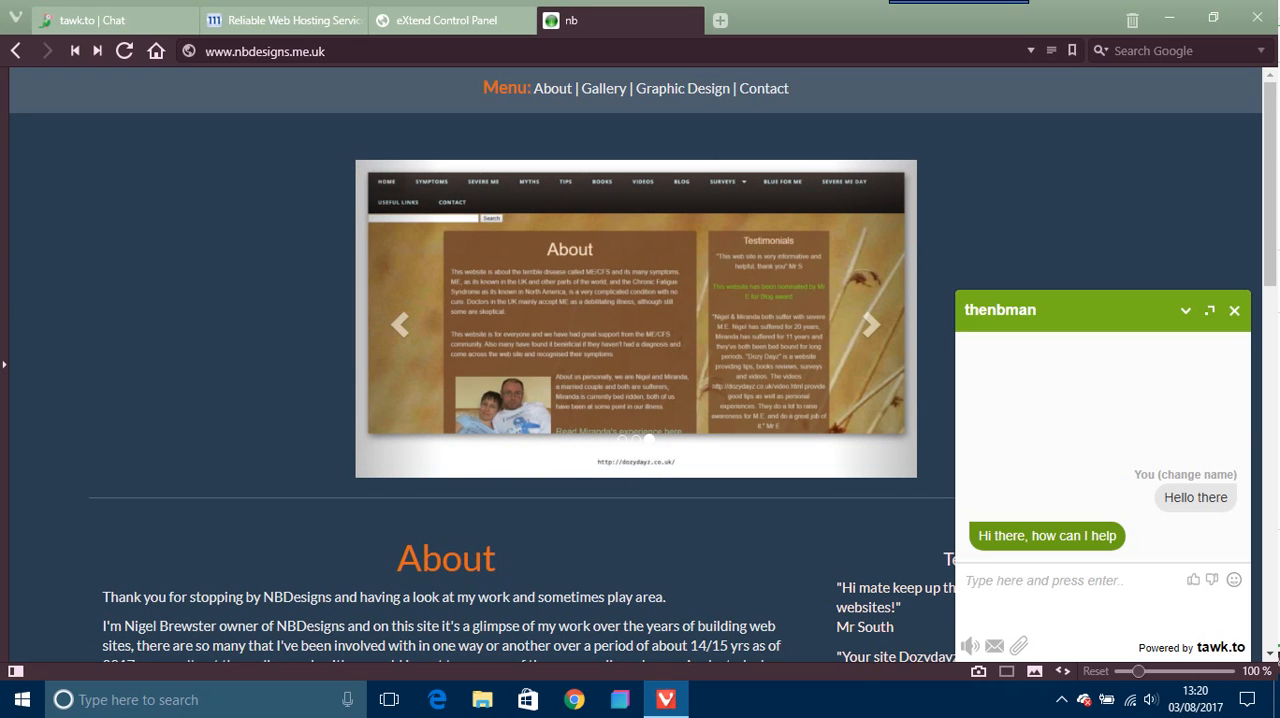
{"action": "left_click", "coordinate": [868, 324]}
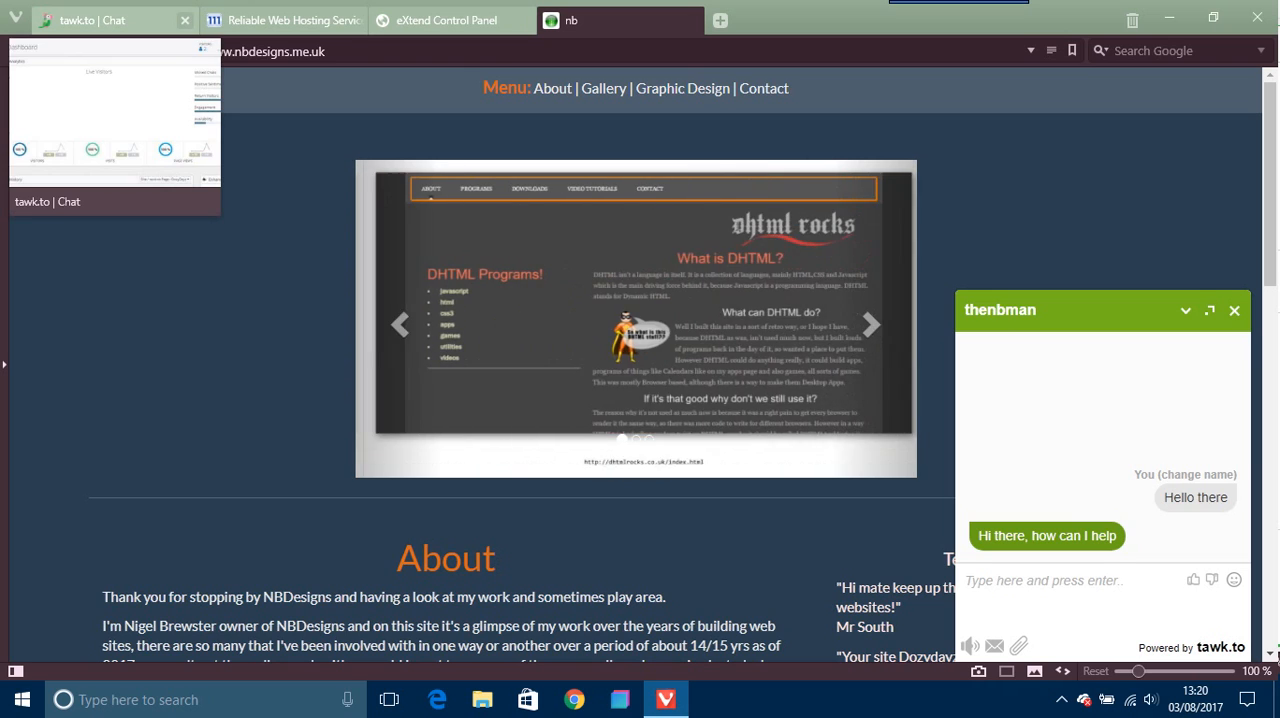
Step: Switch between the tawk.to dashboard and the nbdesigns.me.uk page twice to check the chat
{"action": "left_click", "coordinate": [90, 20]}
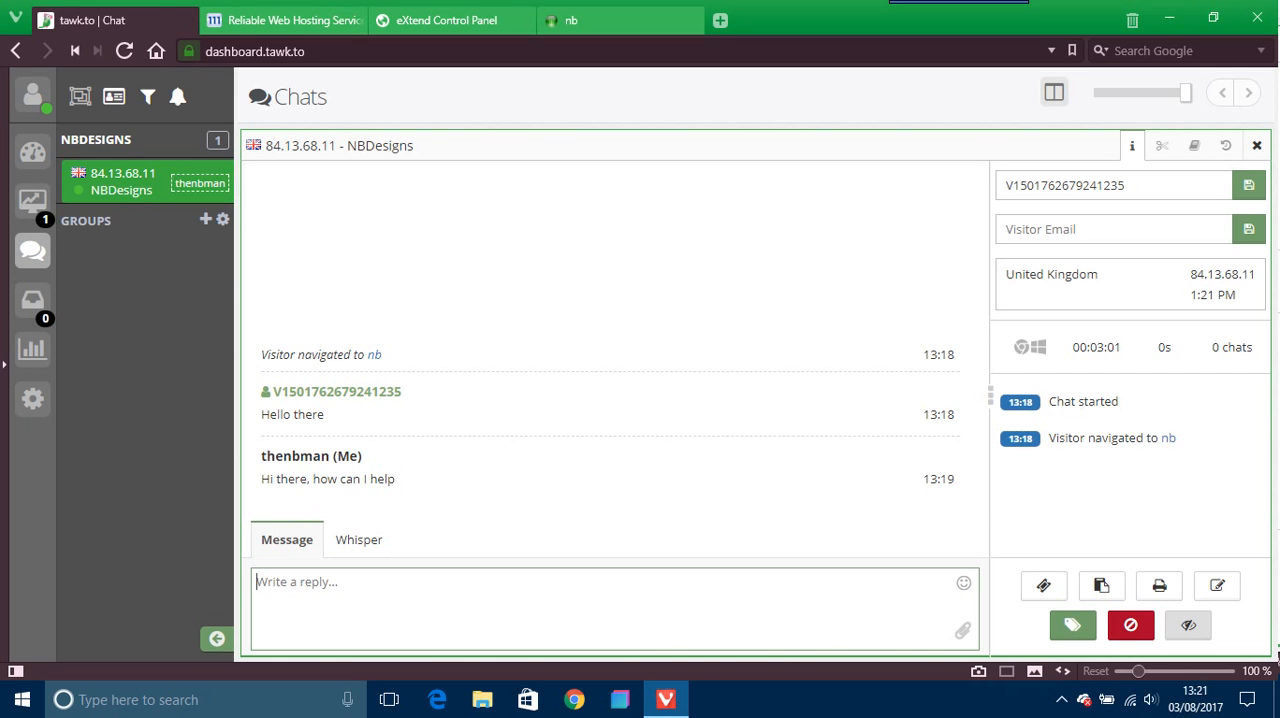
{"action": "left_click", "coordinate": [570, 20]}
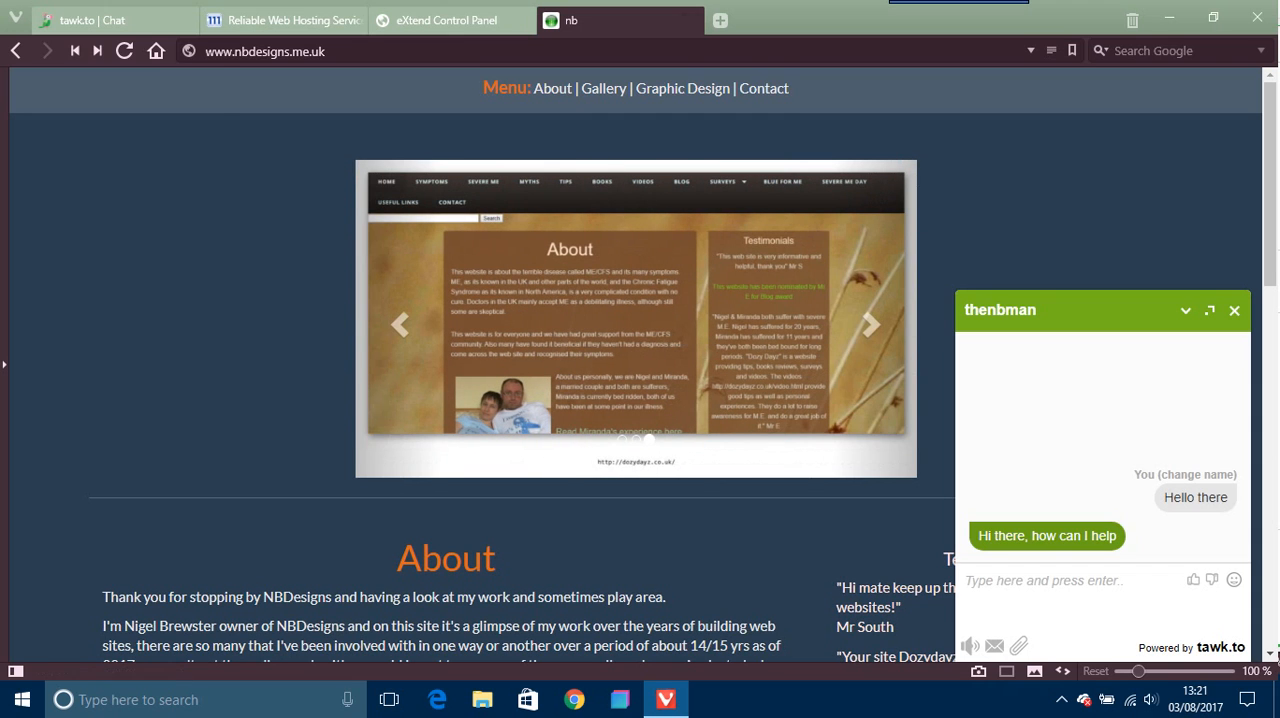
{"action": "left_click", "coordinate": [112, 20]}
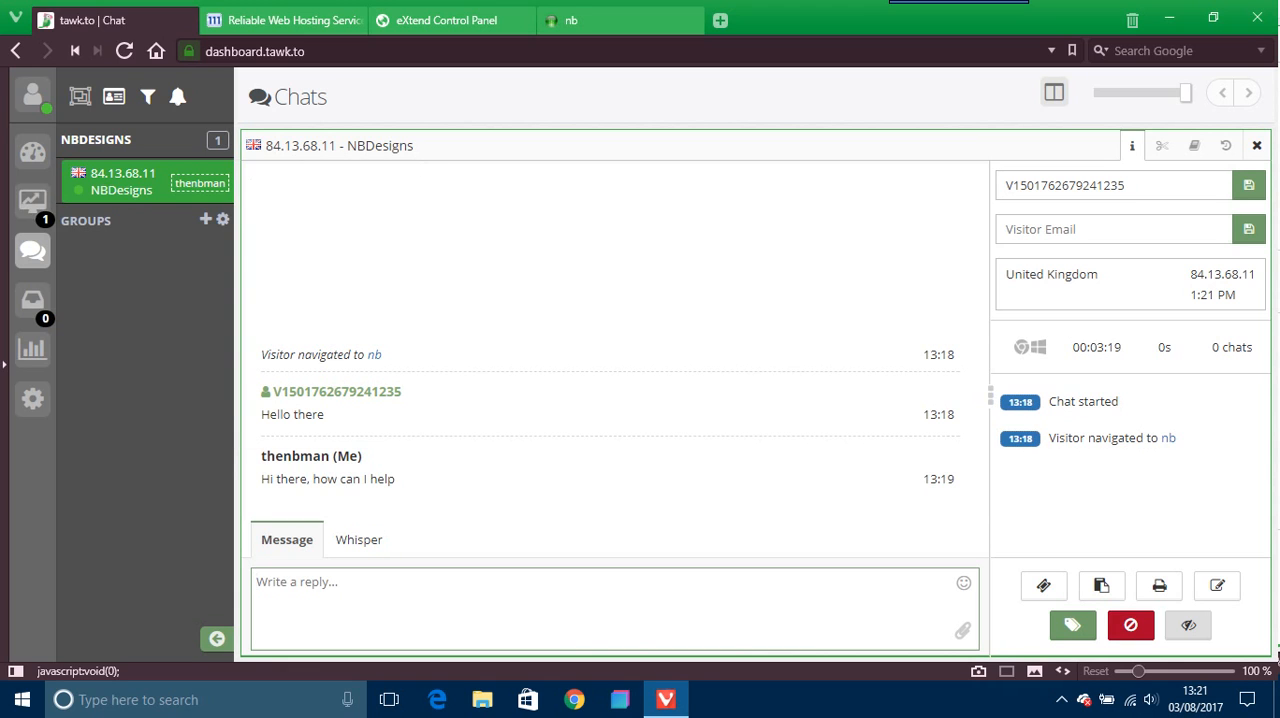
{"action": "left_click", "coordinate": [572, 20]}
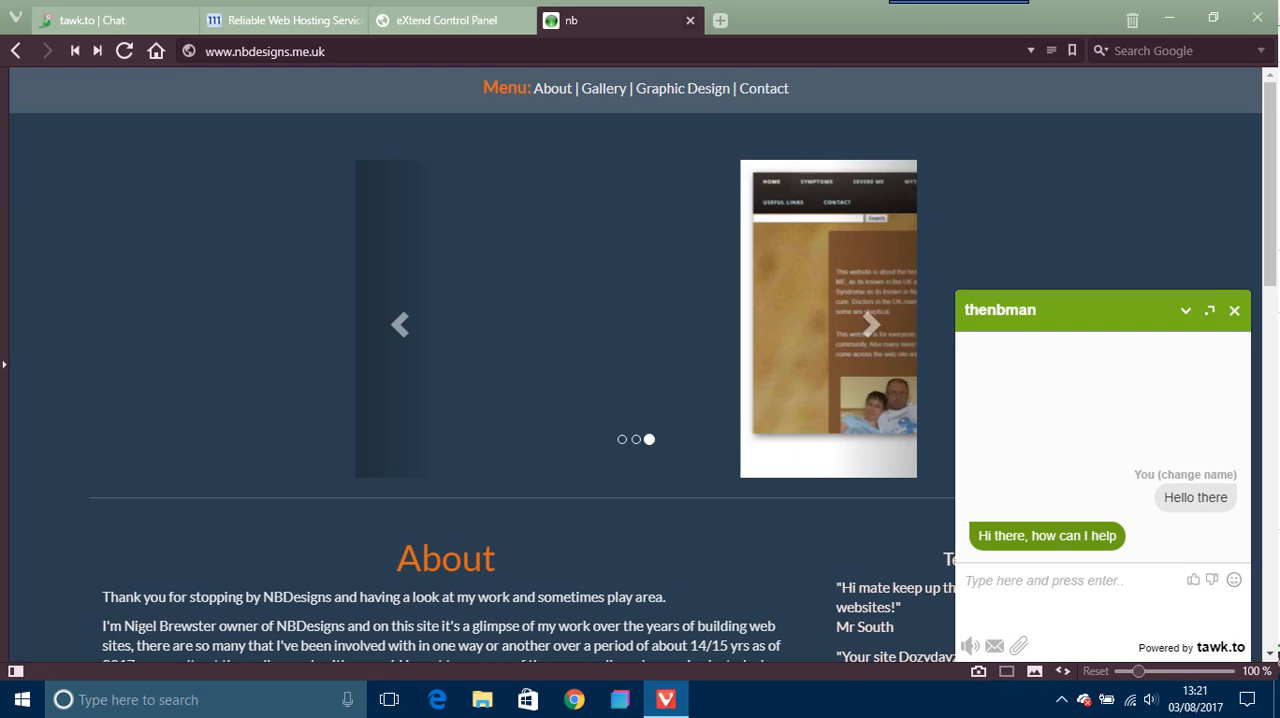
Step: Advance the slideshow three more slides, landing on the brown About preview with testimonials
{"action": "left_click", "coordinate": [868, 324]}
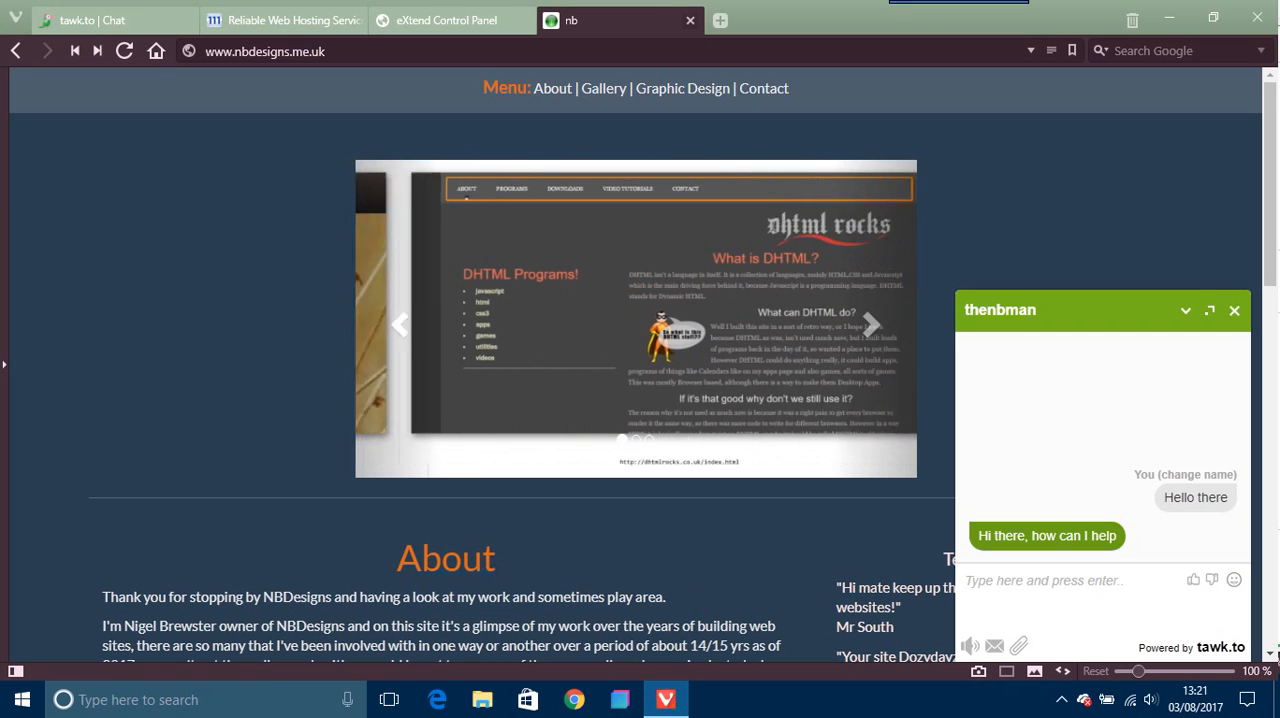
{"action": "left_click", "coordinate": [870, 324]}
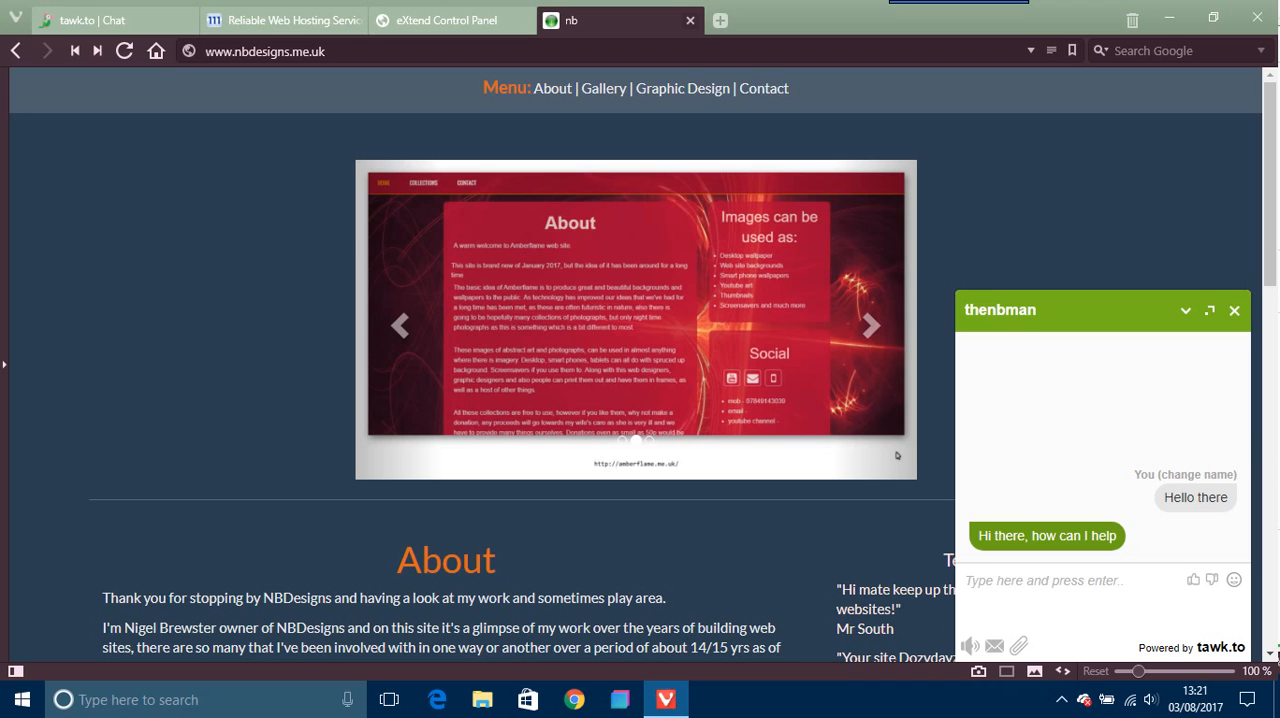
{"action": "left_click", "coordinate": [870, 324]}
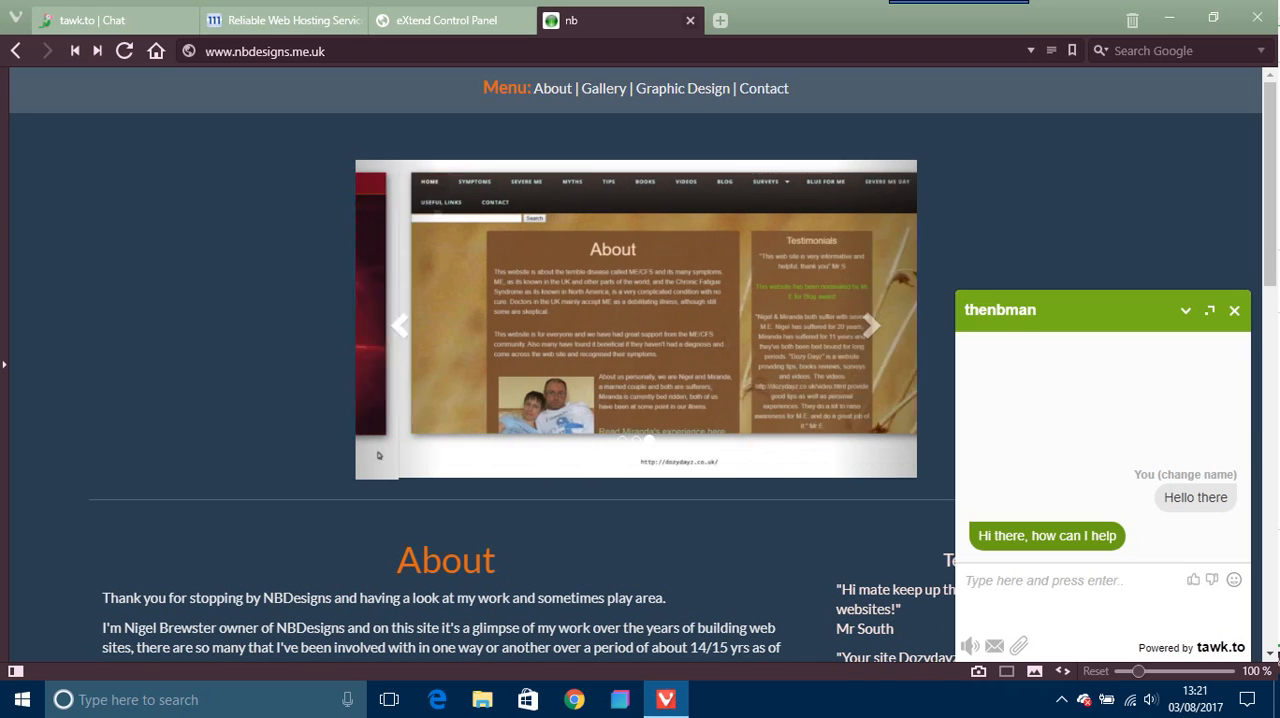